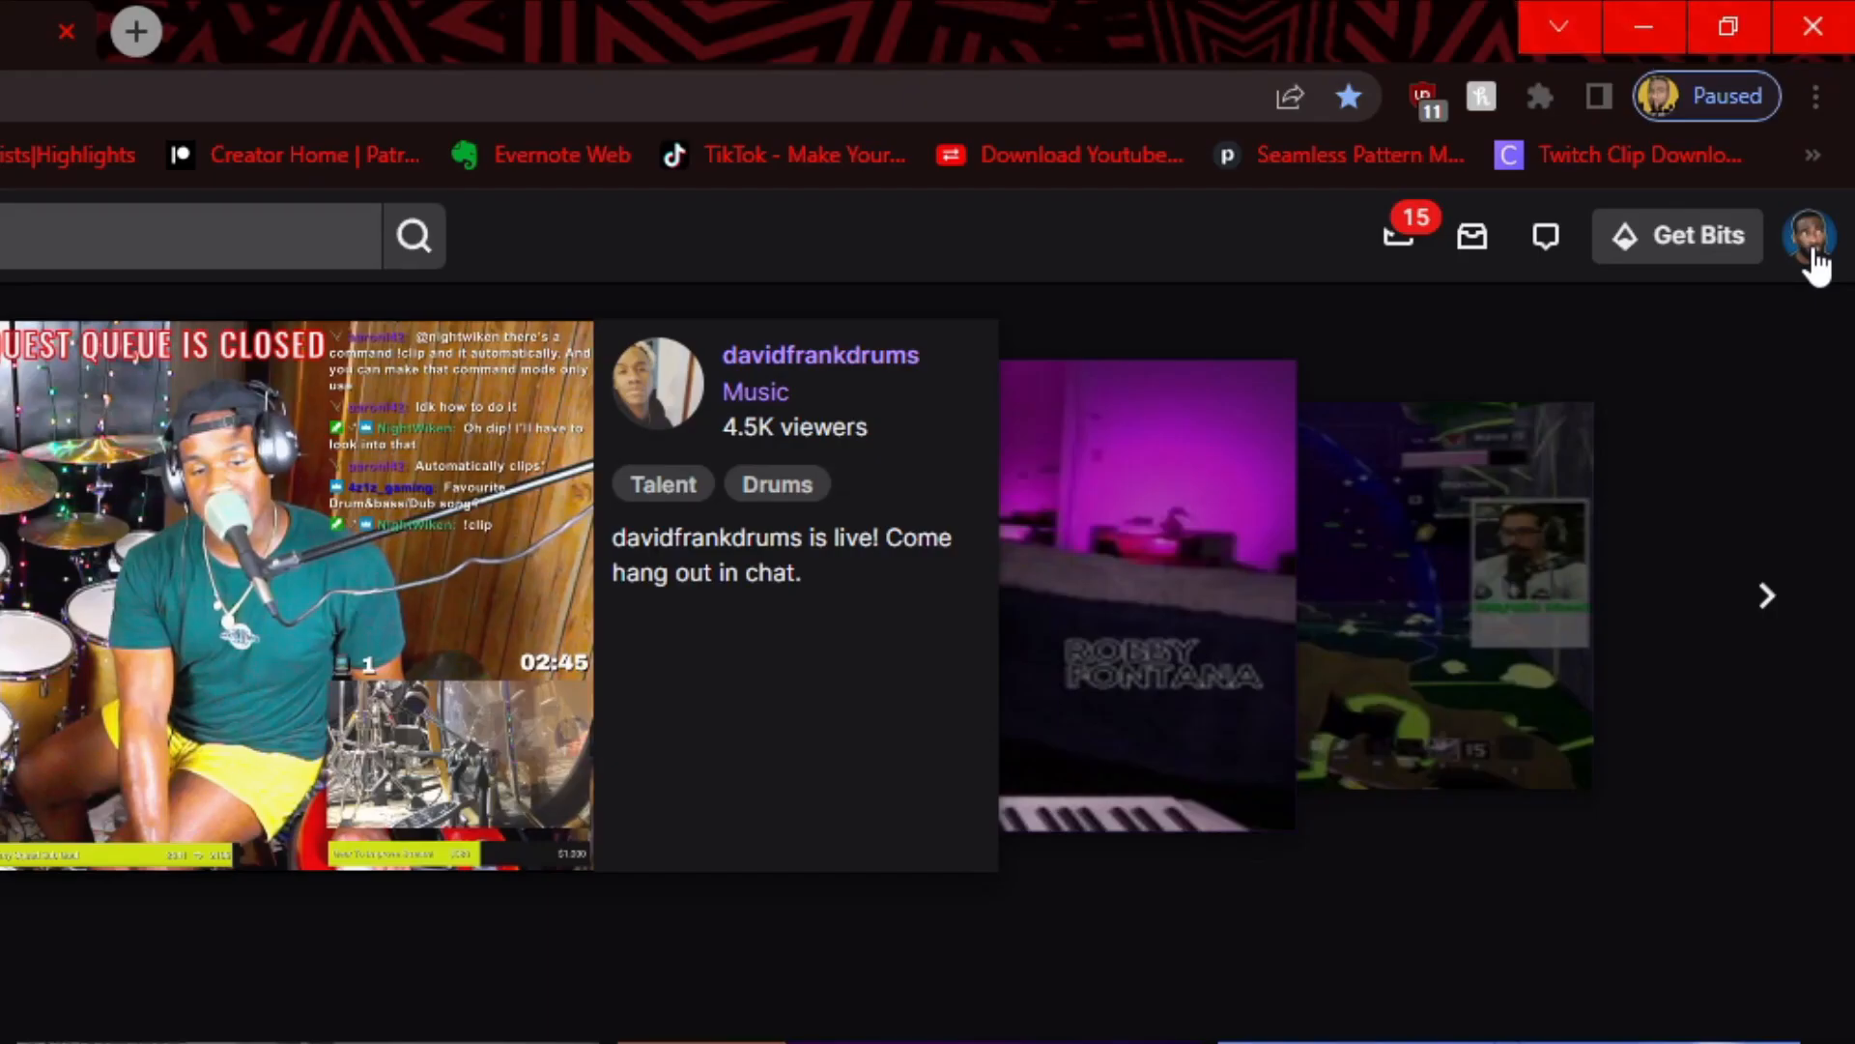
Download the 'victory and dance' clip from Clips of My Channel as an MP4
left_click(1807, 233)
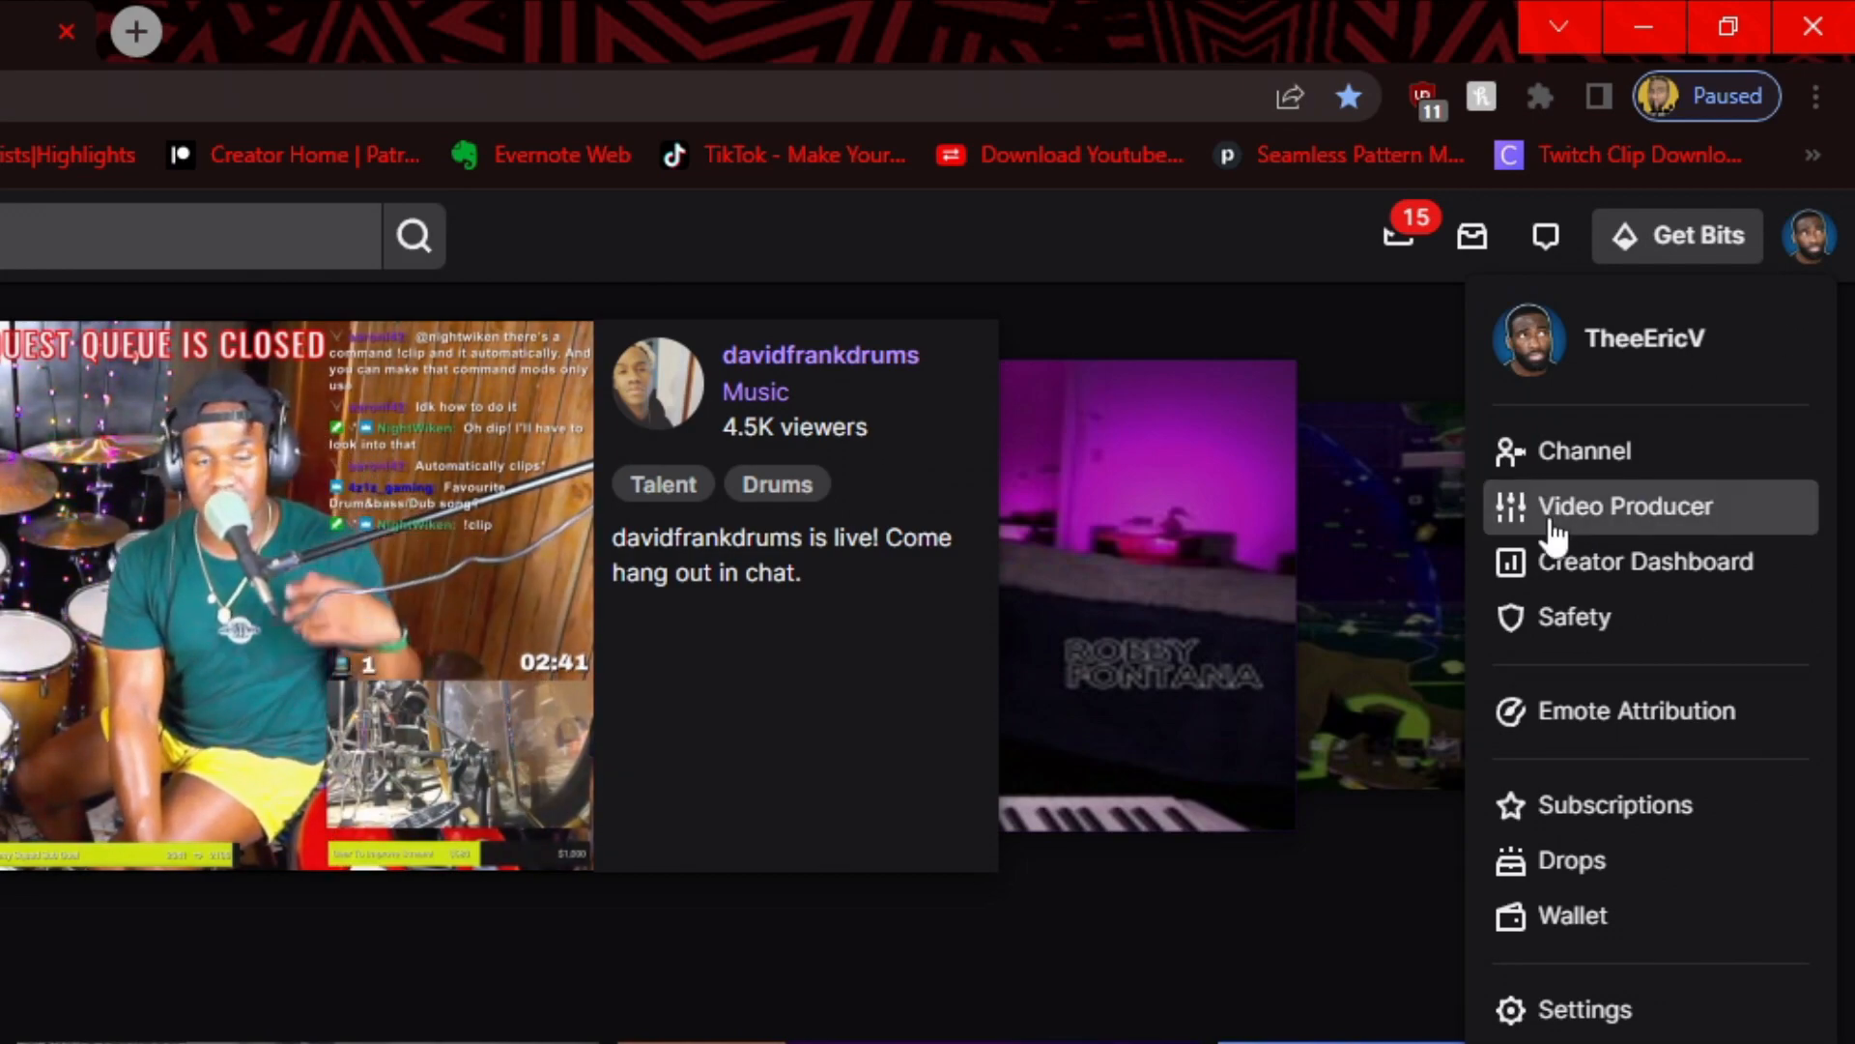
left_click(1621, 505)
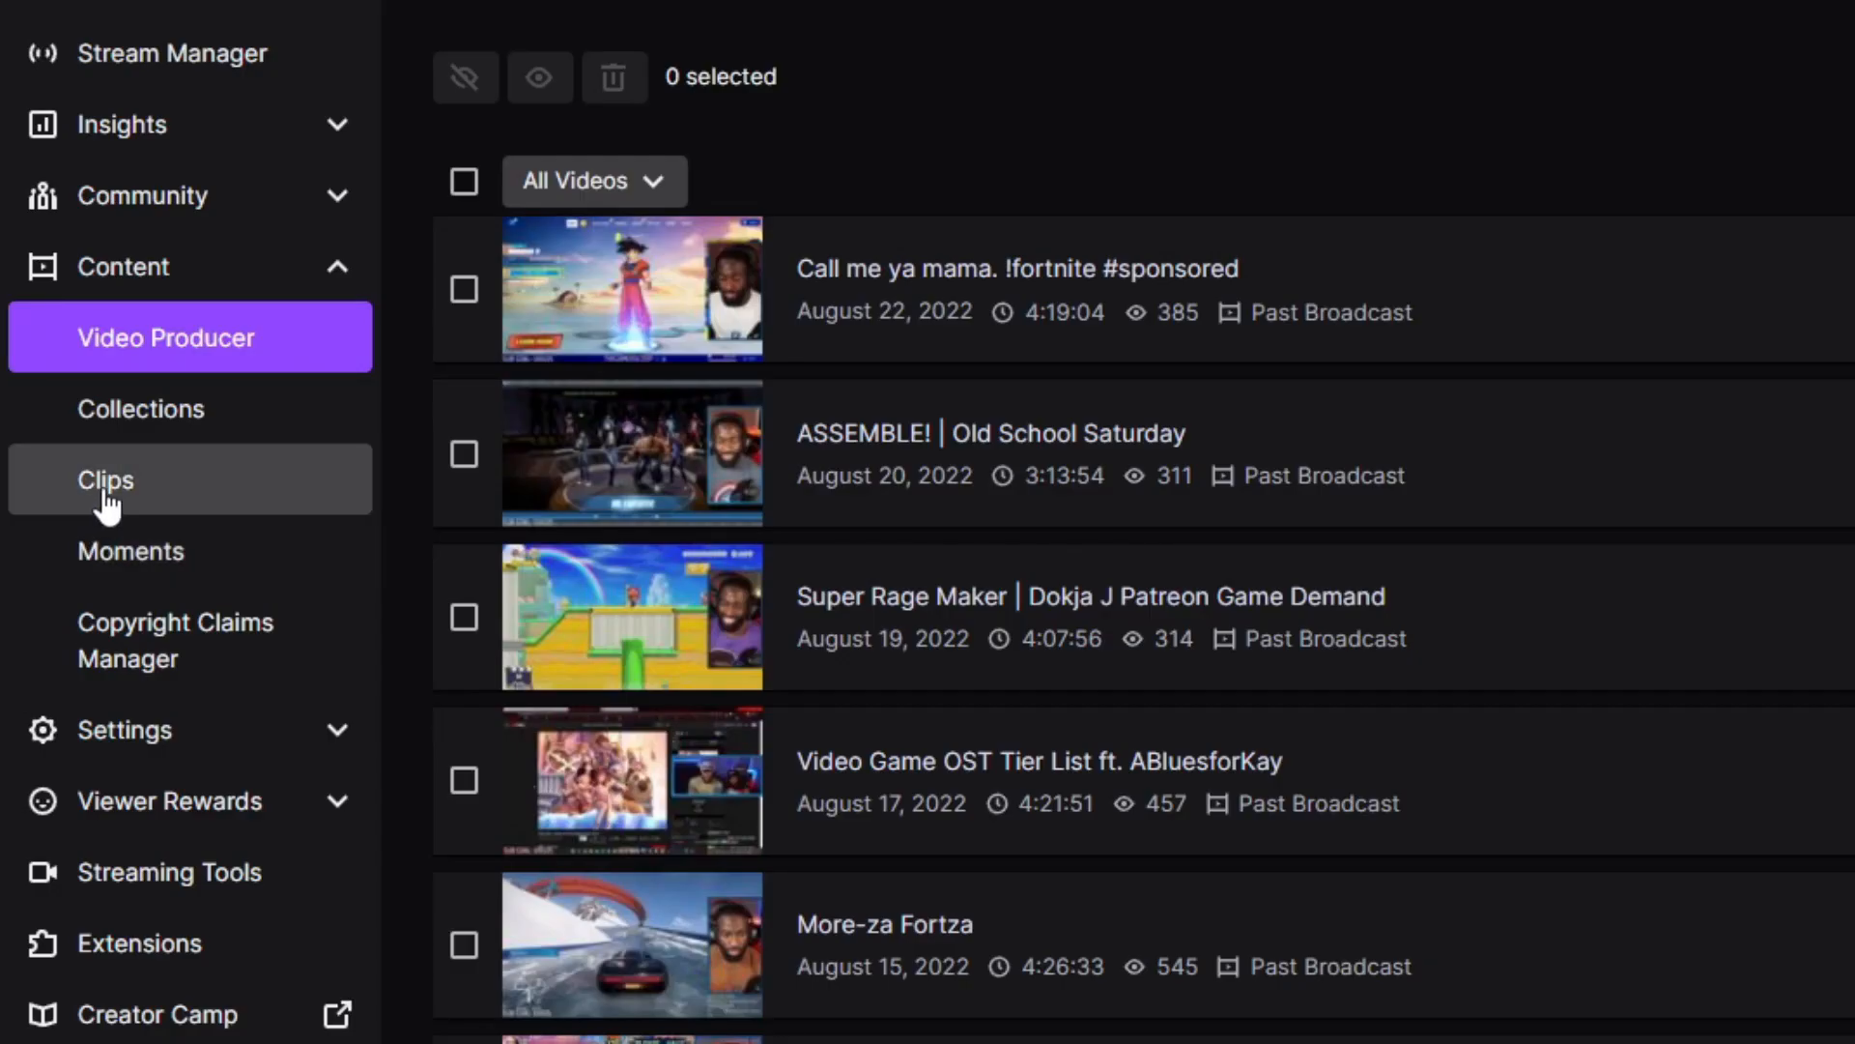
left_click(104, 480)
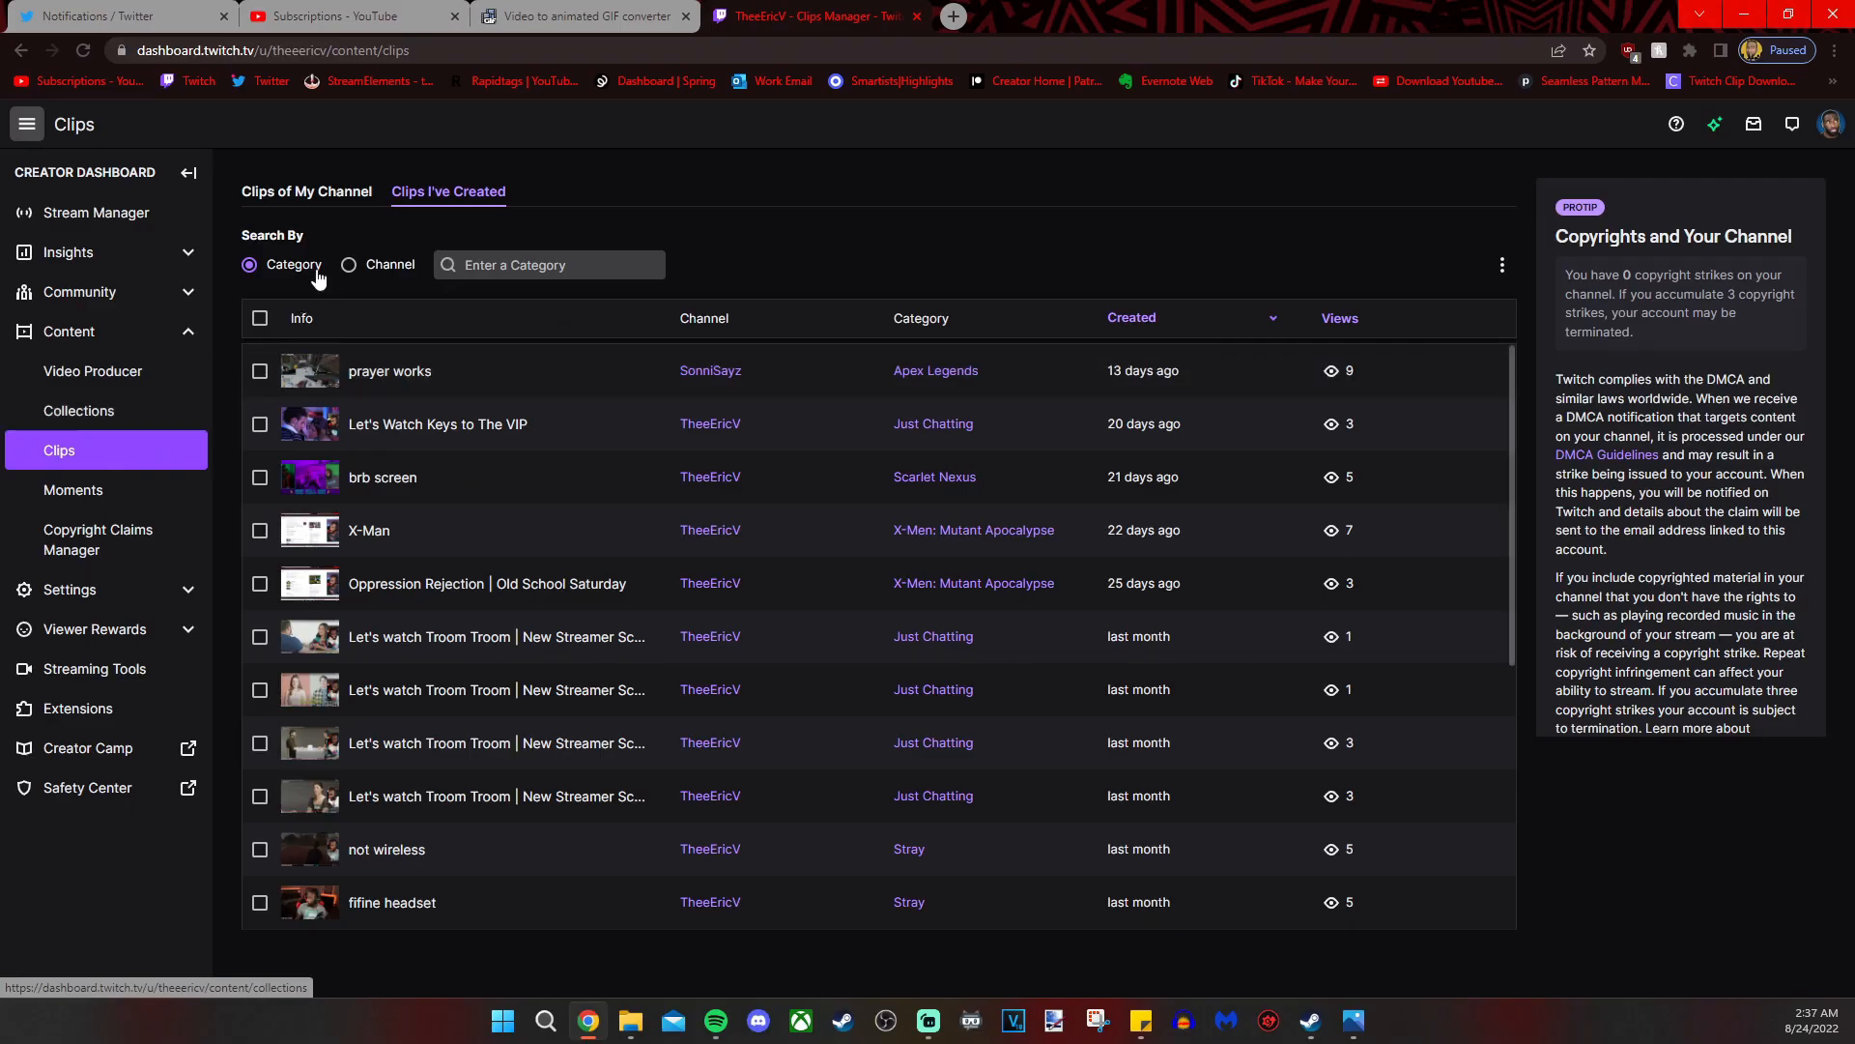
left_click(305, 190)
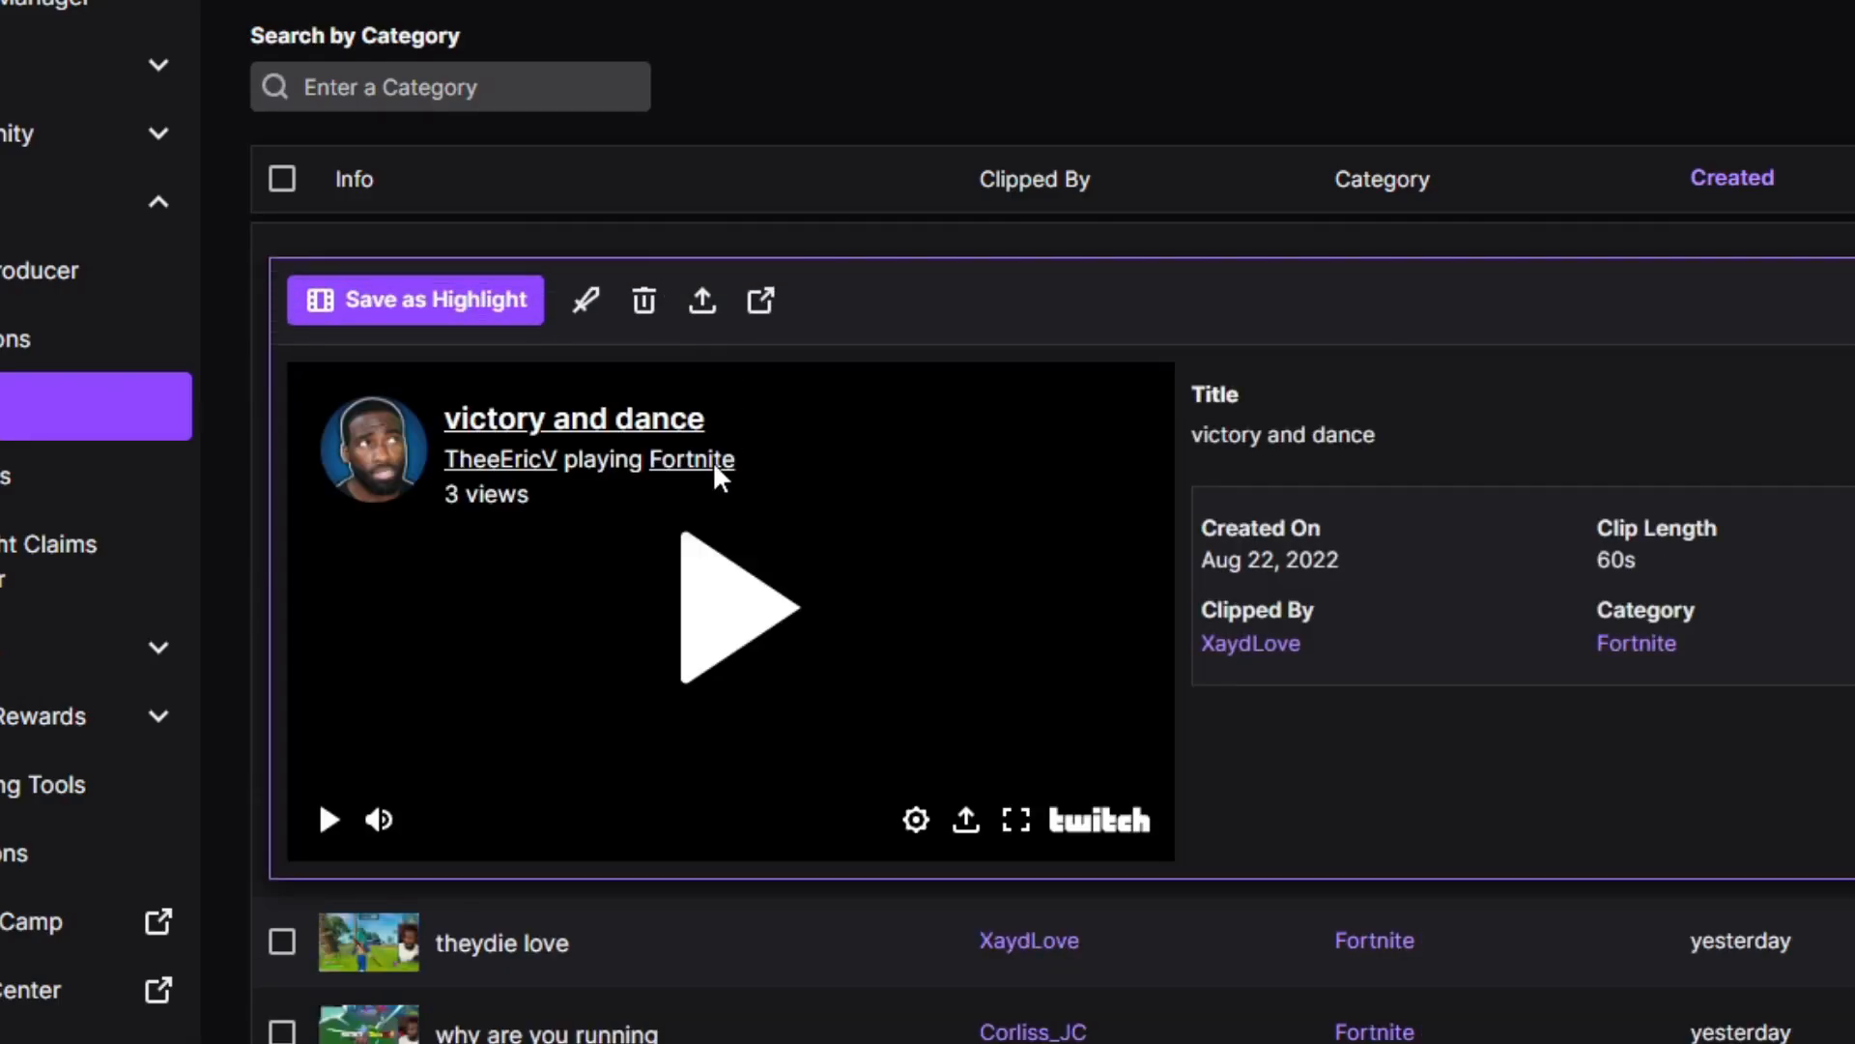
left_click(732, 608)
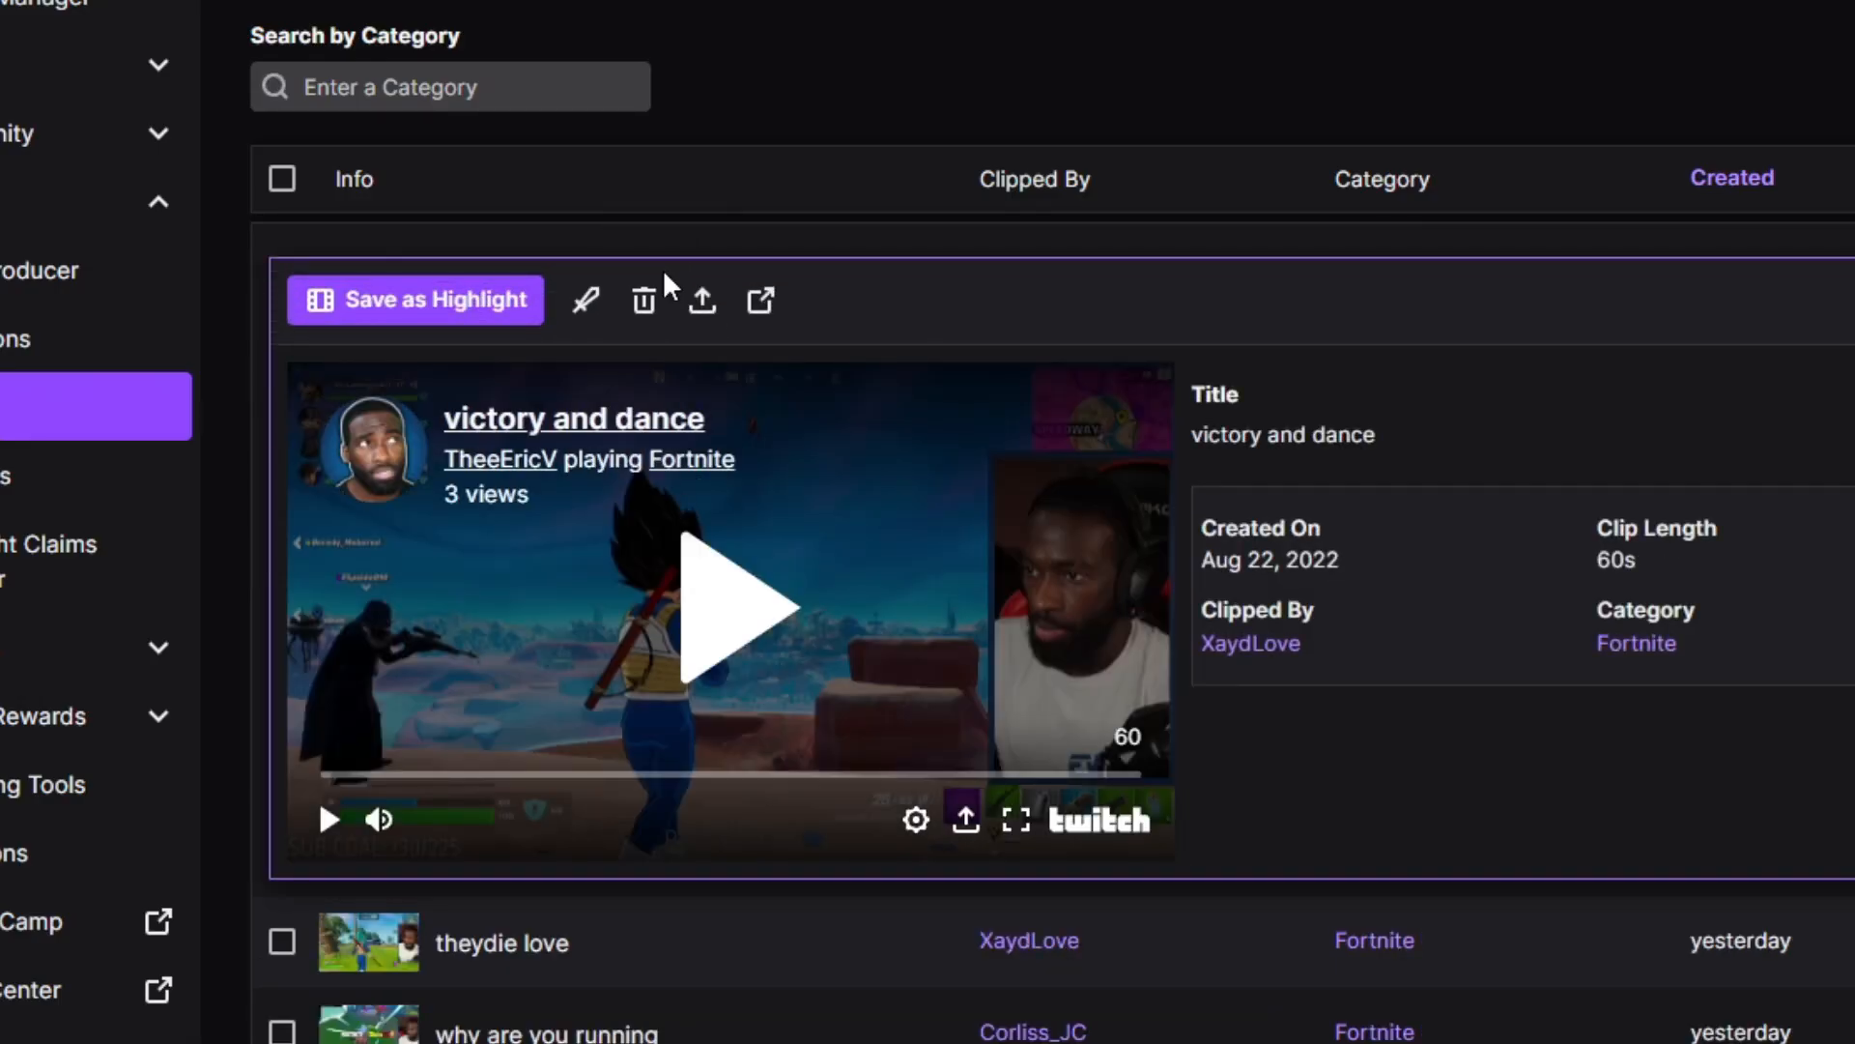
left_click(701, 298)
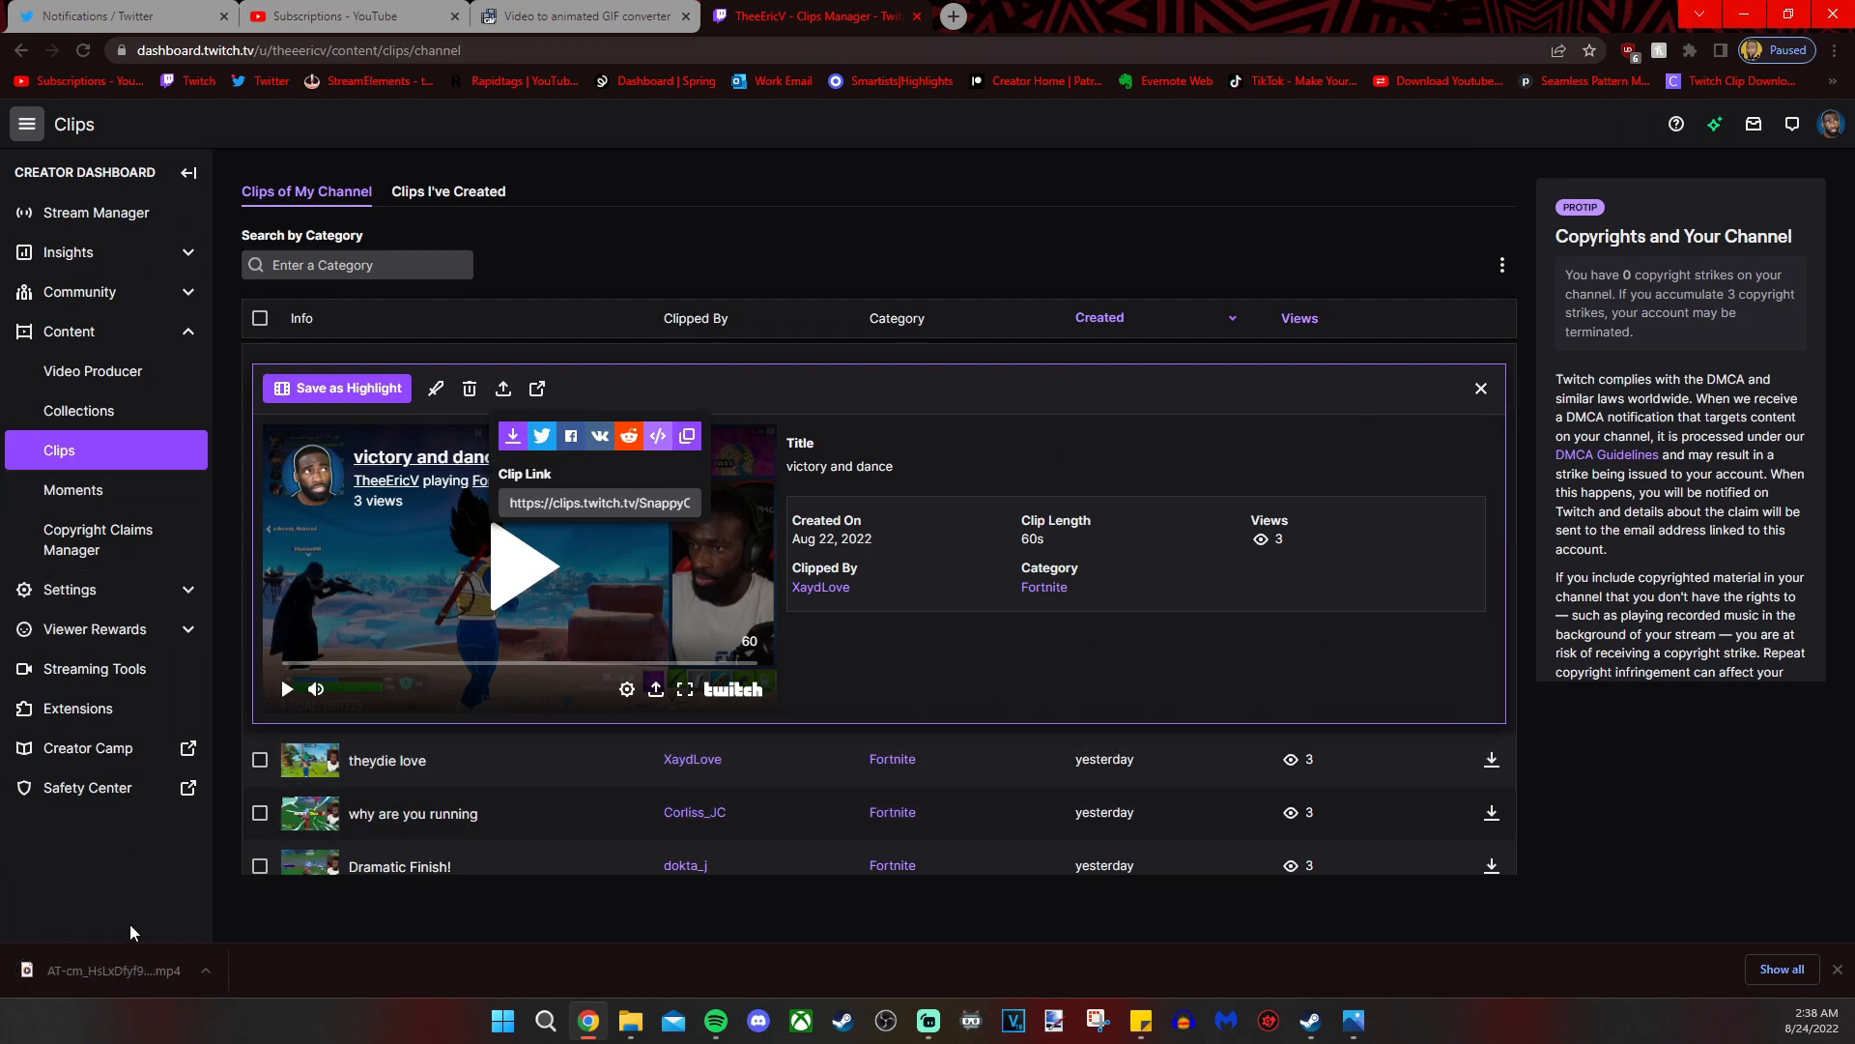
left_click(580, 16)
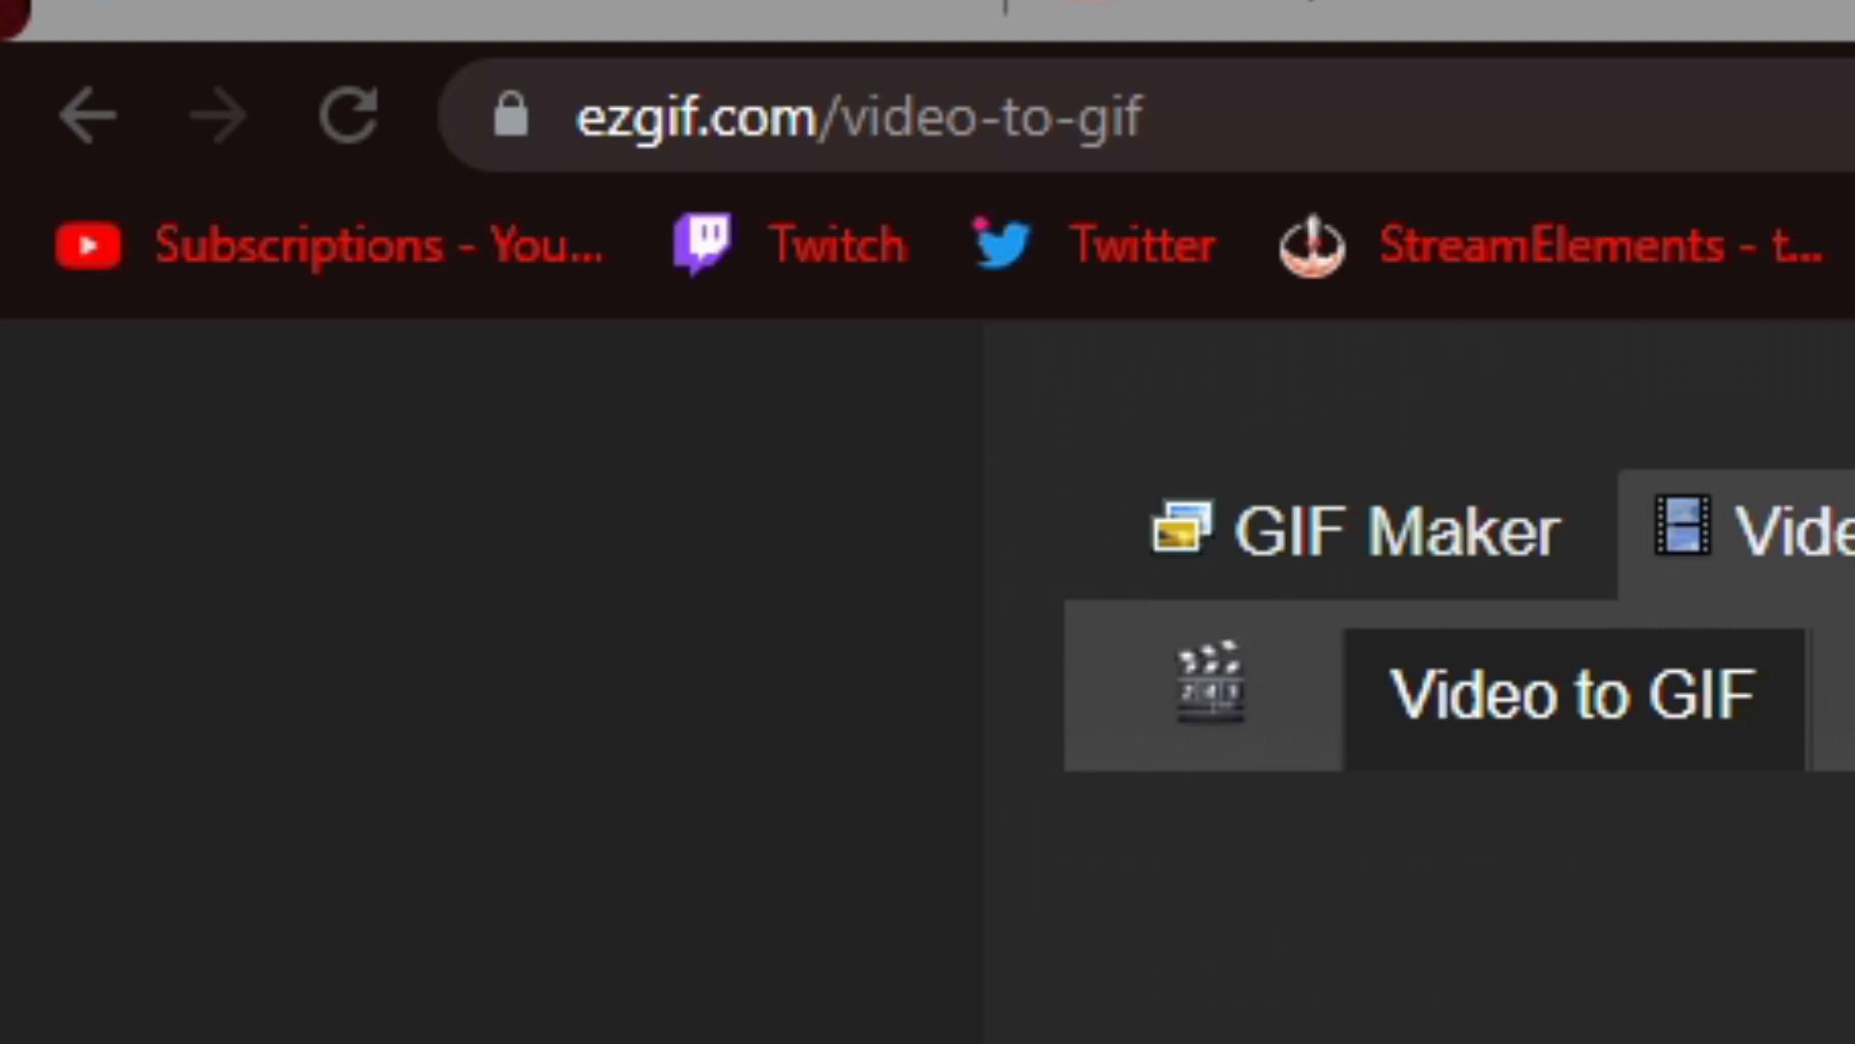
Attach the downloaded test.mp4 in ezgif's video-to-GIF converter
scroll("down", 3)
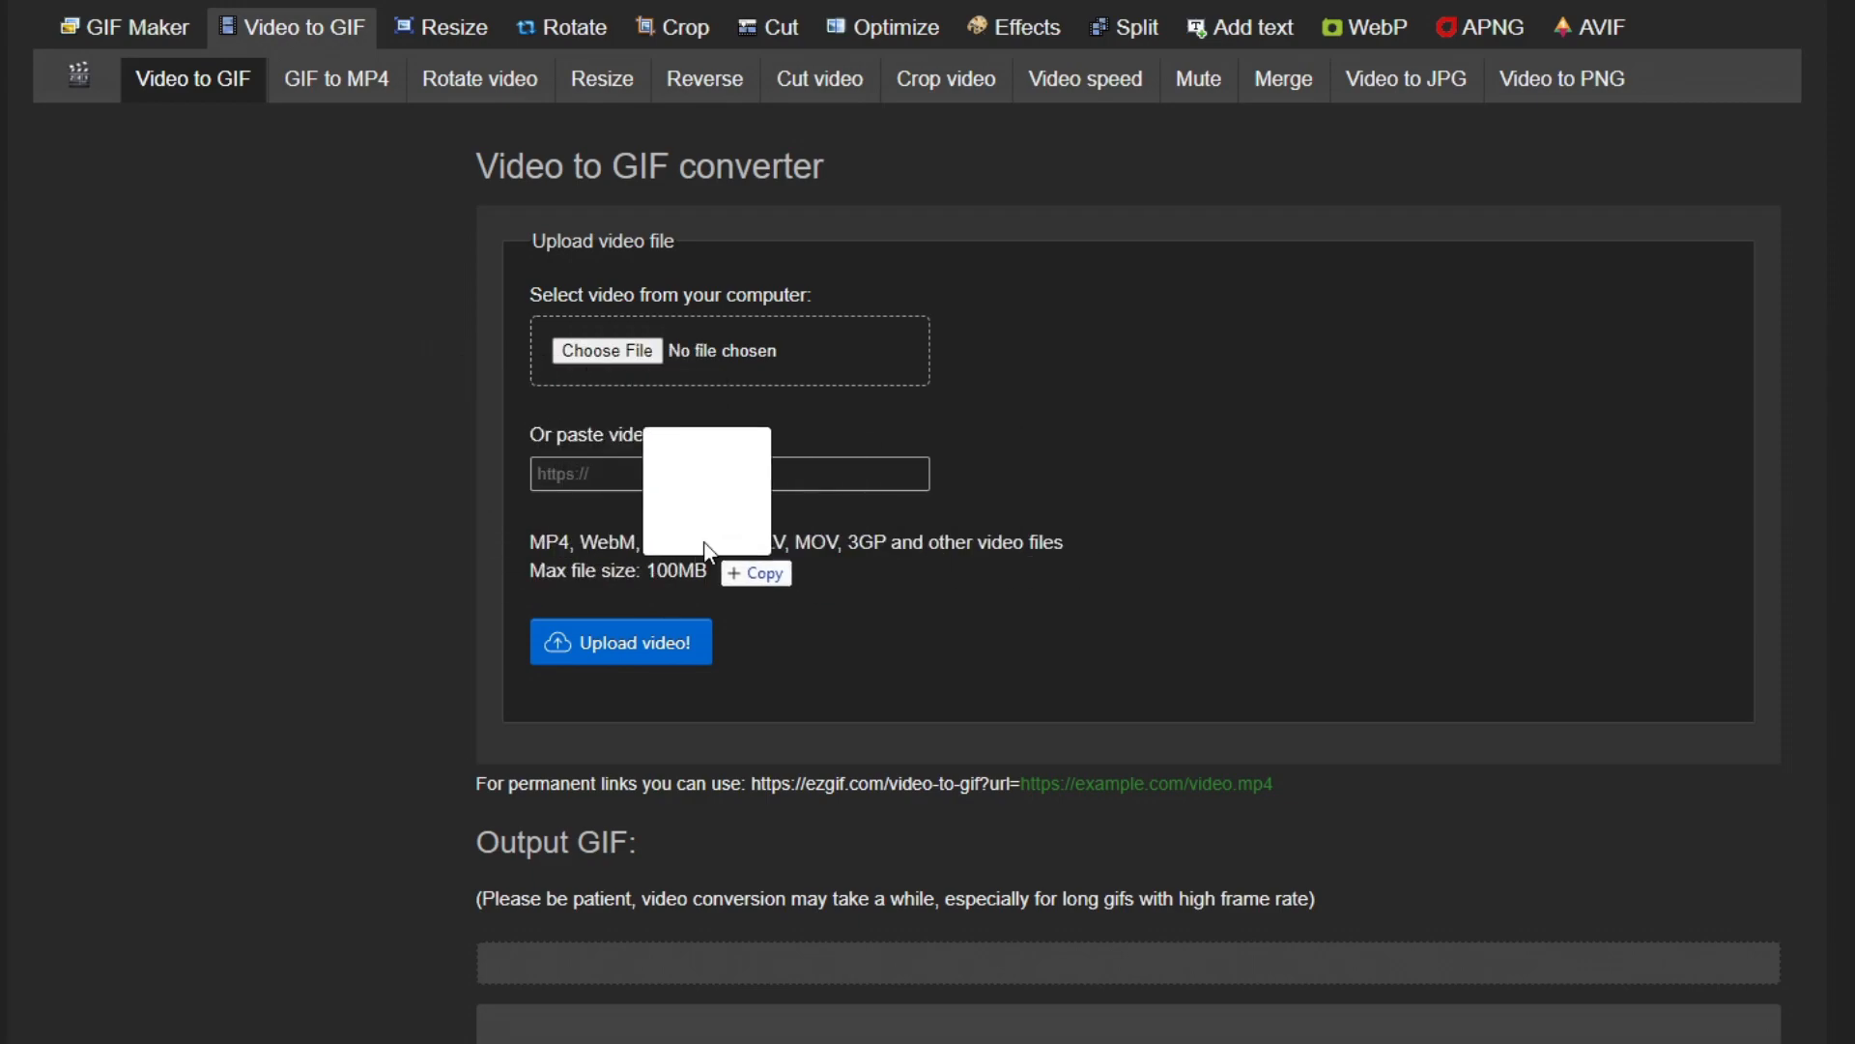
left_click(607, 350)
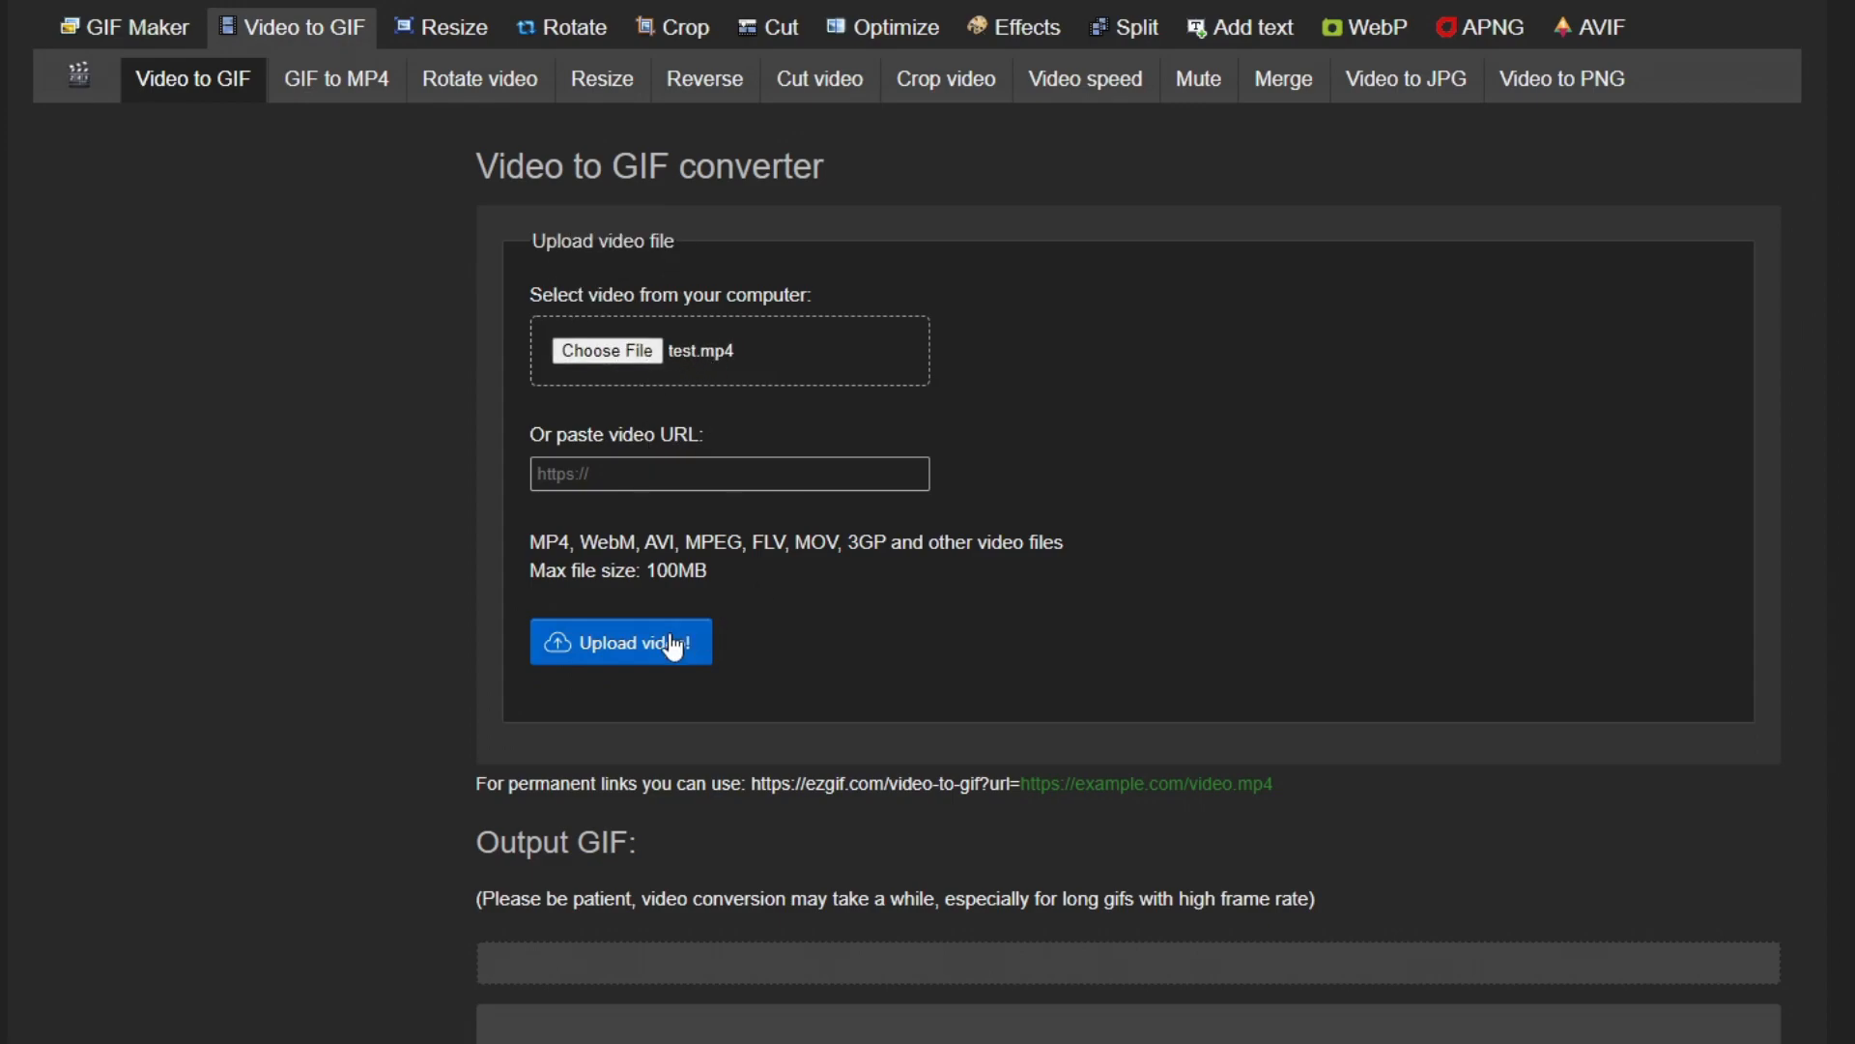
mouse_move(545, 631)
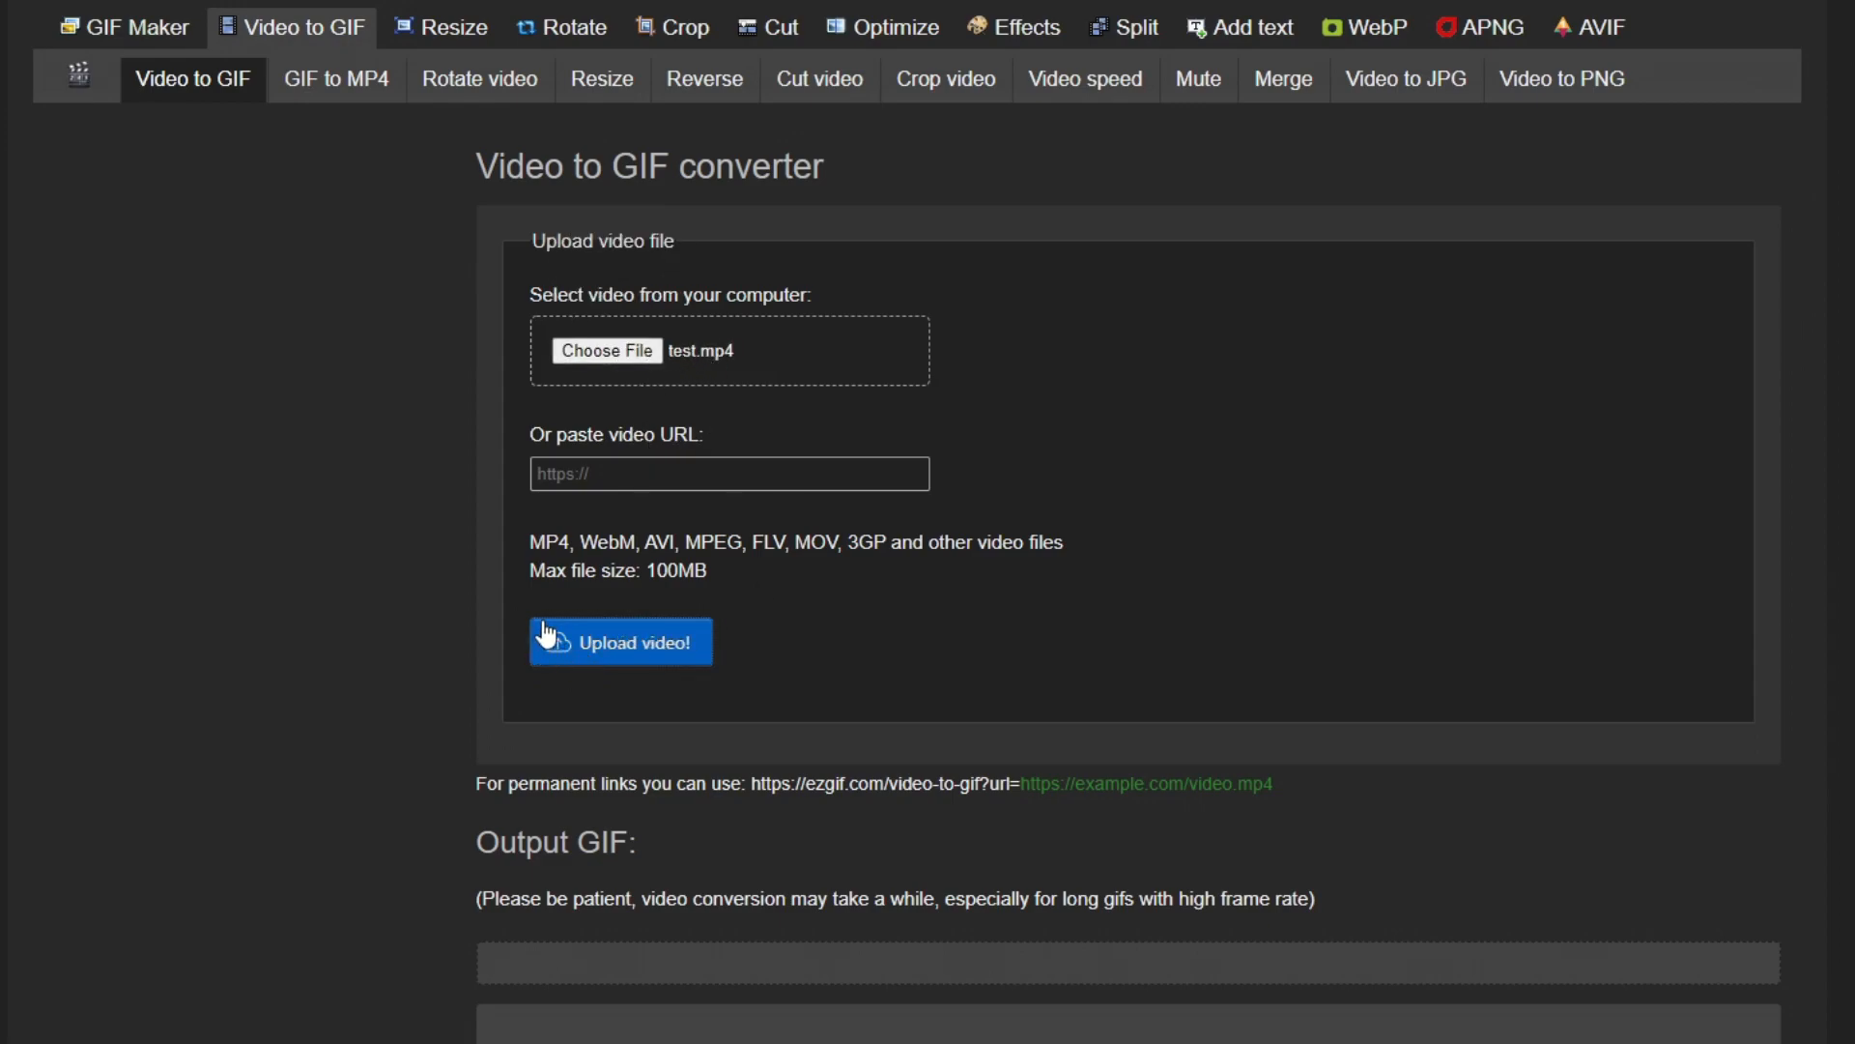
mouse_move(448, 547)
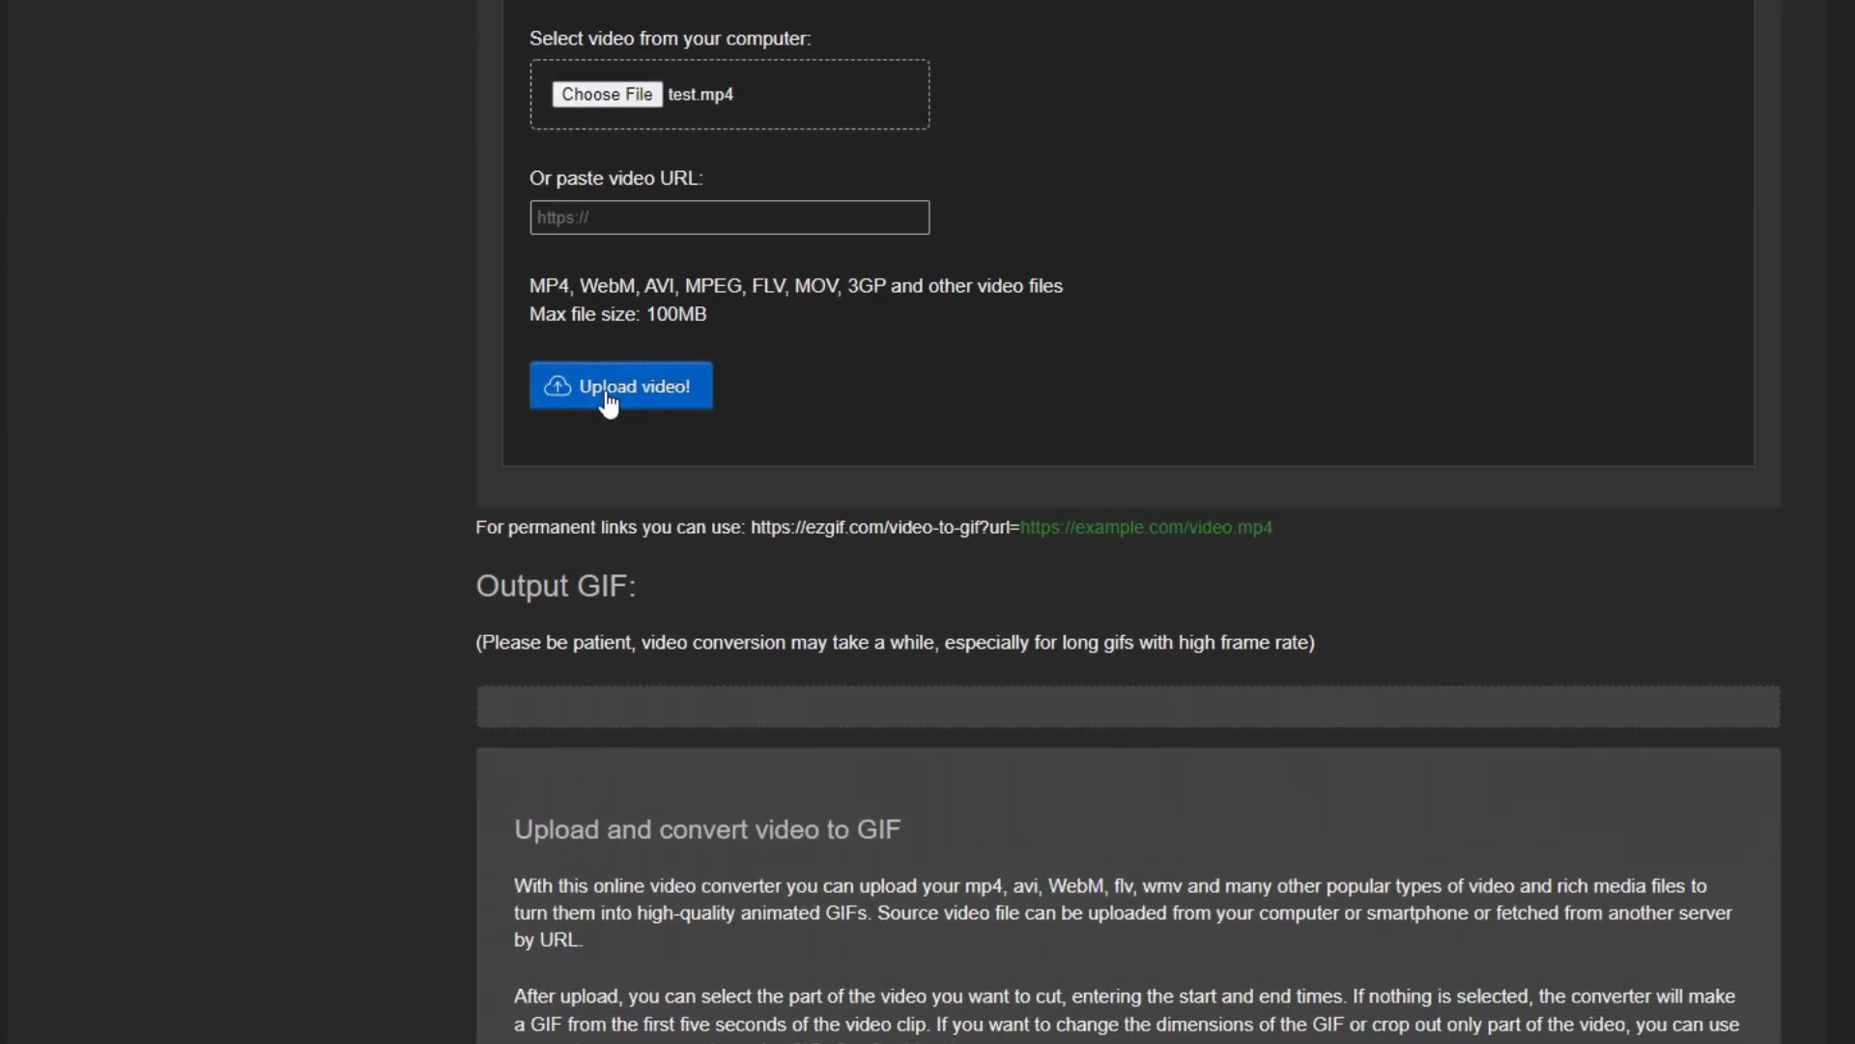
Upload test.mp4 and wait for its 1920×1080, 27-second preview to load
left_click(620, 385)
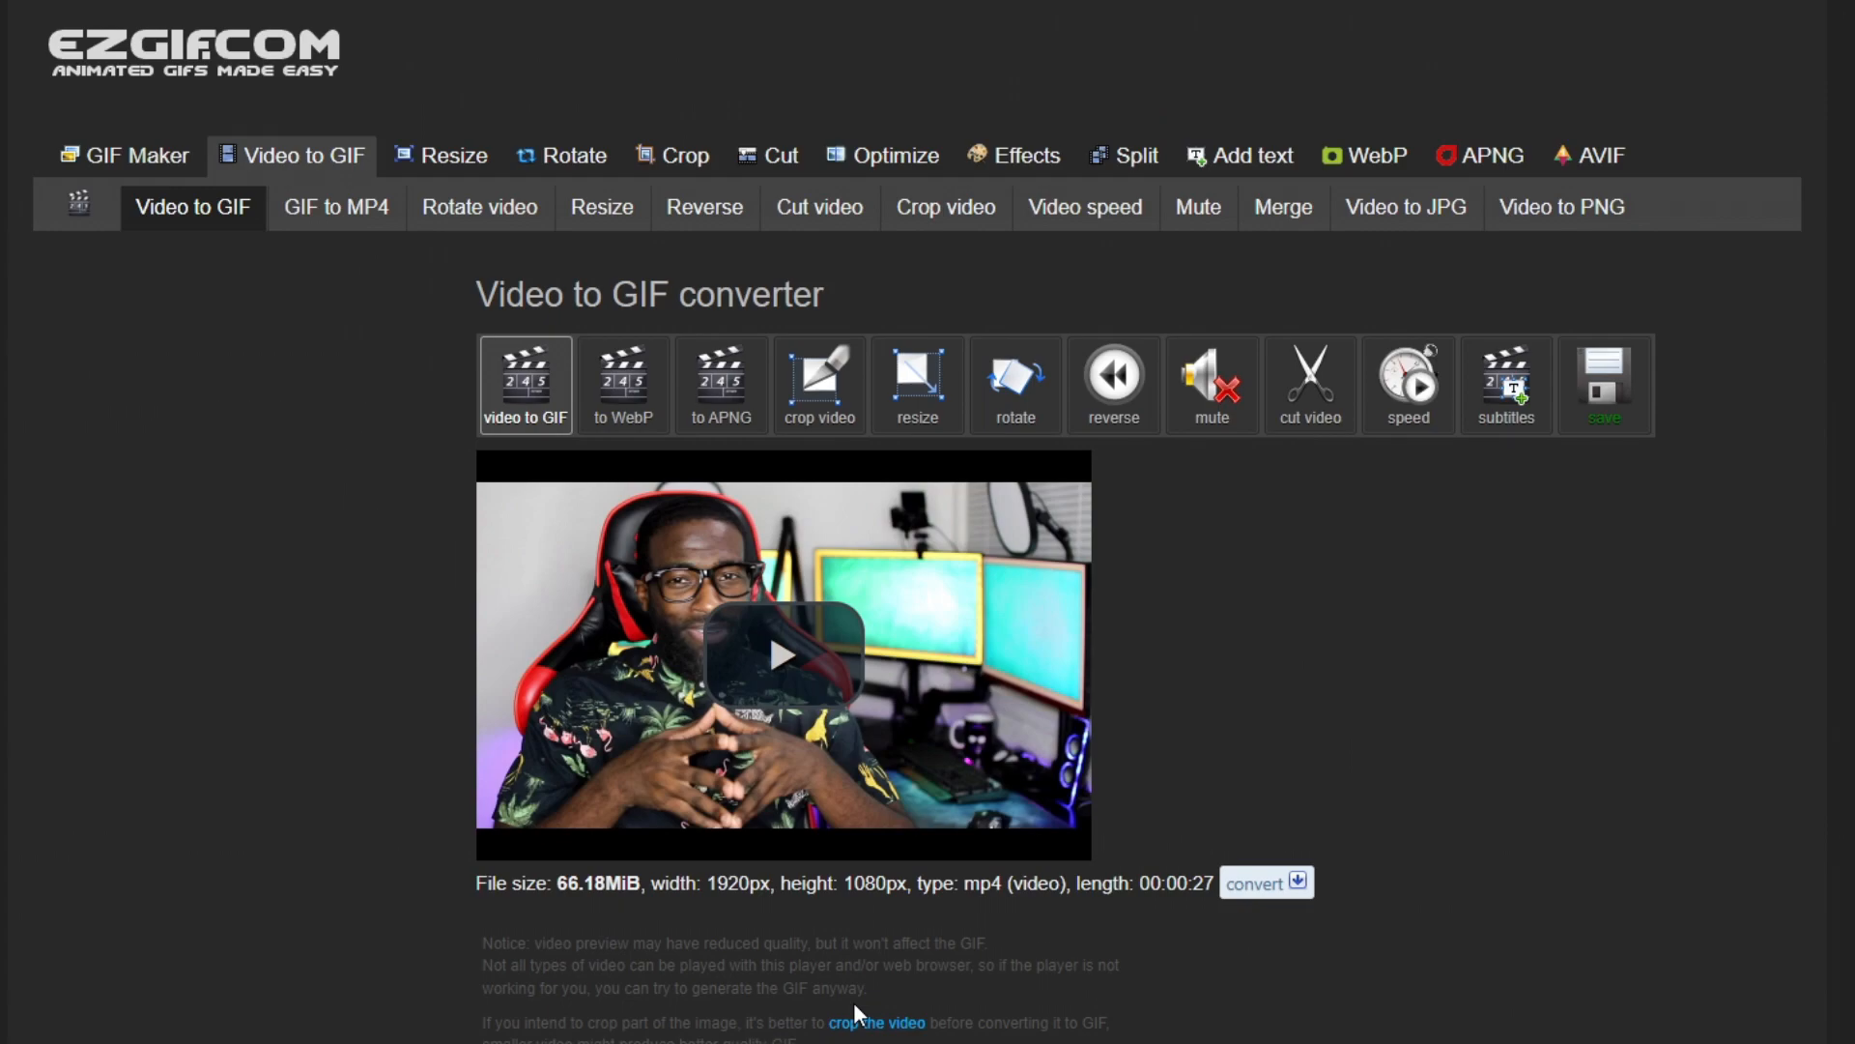
mouse_move(857, 1013)
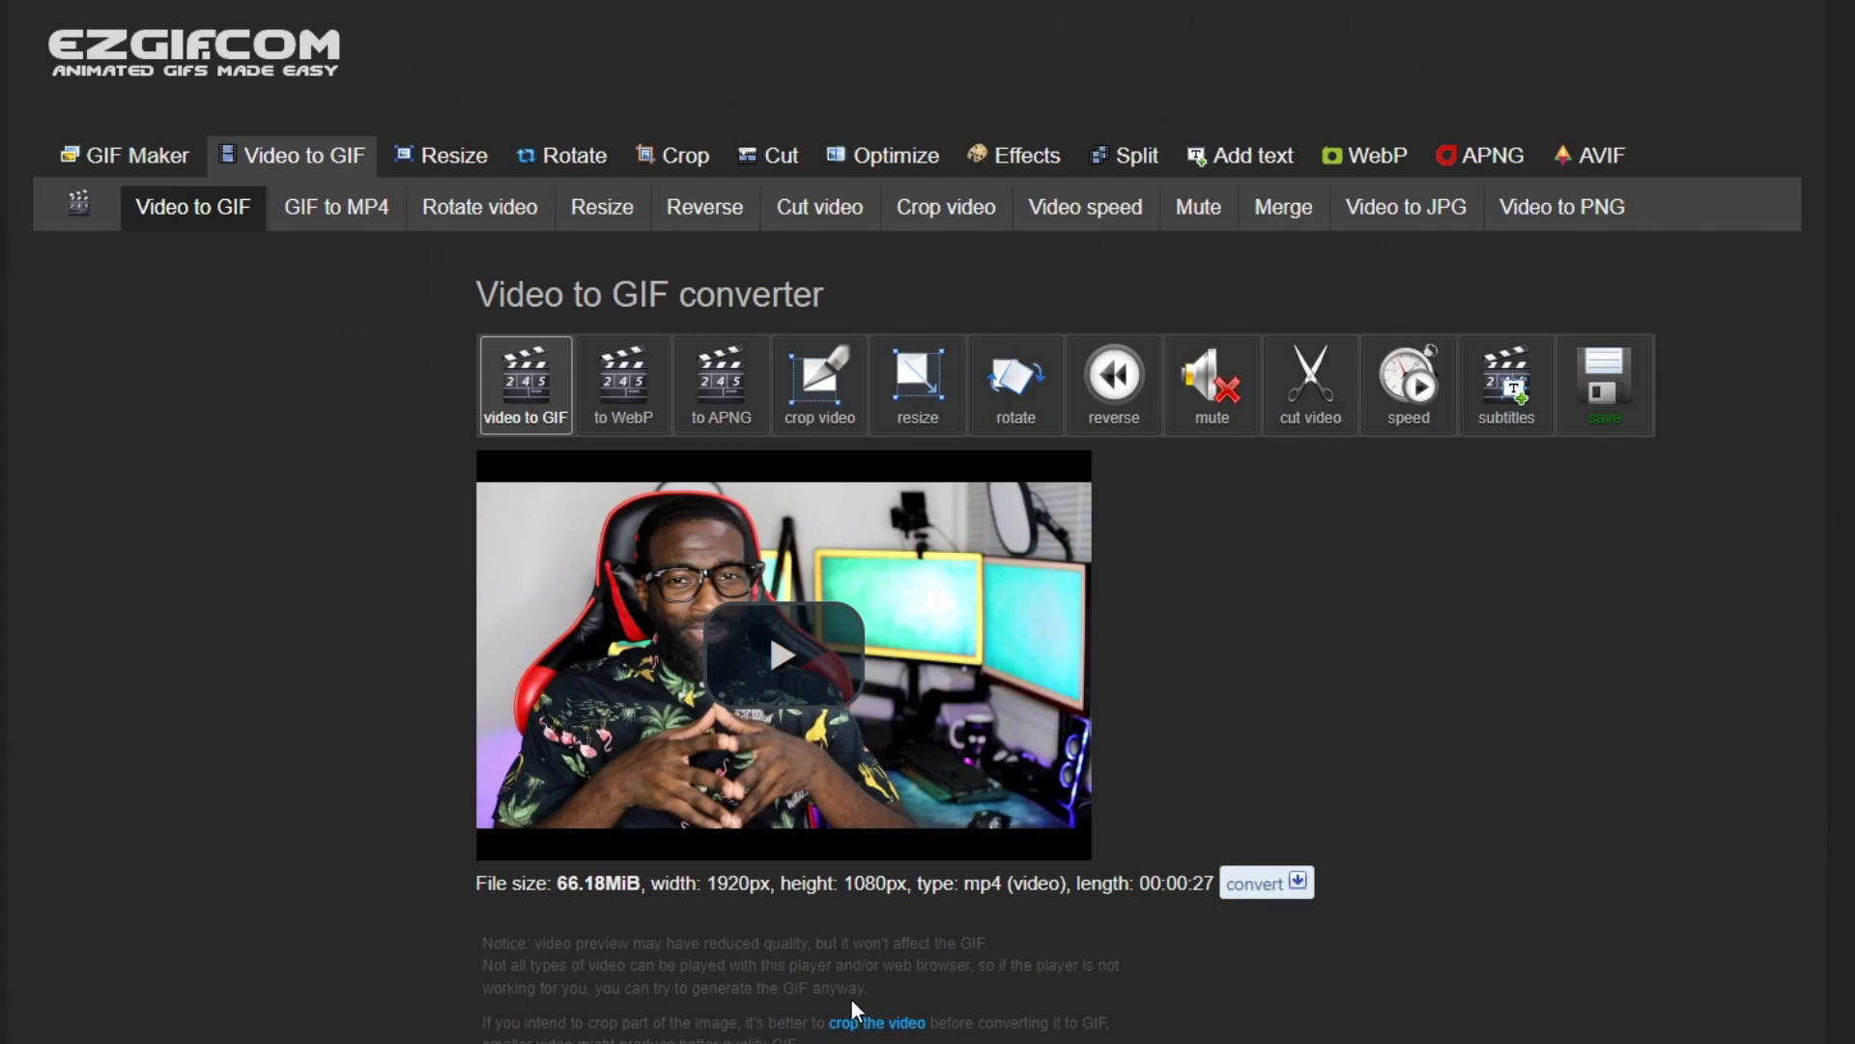
mouse_move(856, 1014)
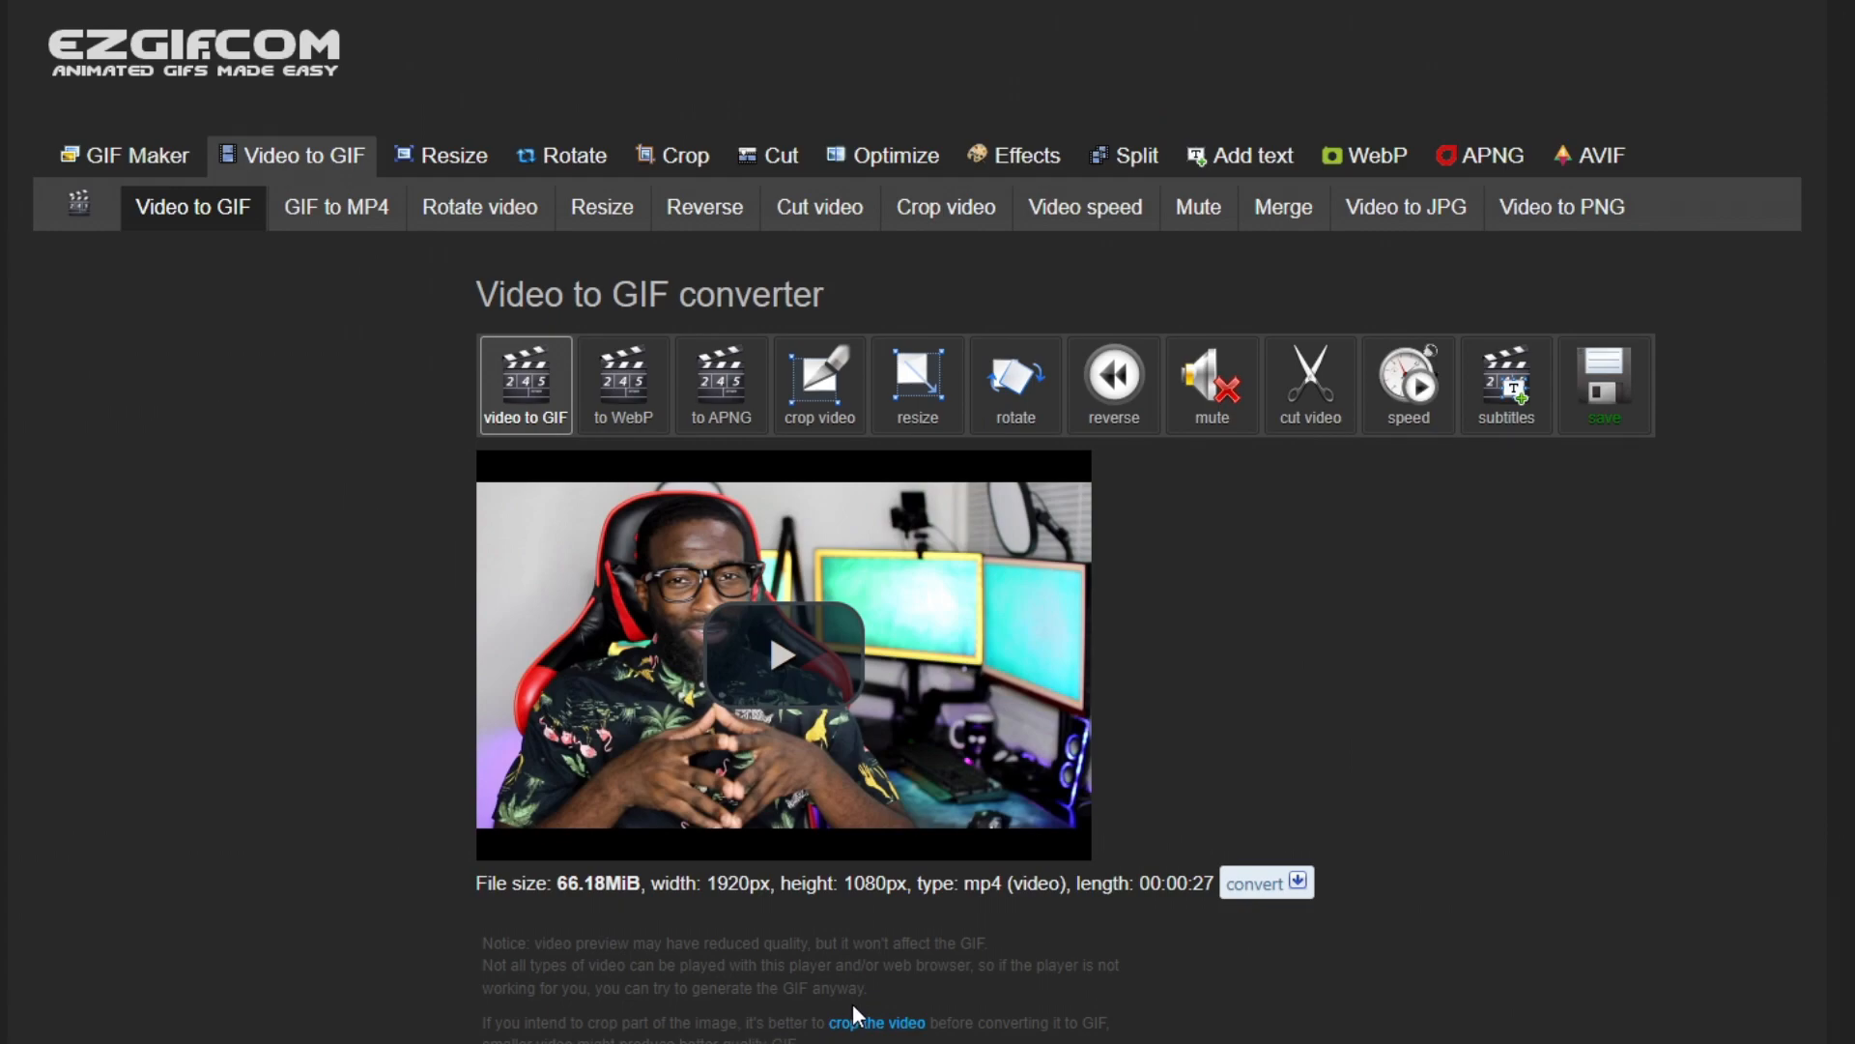
mouse_move(861, 1028)
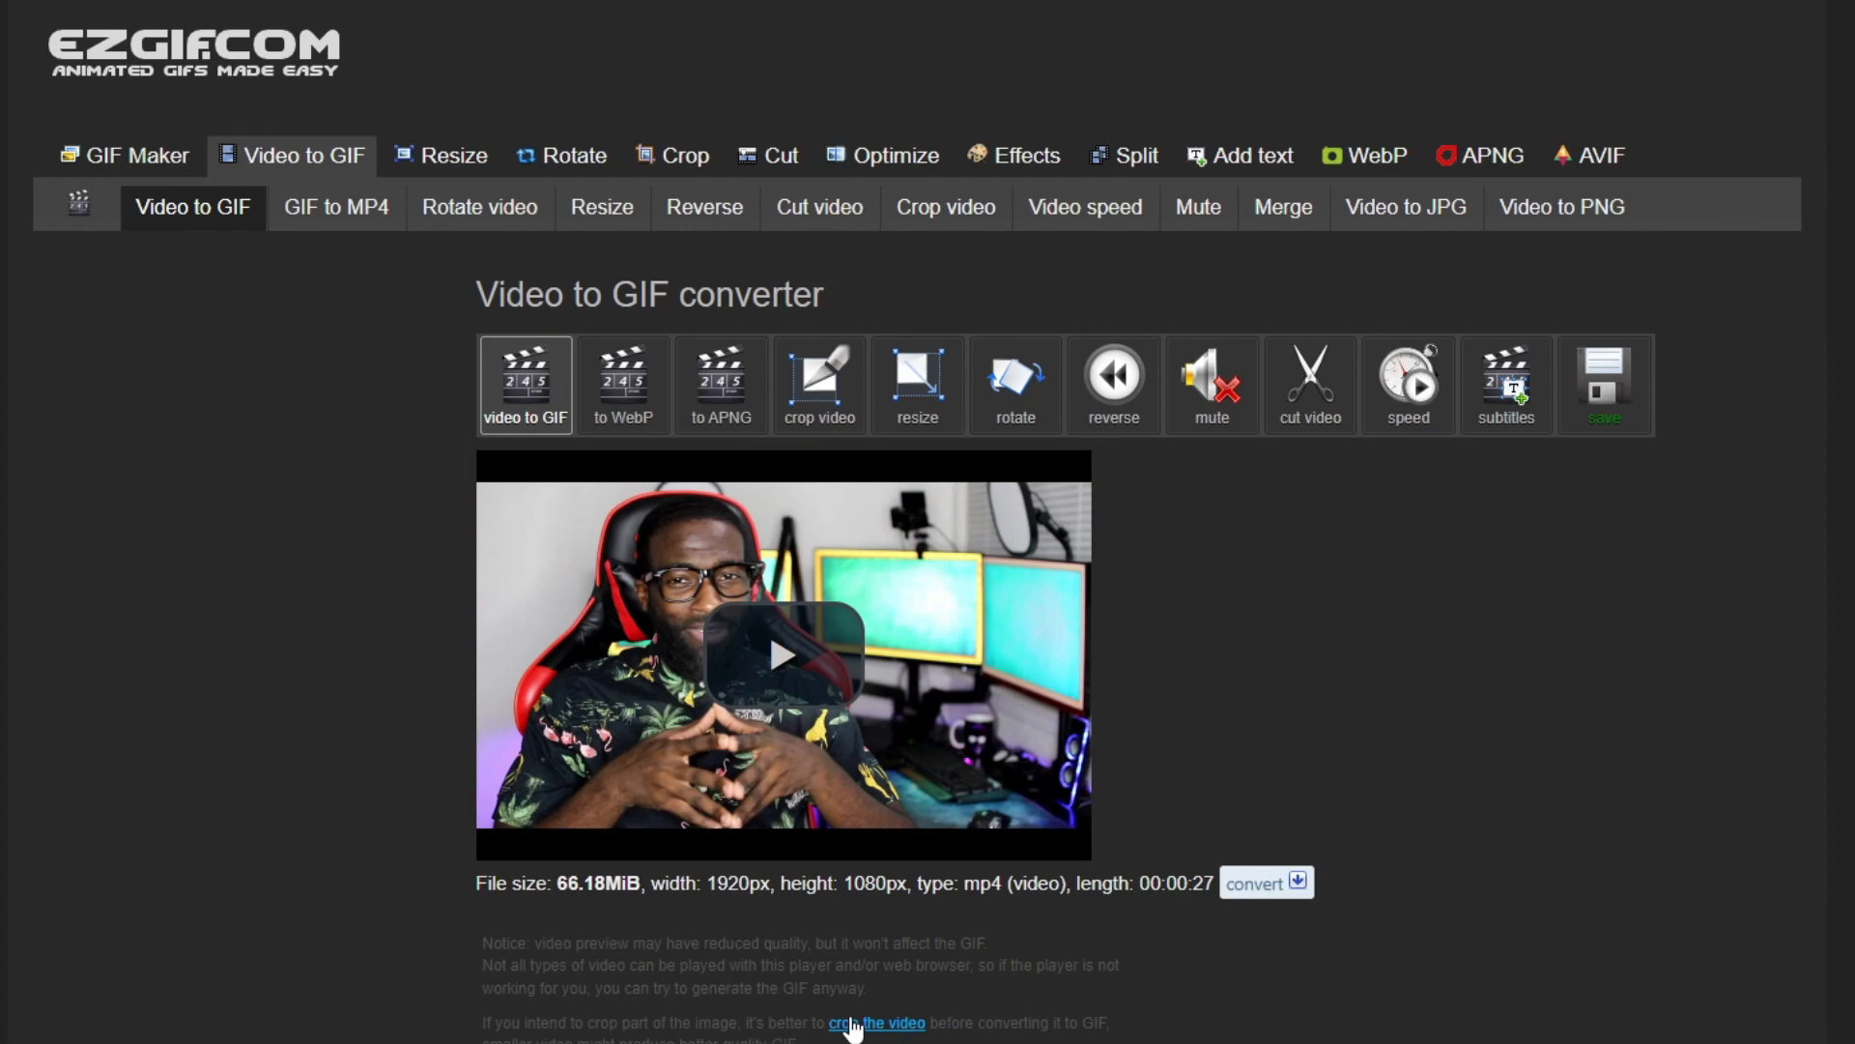
Crop the video with a Square aspect ratio into a 1012×1012 MP4
left_click(876, 1027)
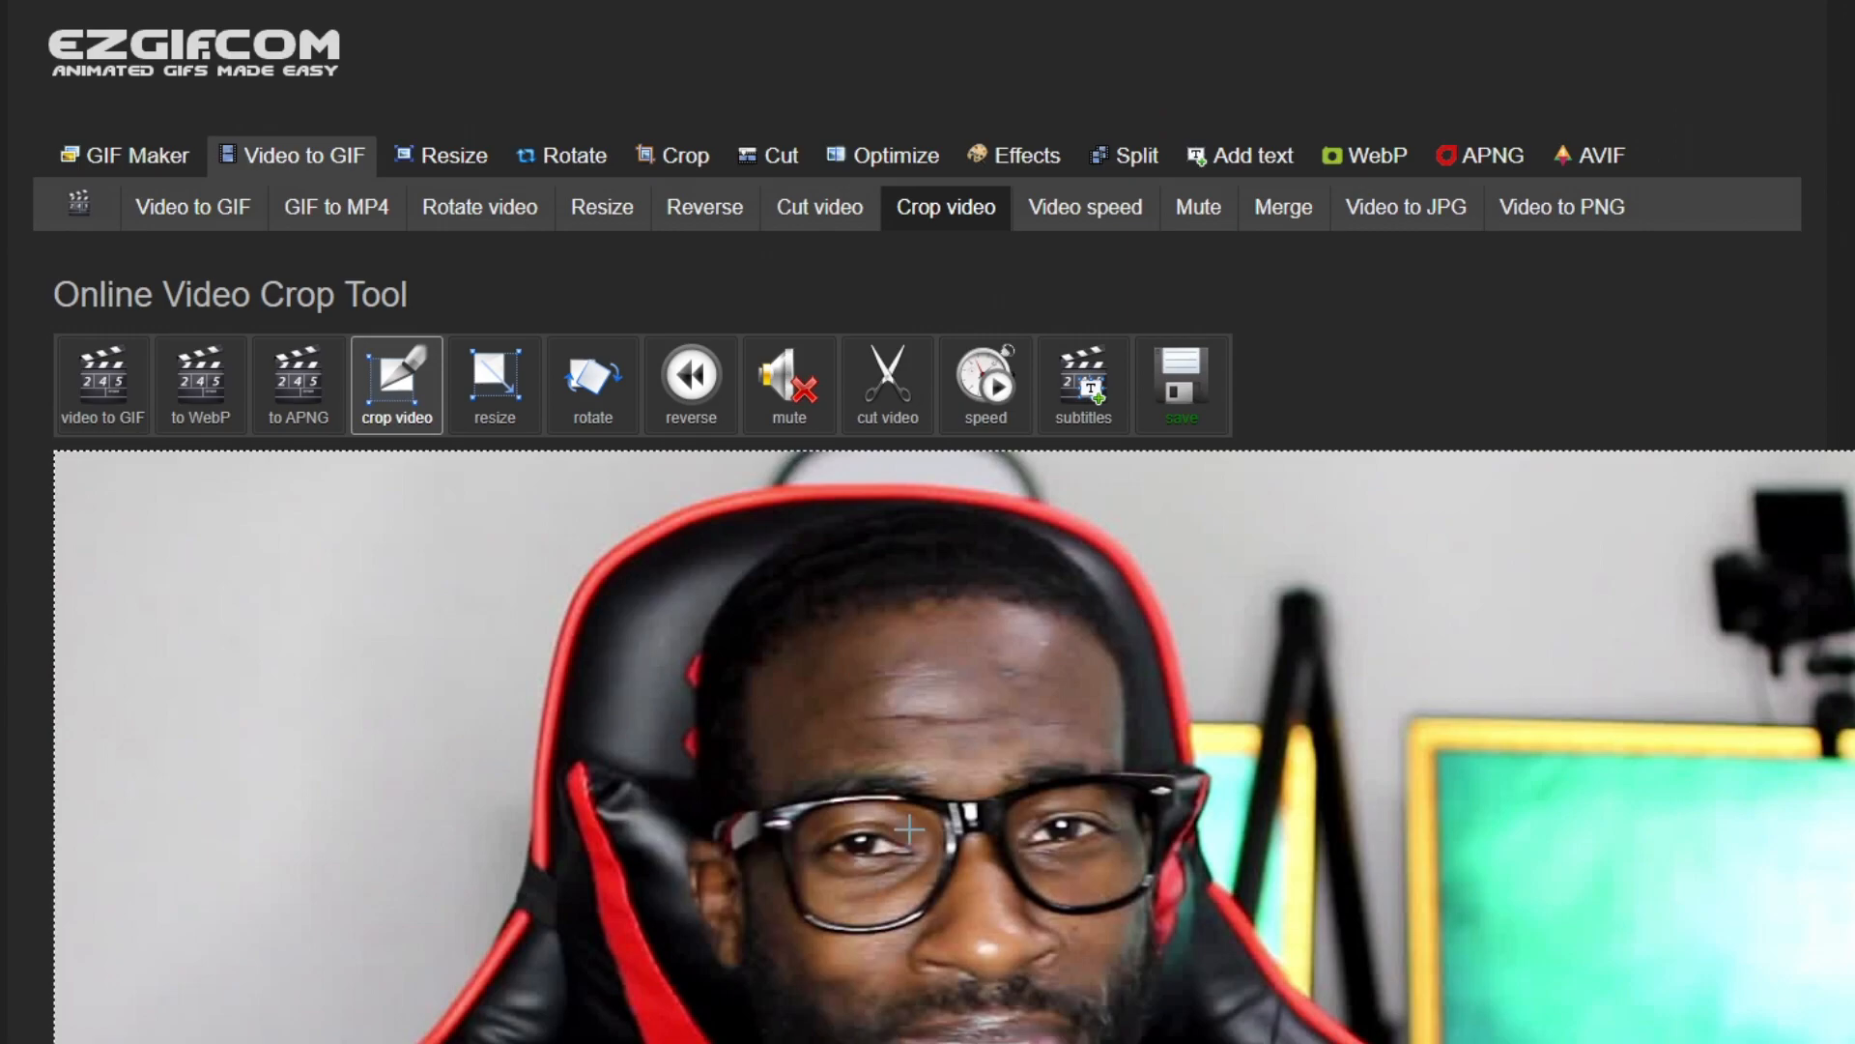
scroll("down", 3)
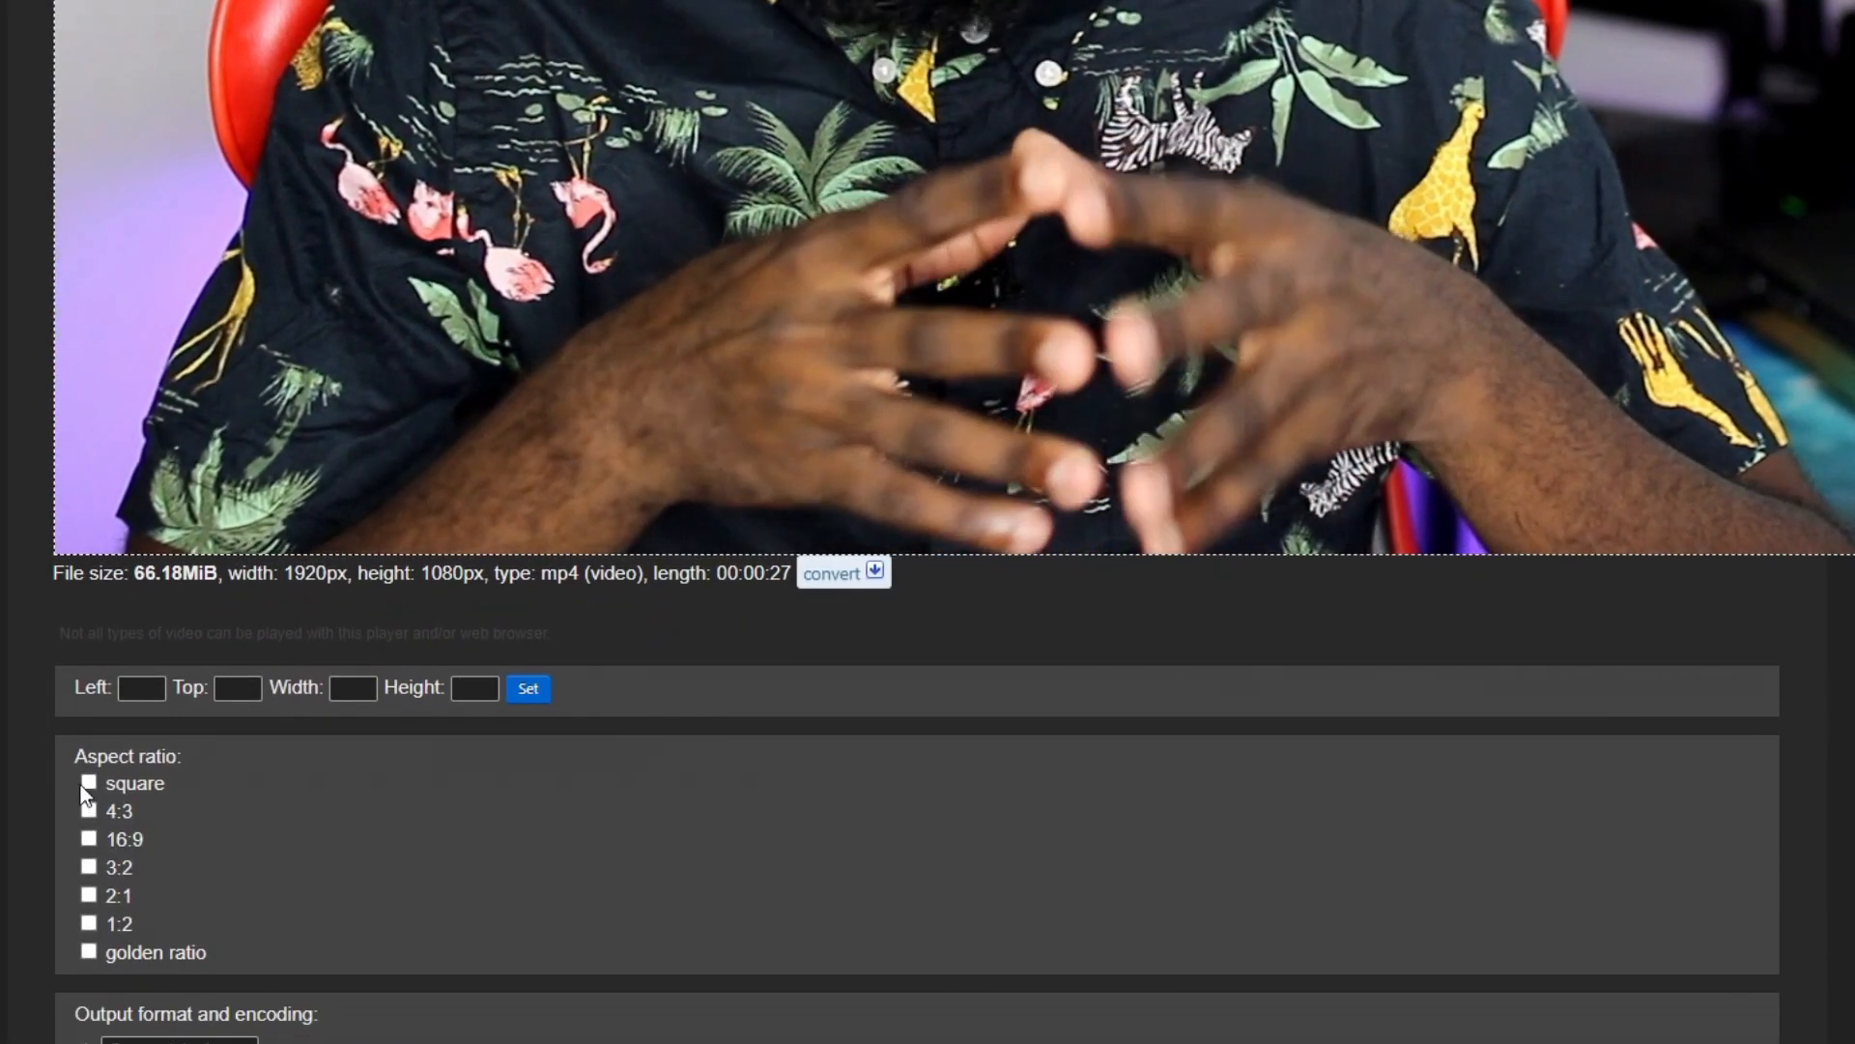
left_click(88, 781)
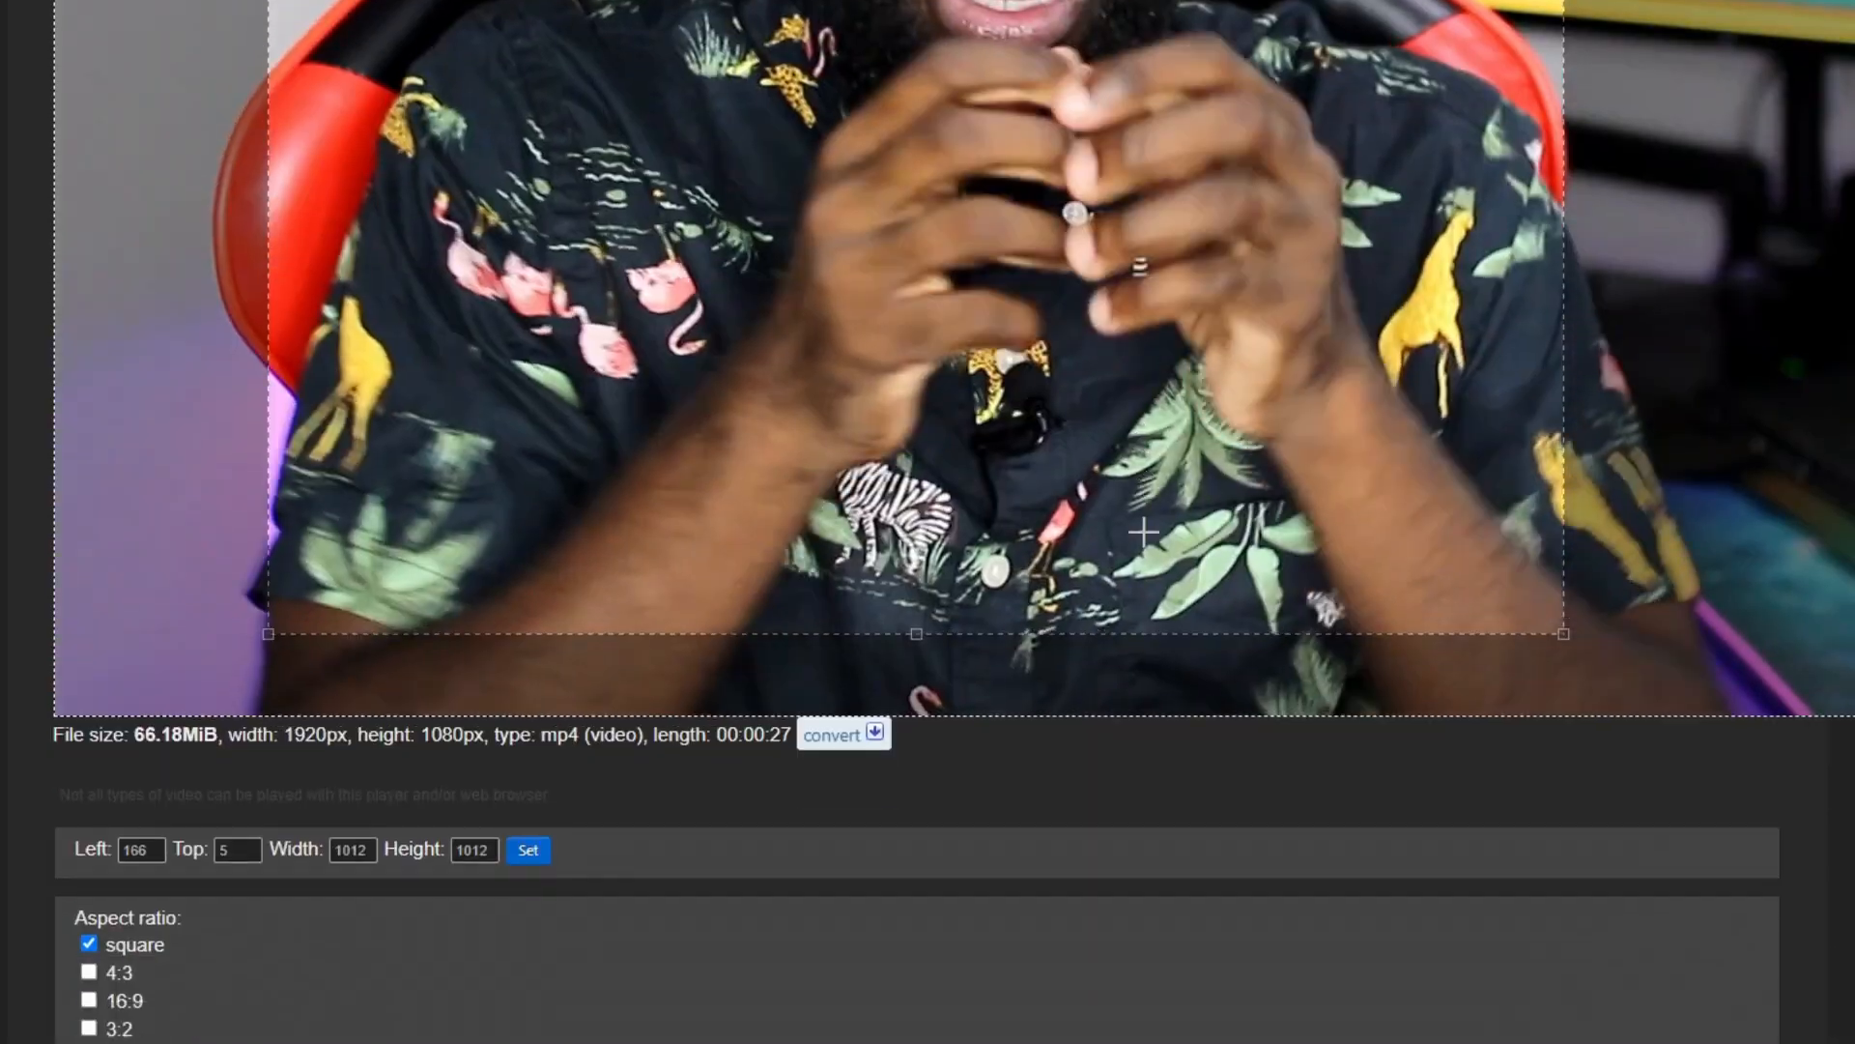
scroll("down", 3)
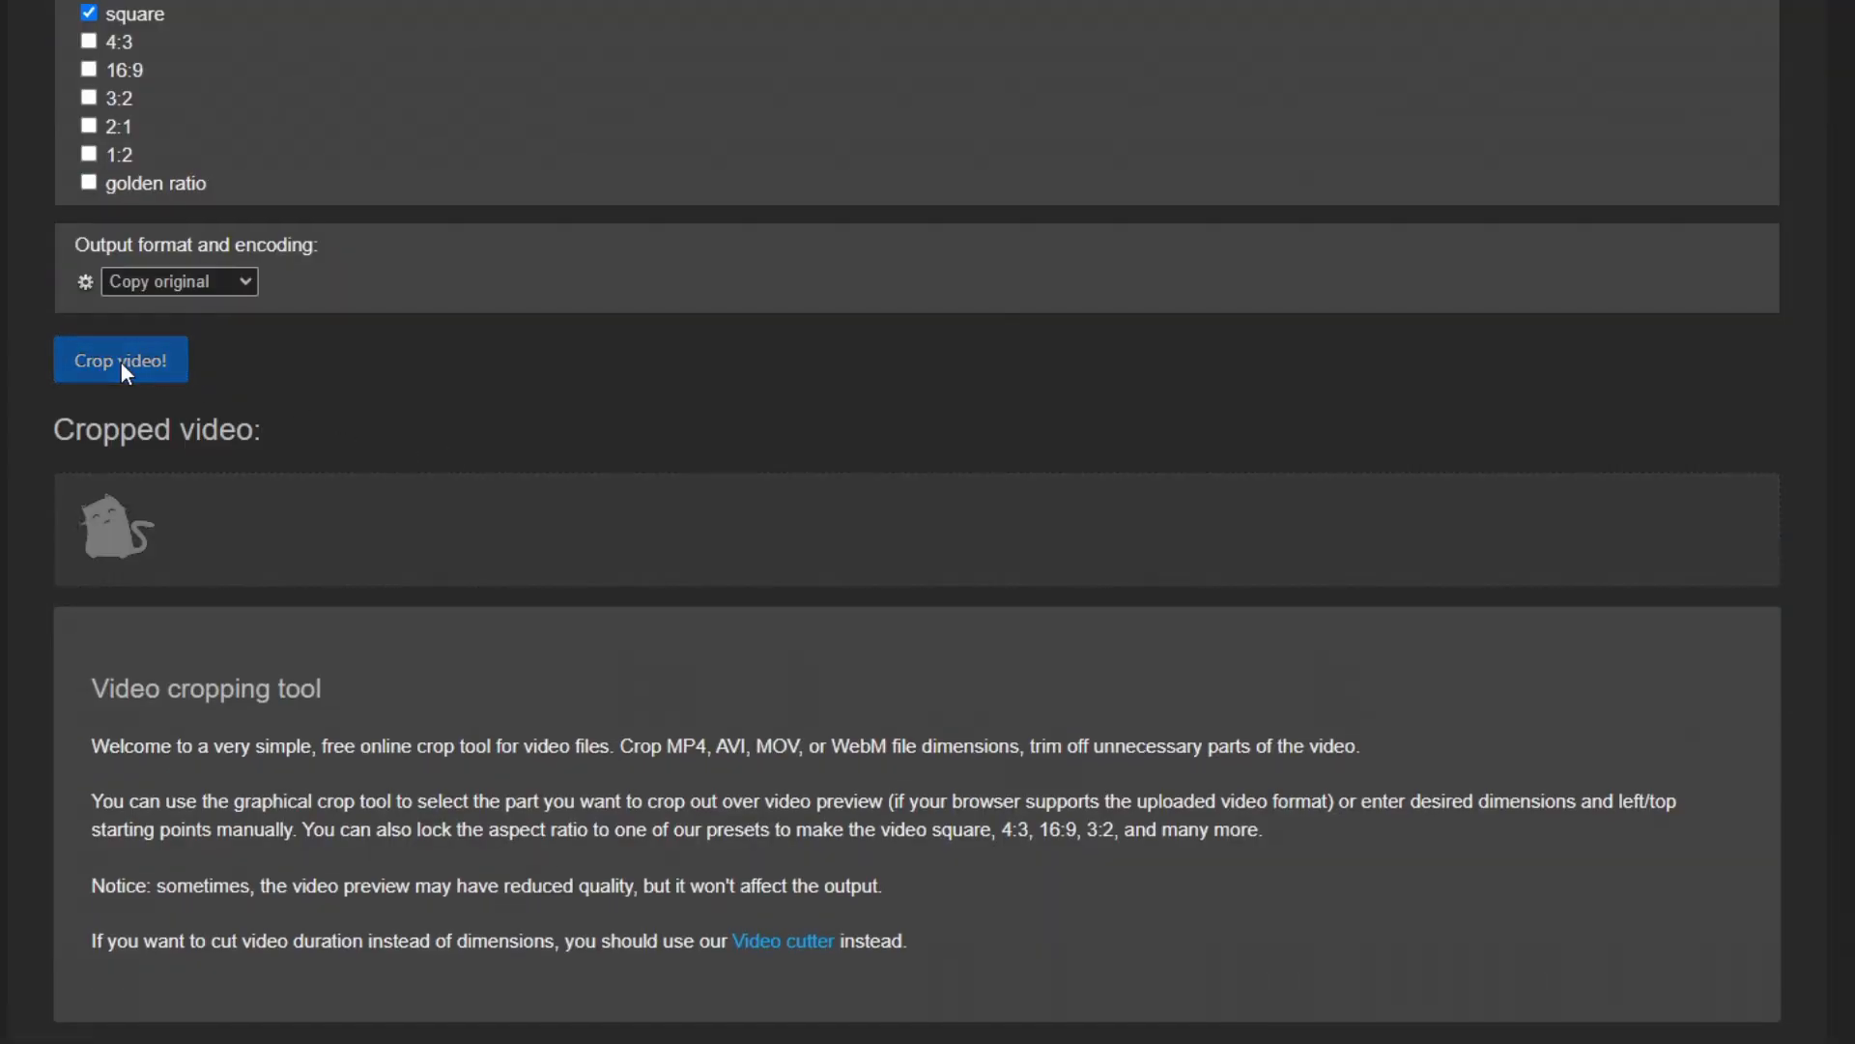
left_click(120, 360)
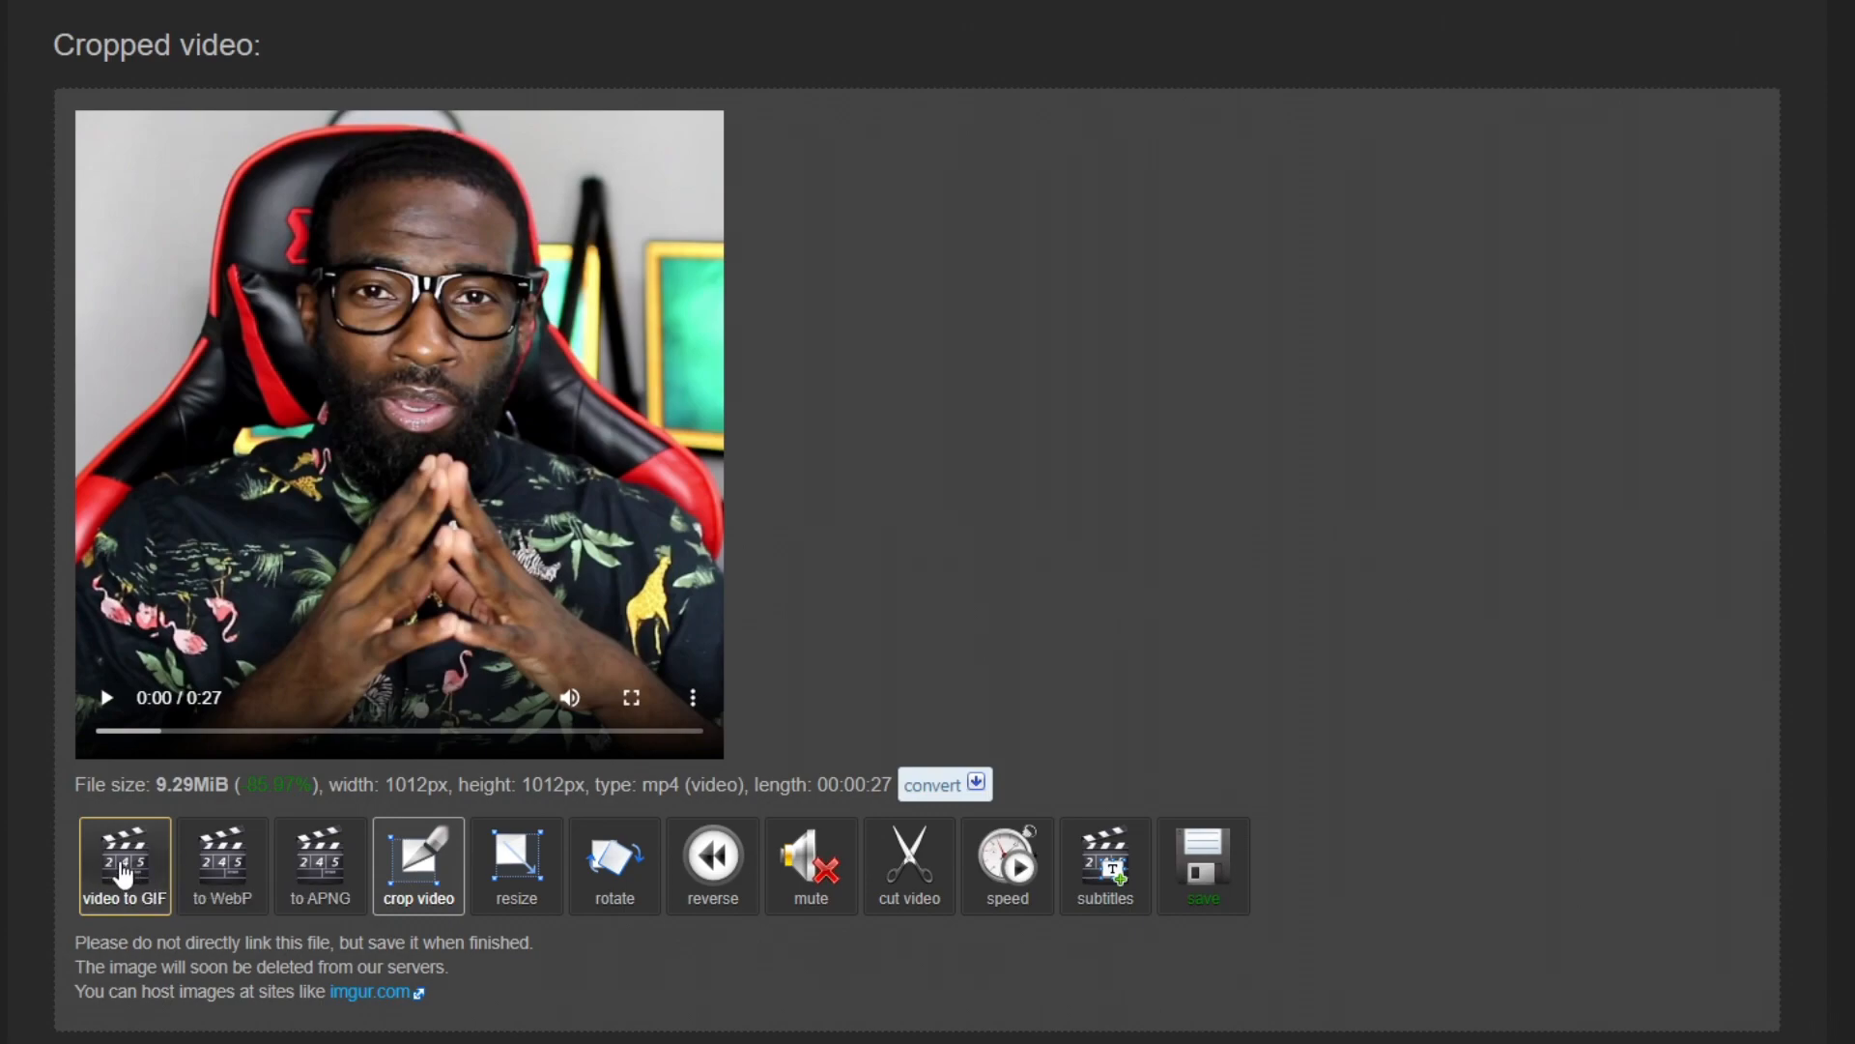
Send the cropped video to the GIF converter and set the start time near 12.2 s
left_click(123, 864)
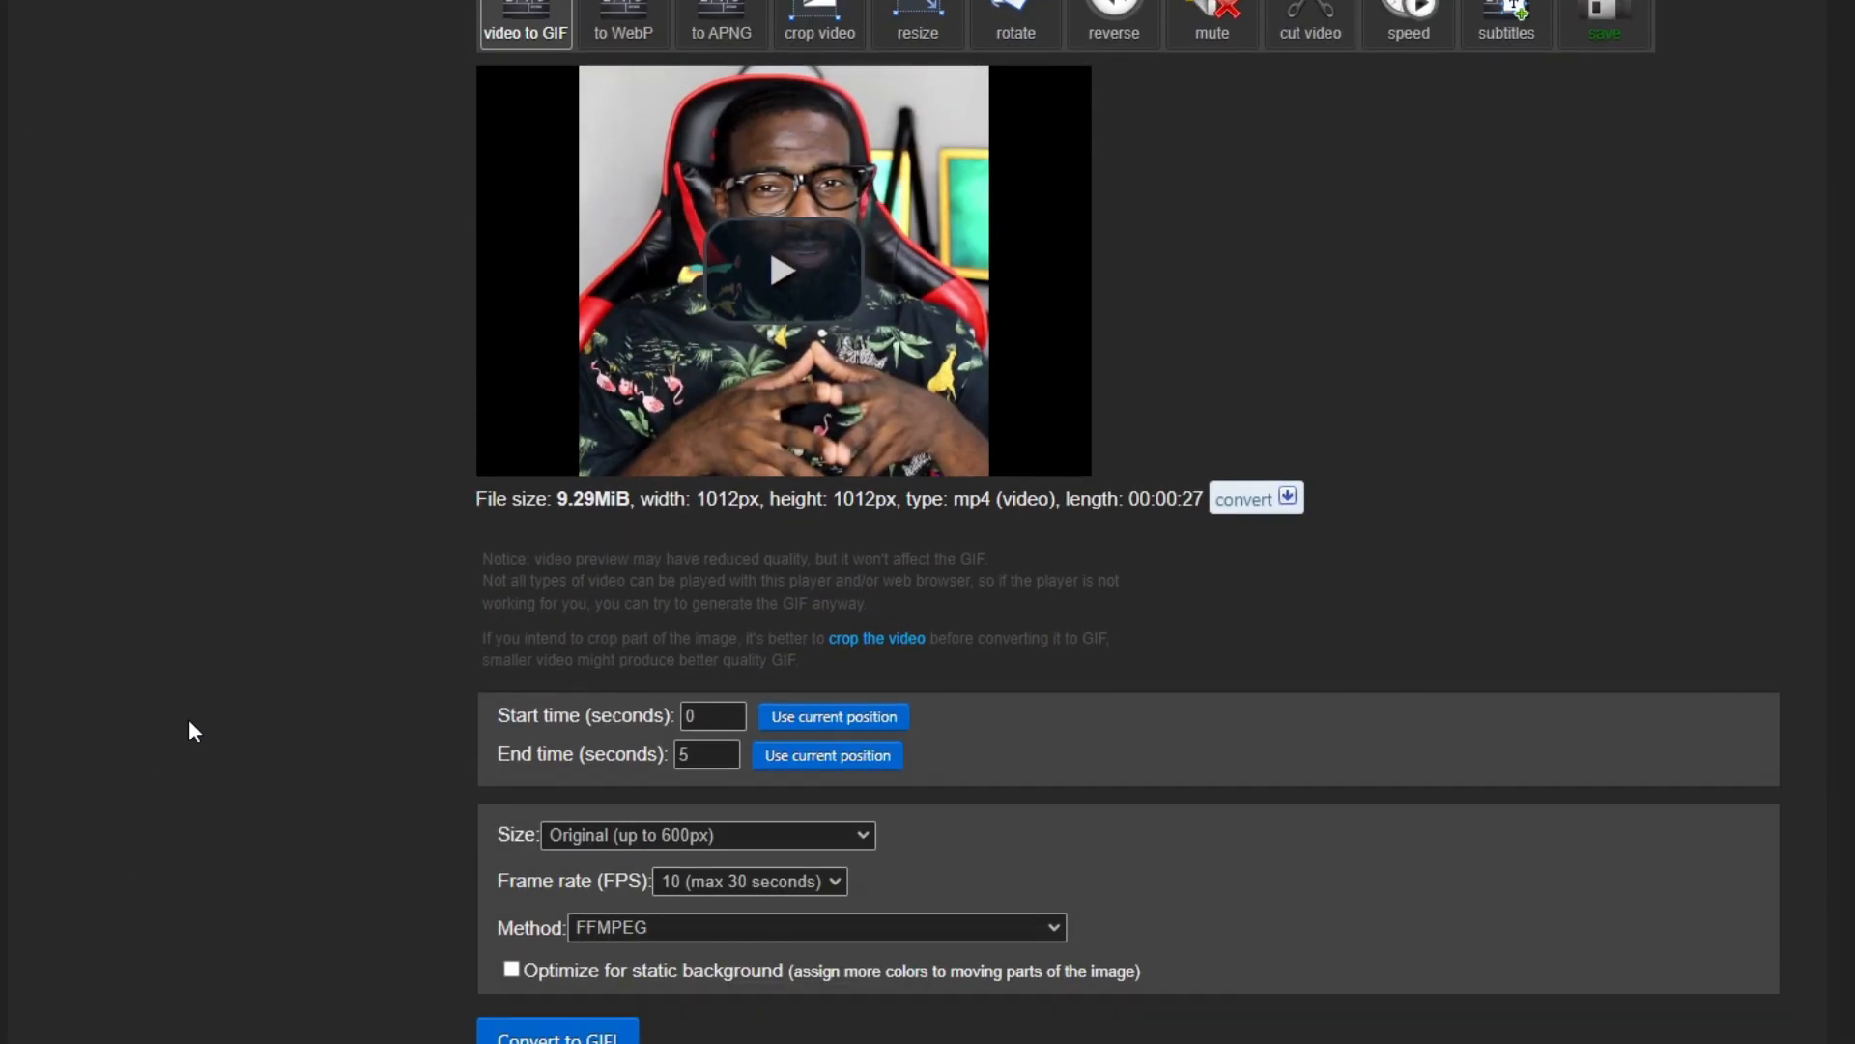
scroll("down", 3)
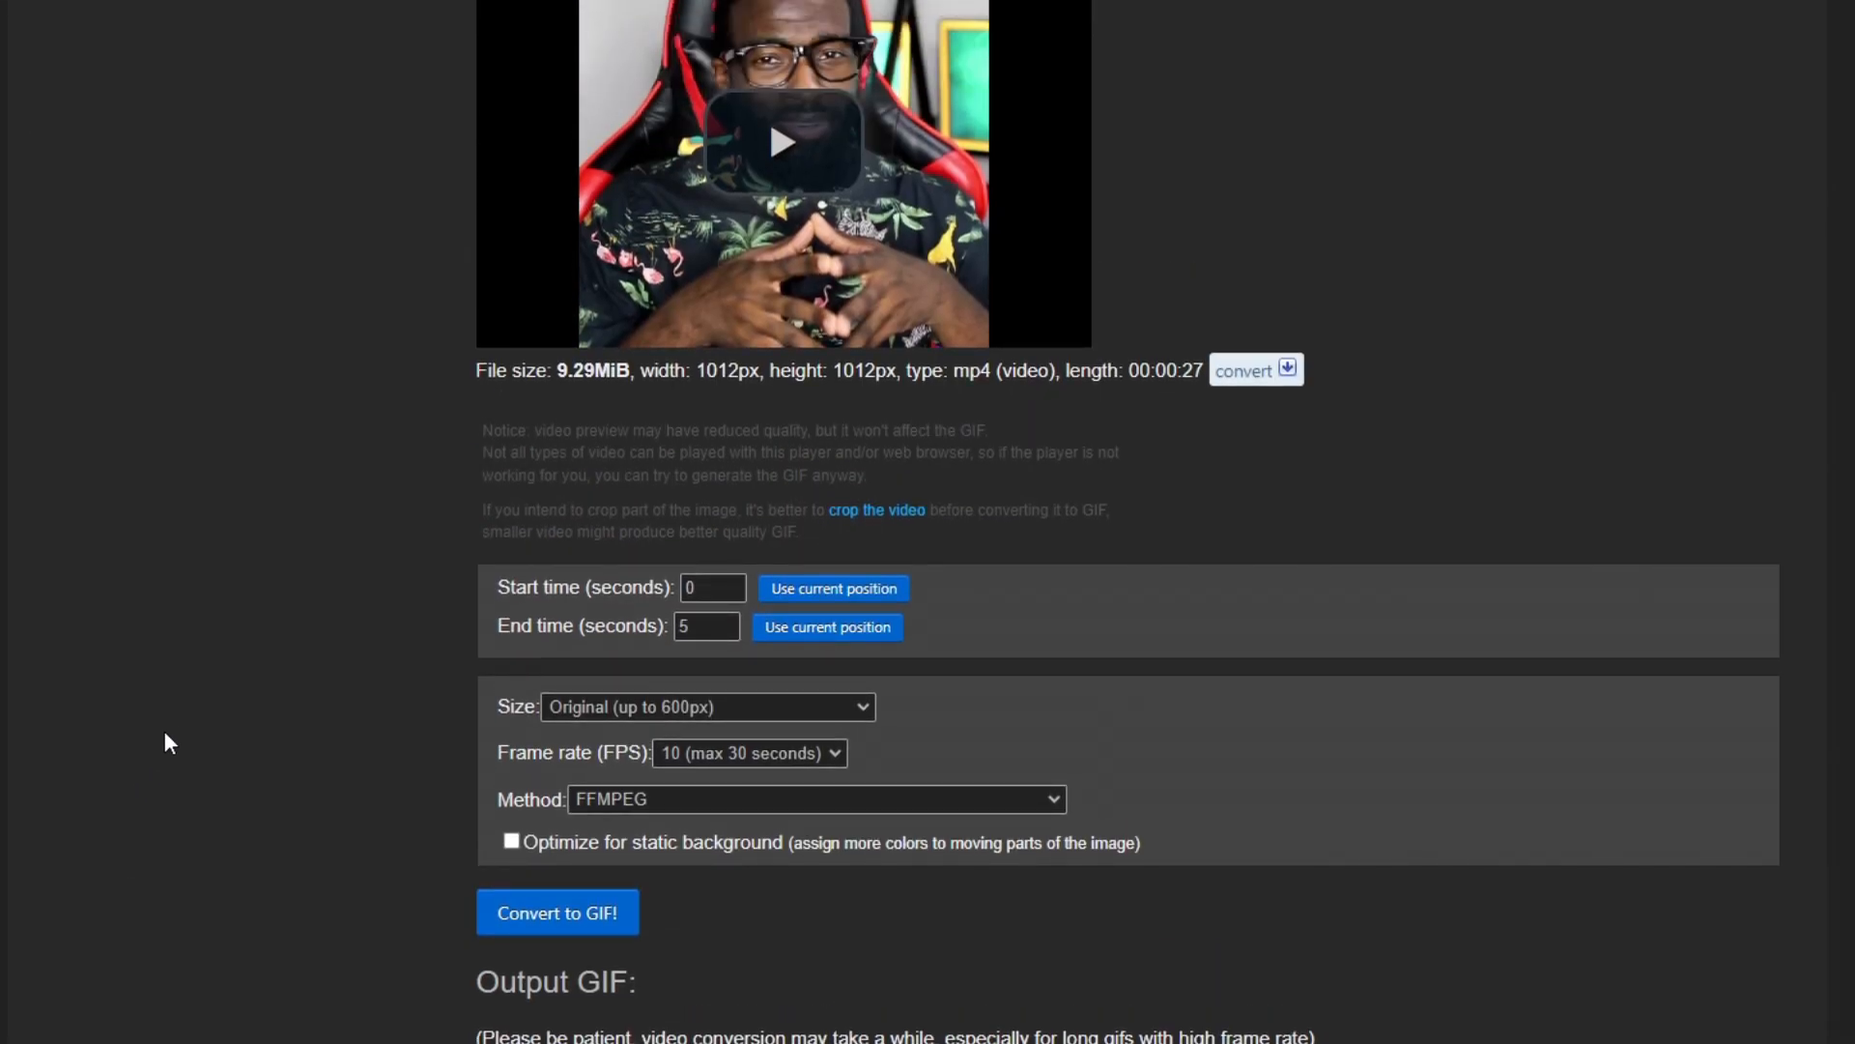
left_click(782, 142)
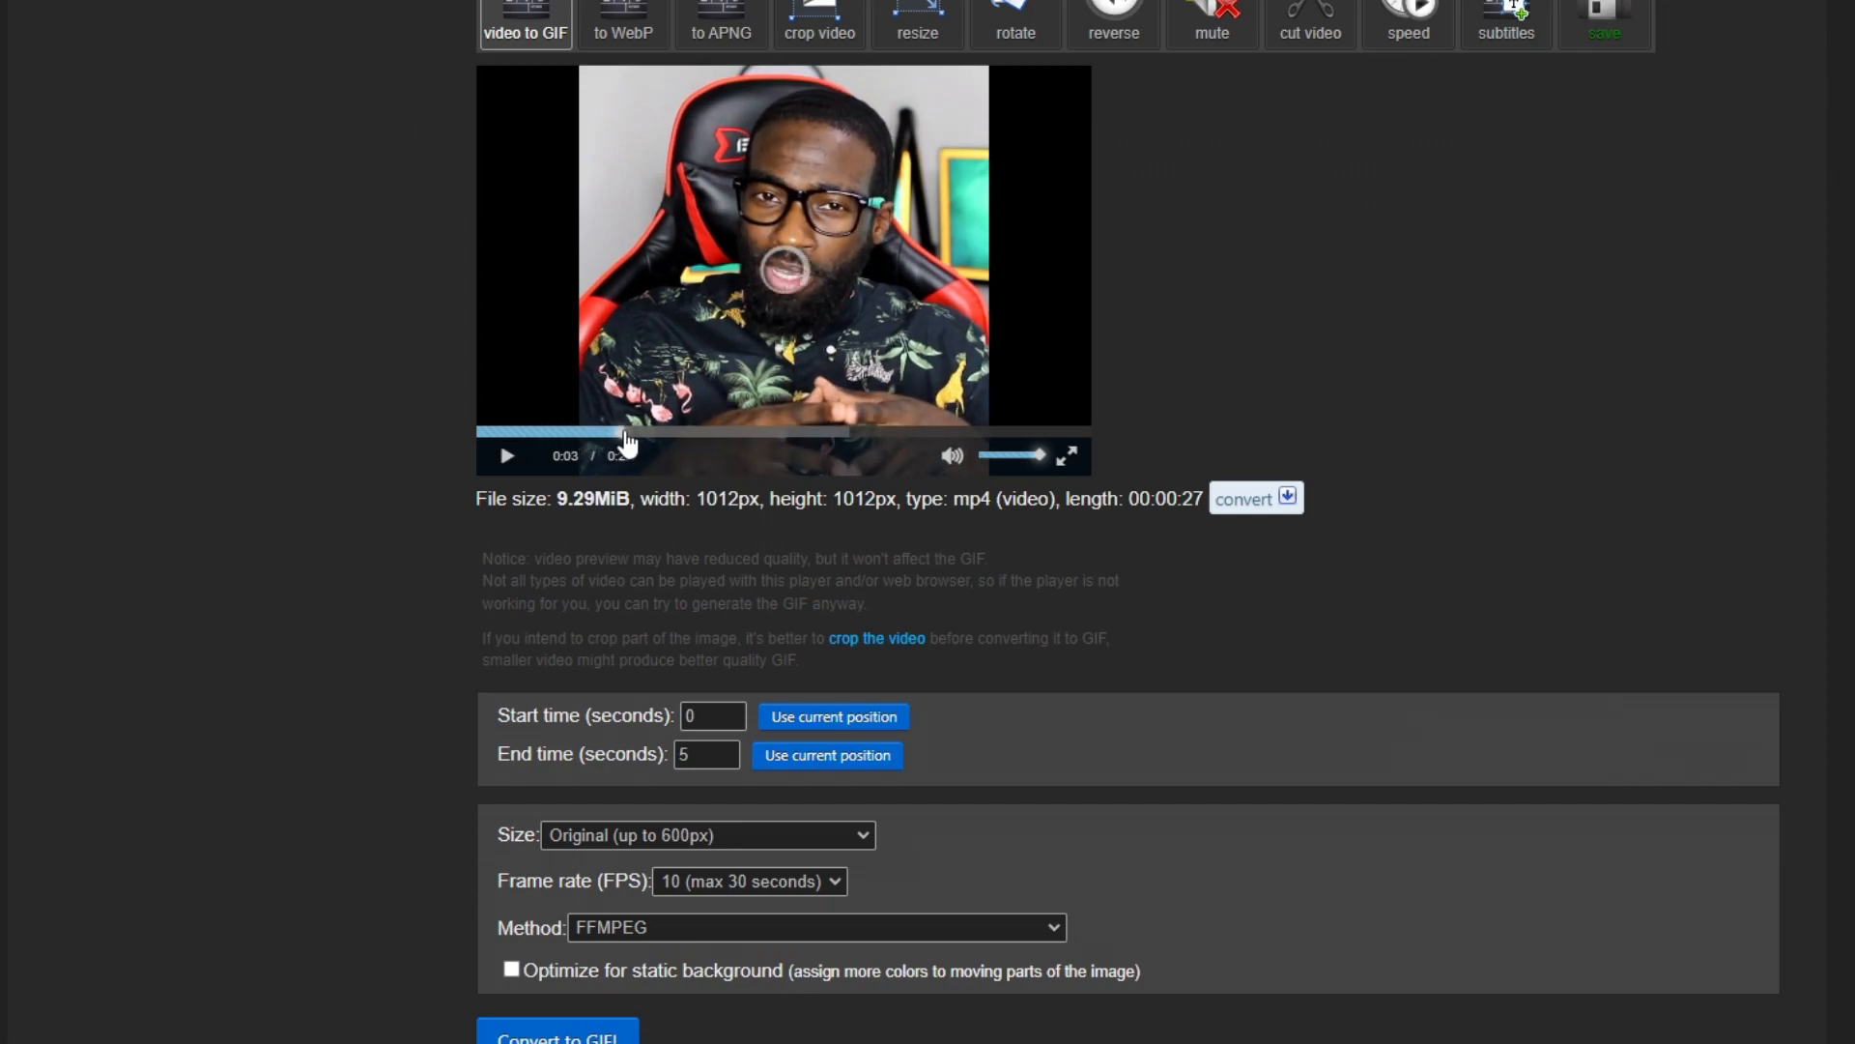
left_click(506, 455)
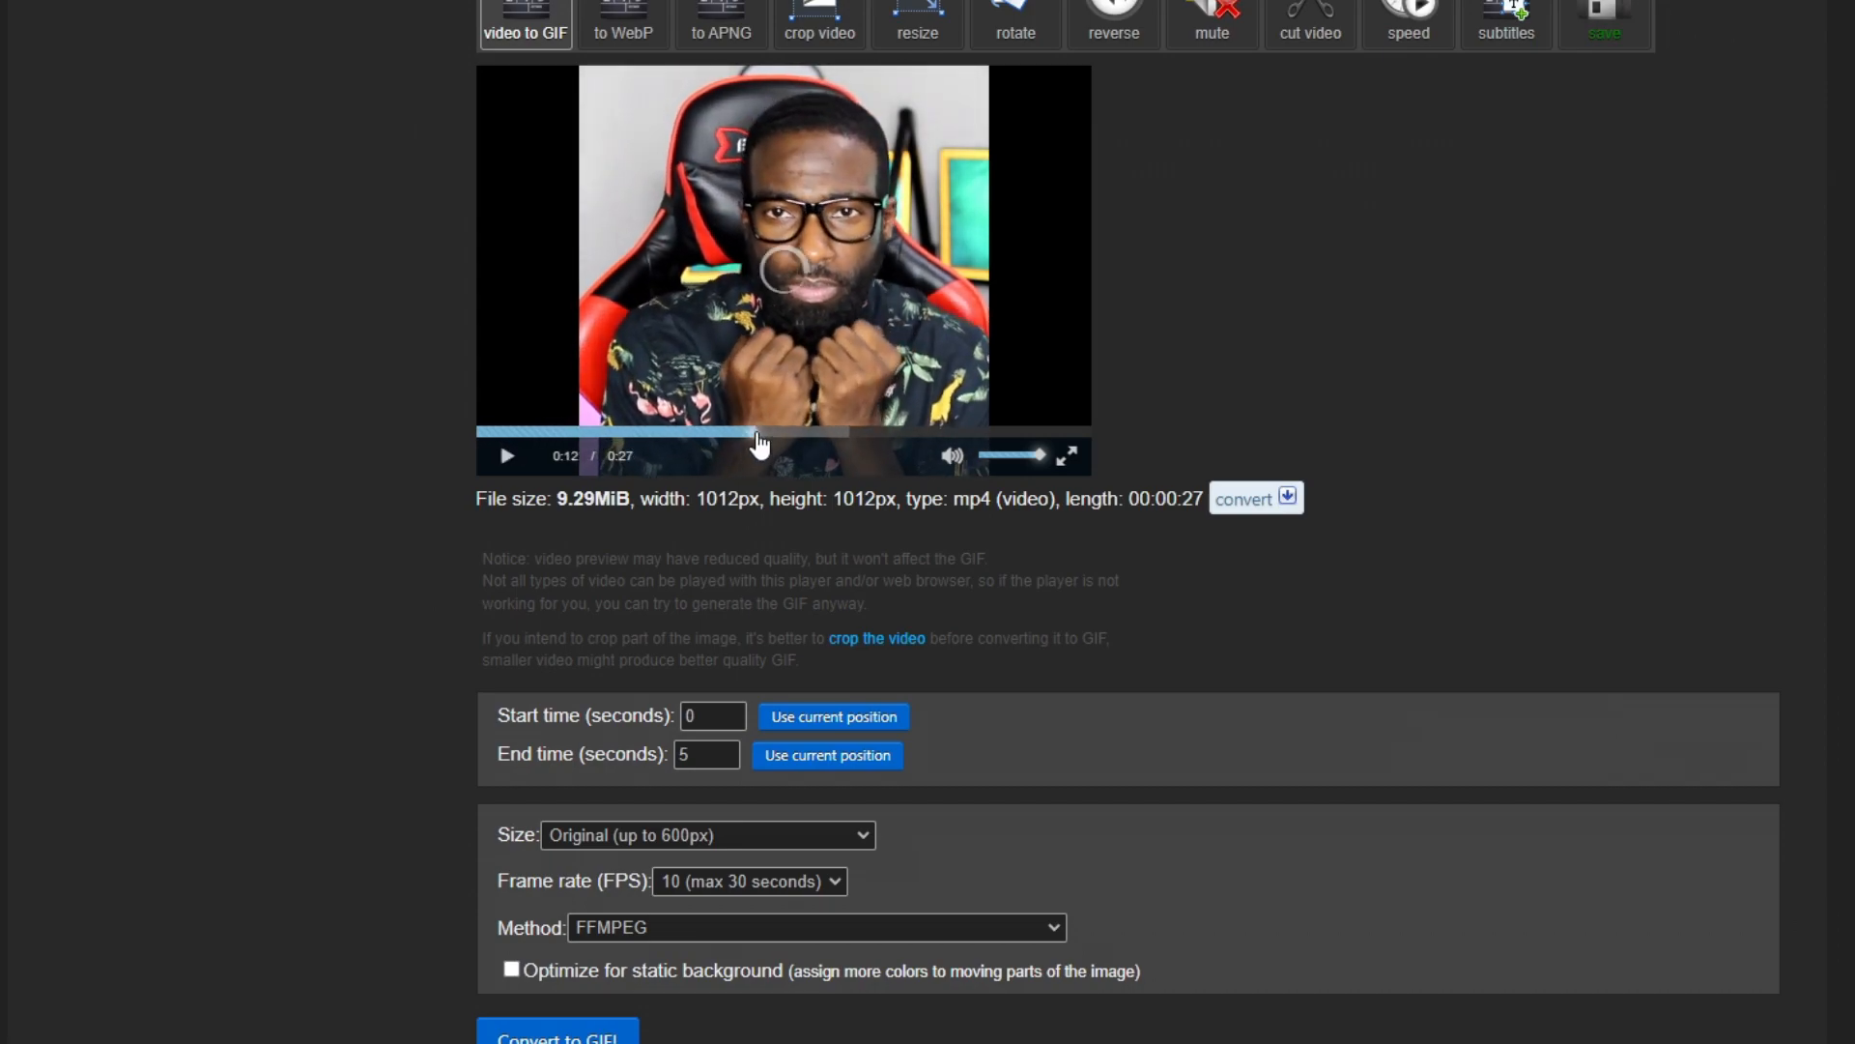
left_click(507, 456)
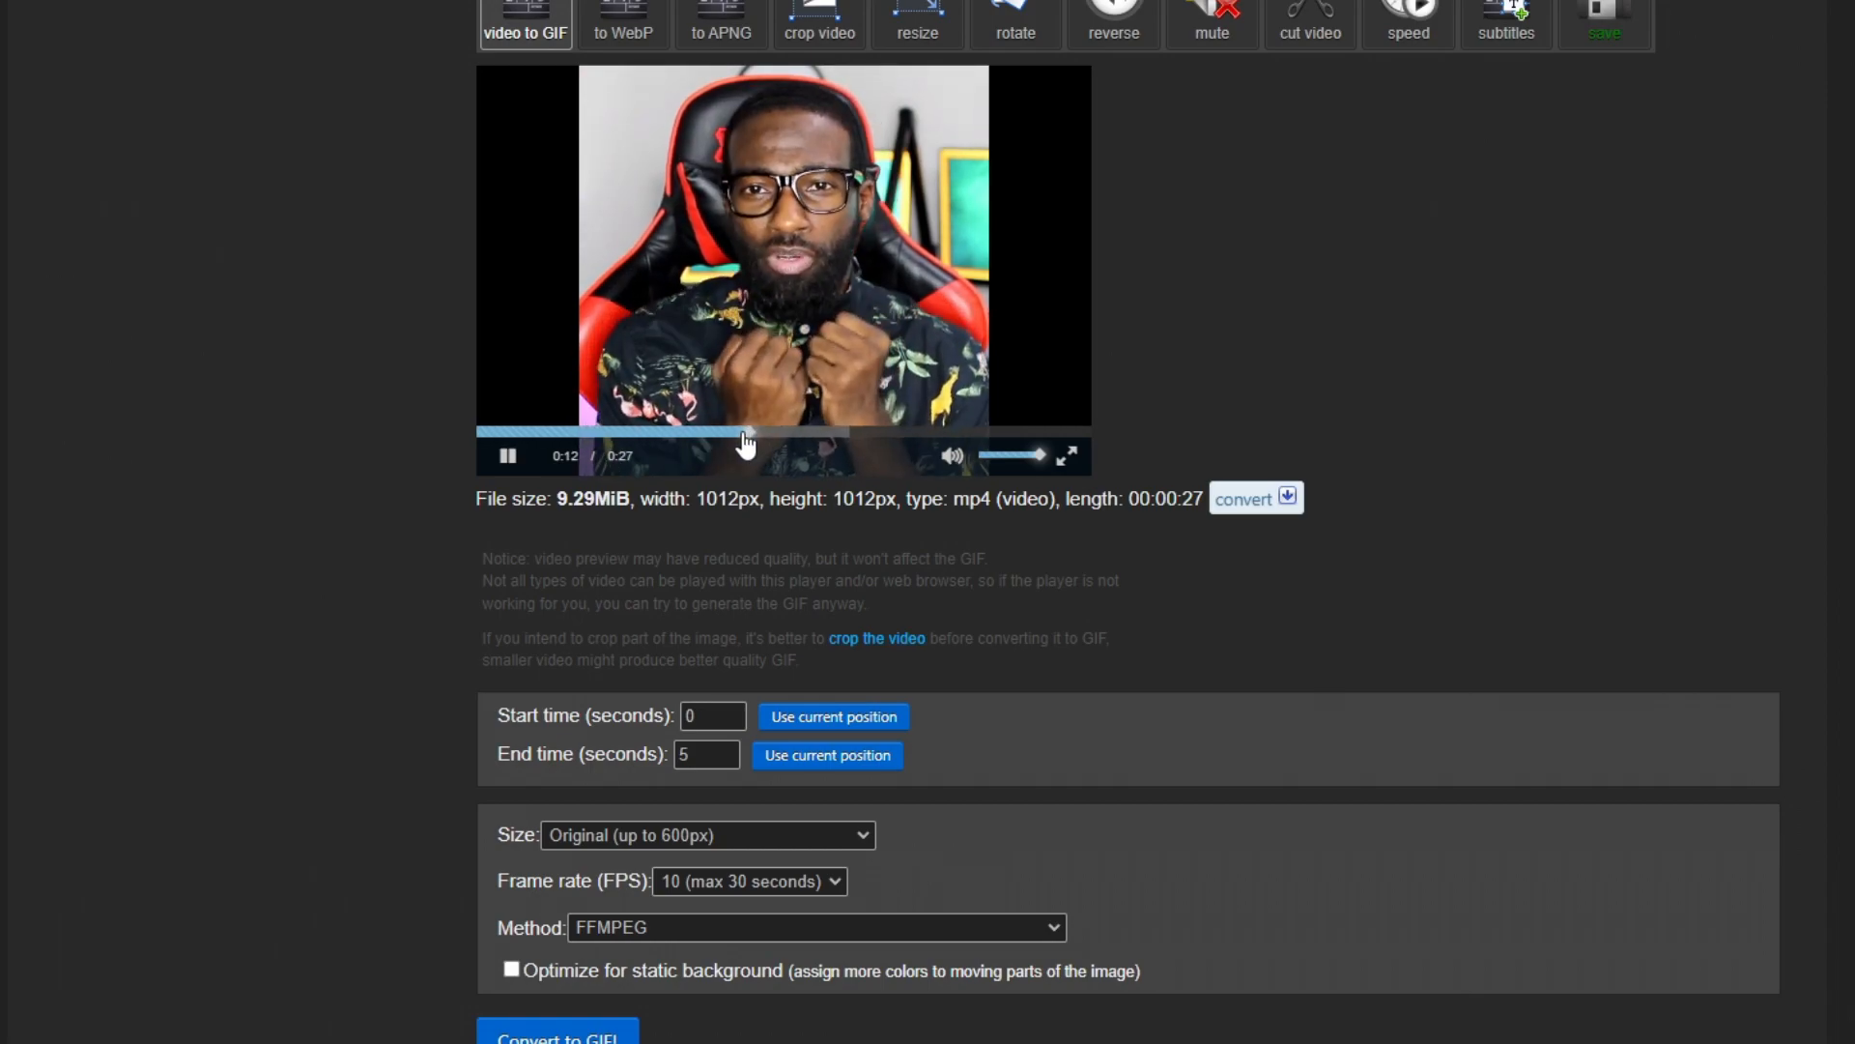
left_click(506, 454)
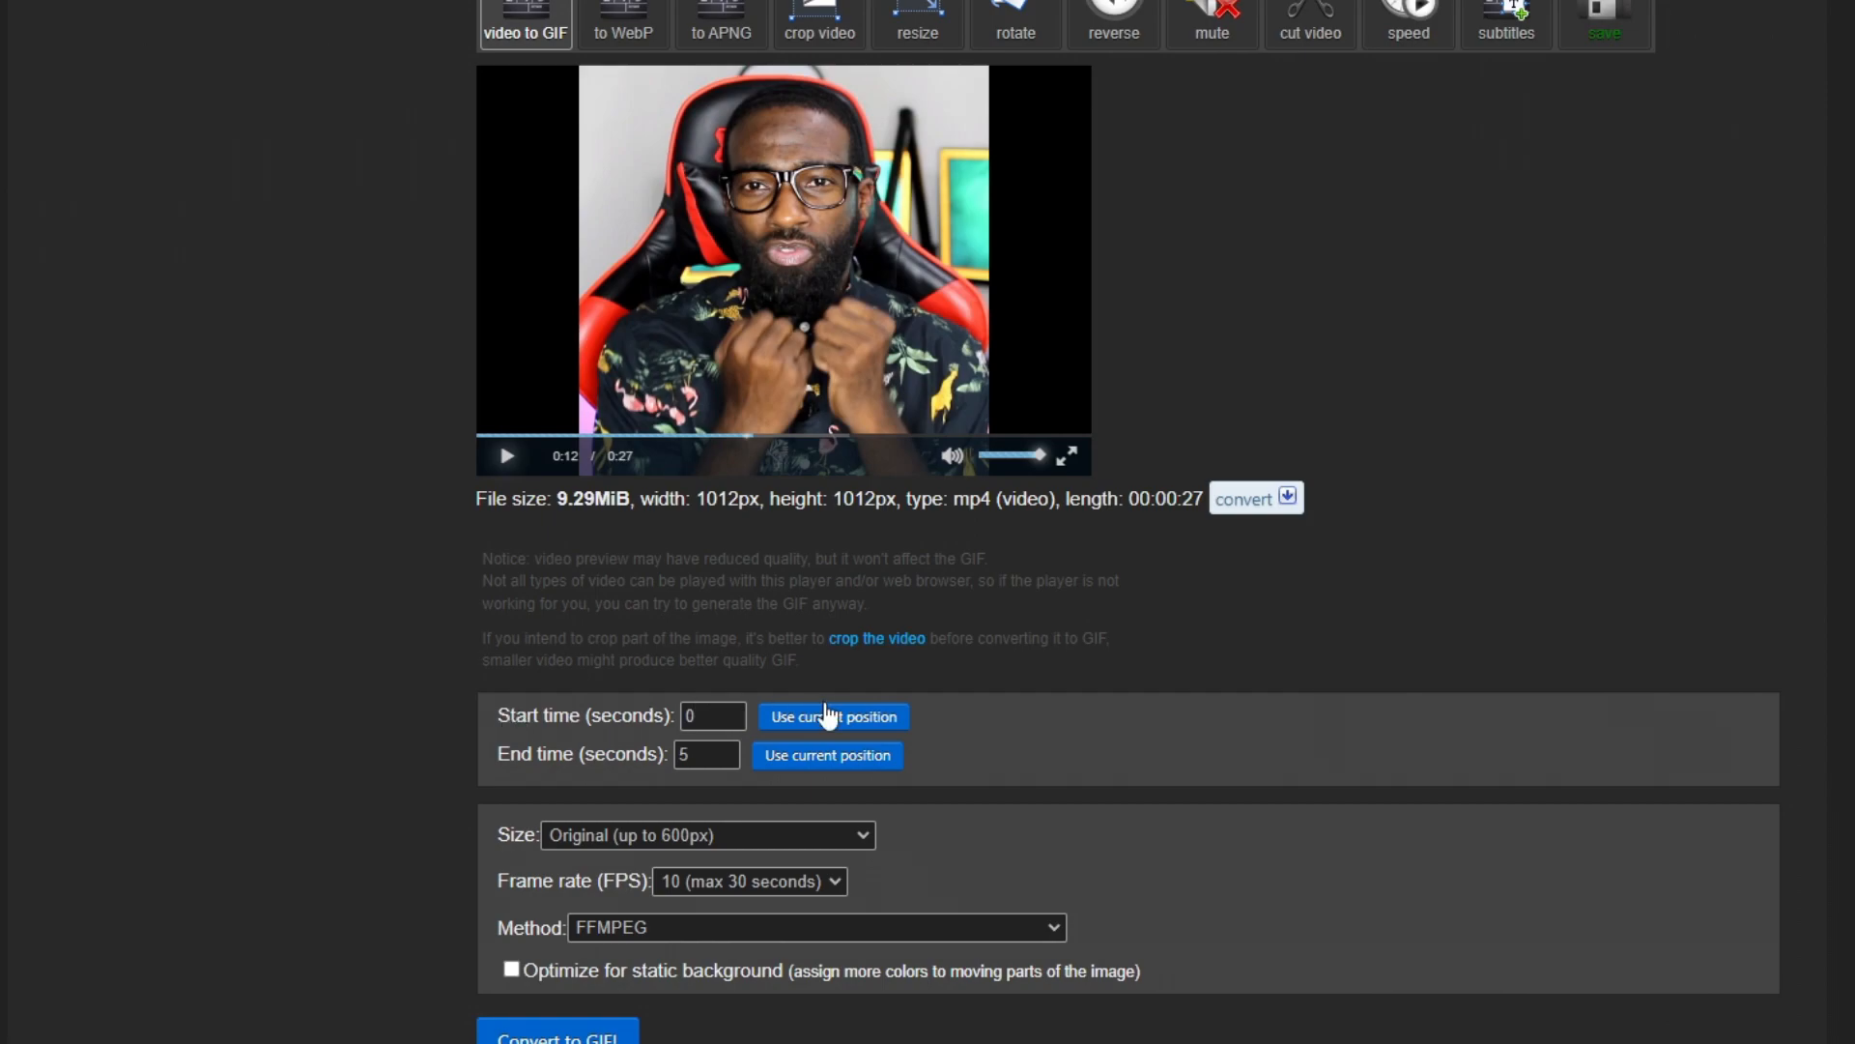
mouse_move(833, 719)
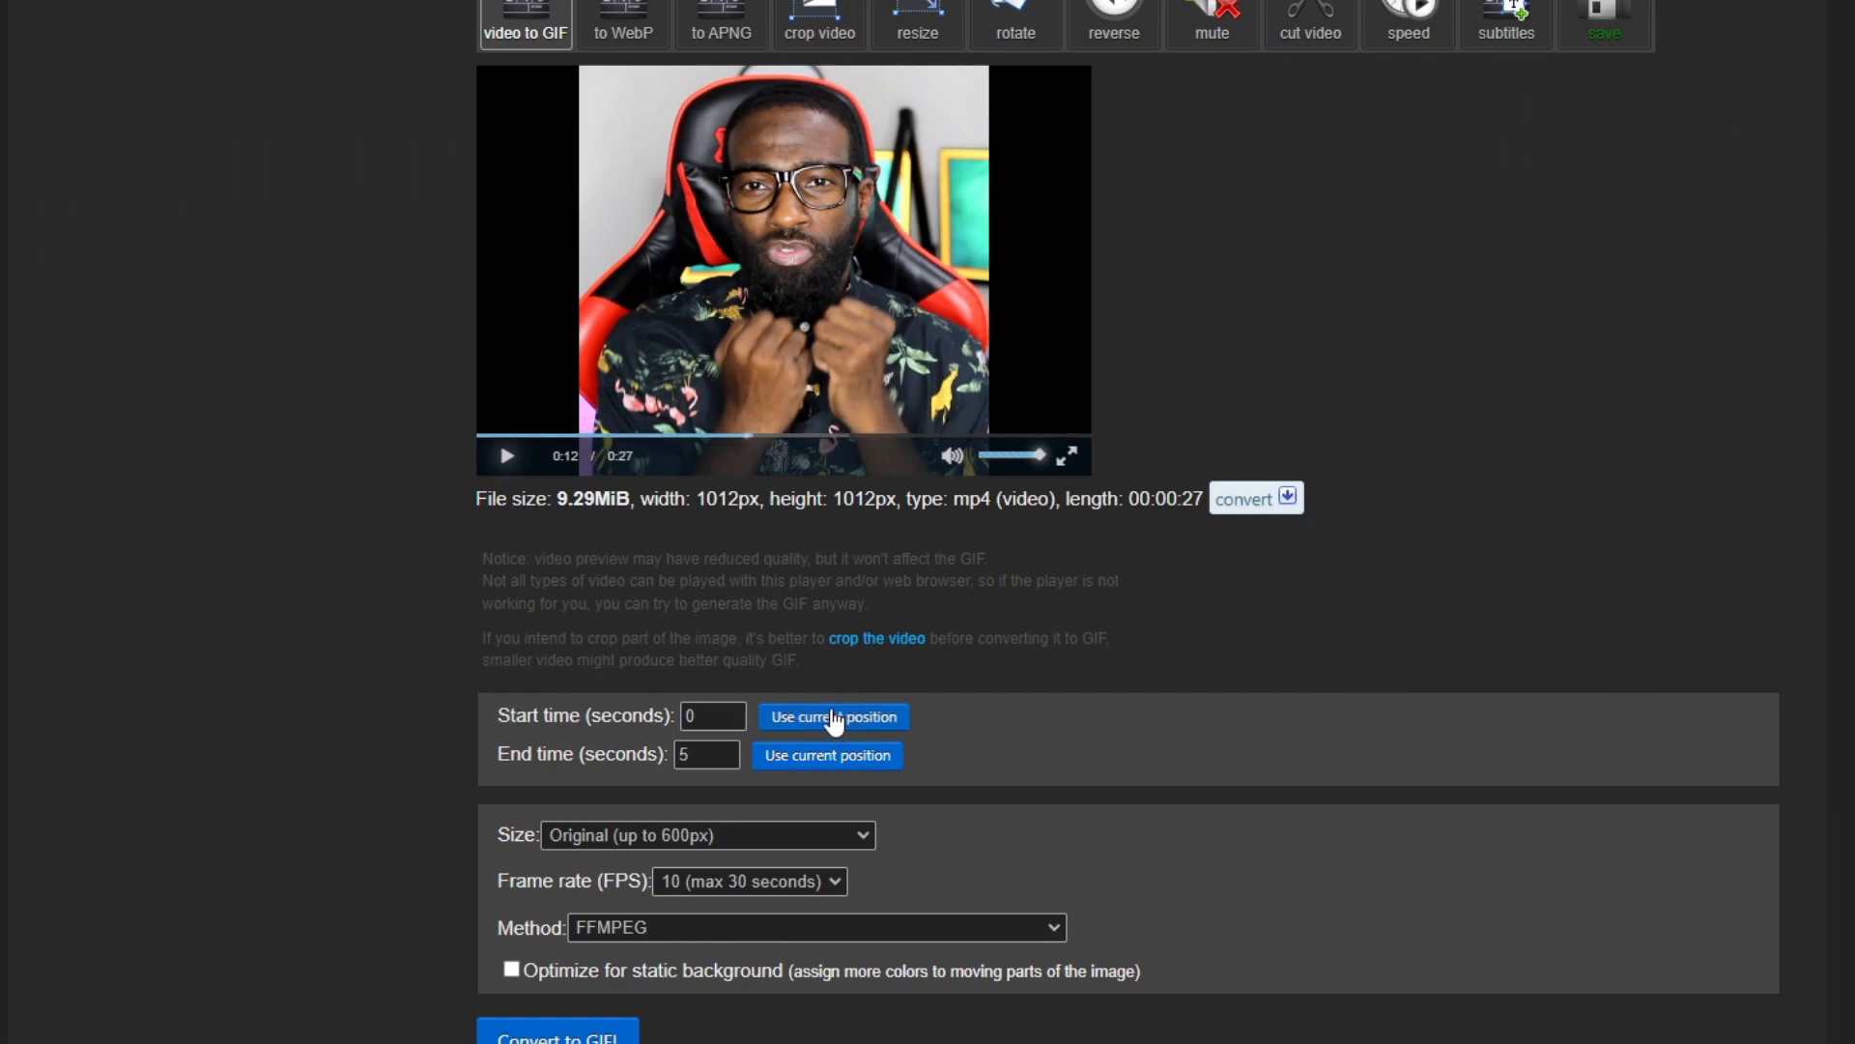
left_click(833, 716)
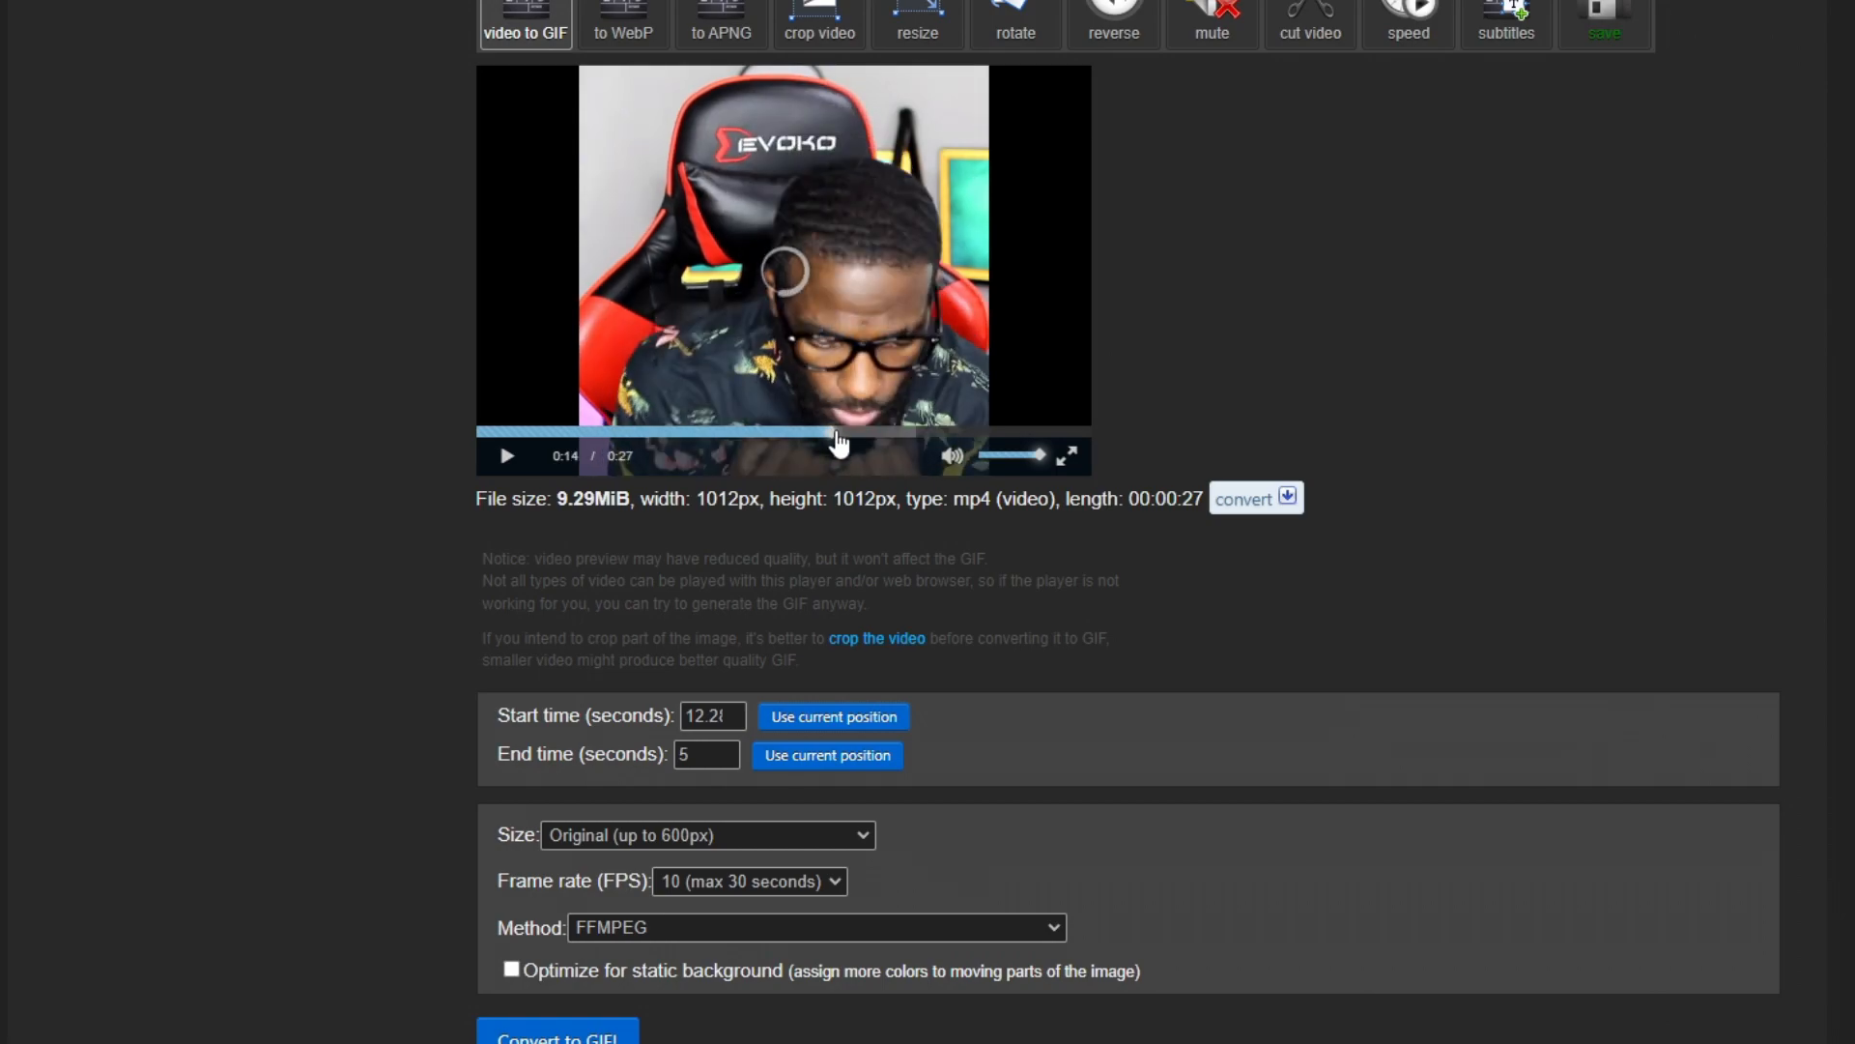
Advance toward 17.1 s, keeping Original size (up to 600px) and 10 fps
left_click(870, 434)
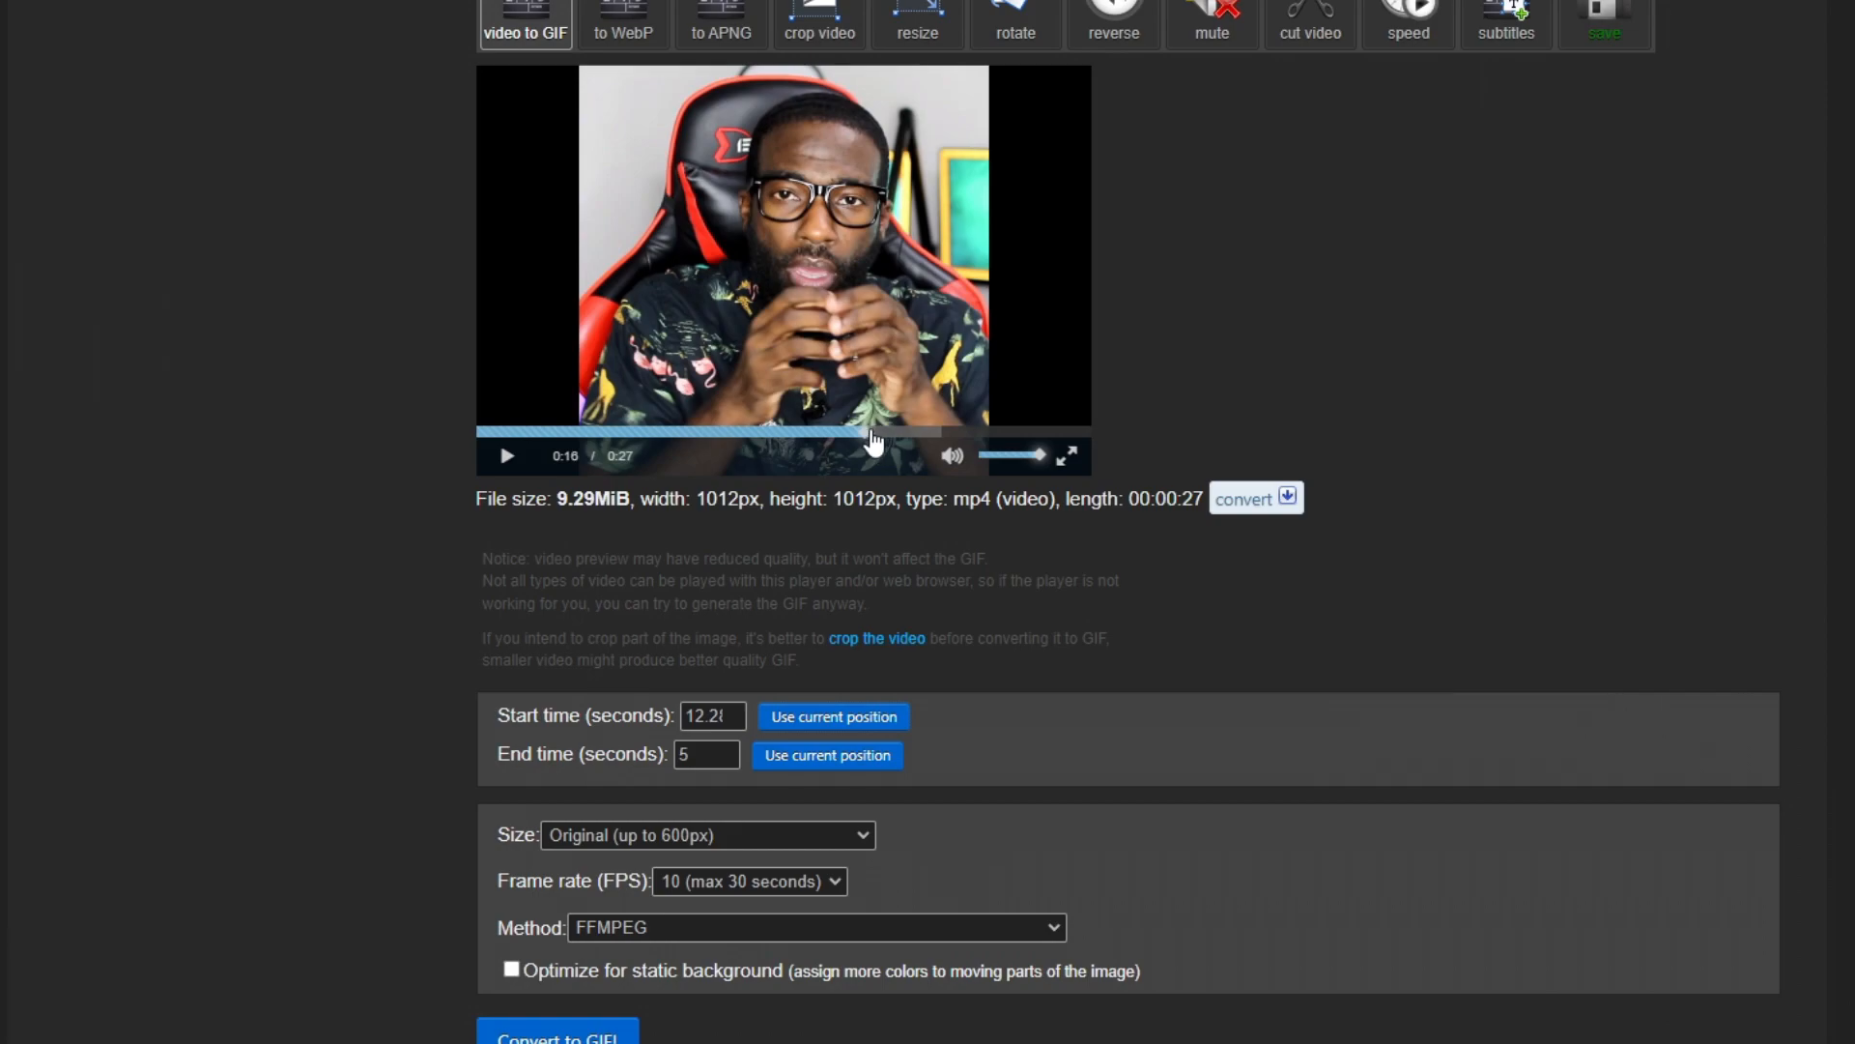
scroll("down", 3)
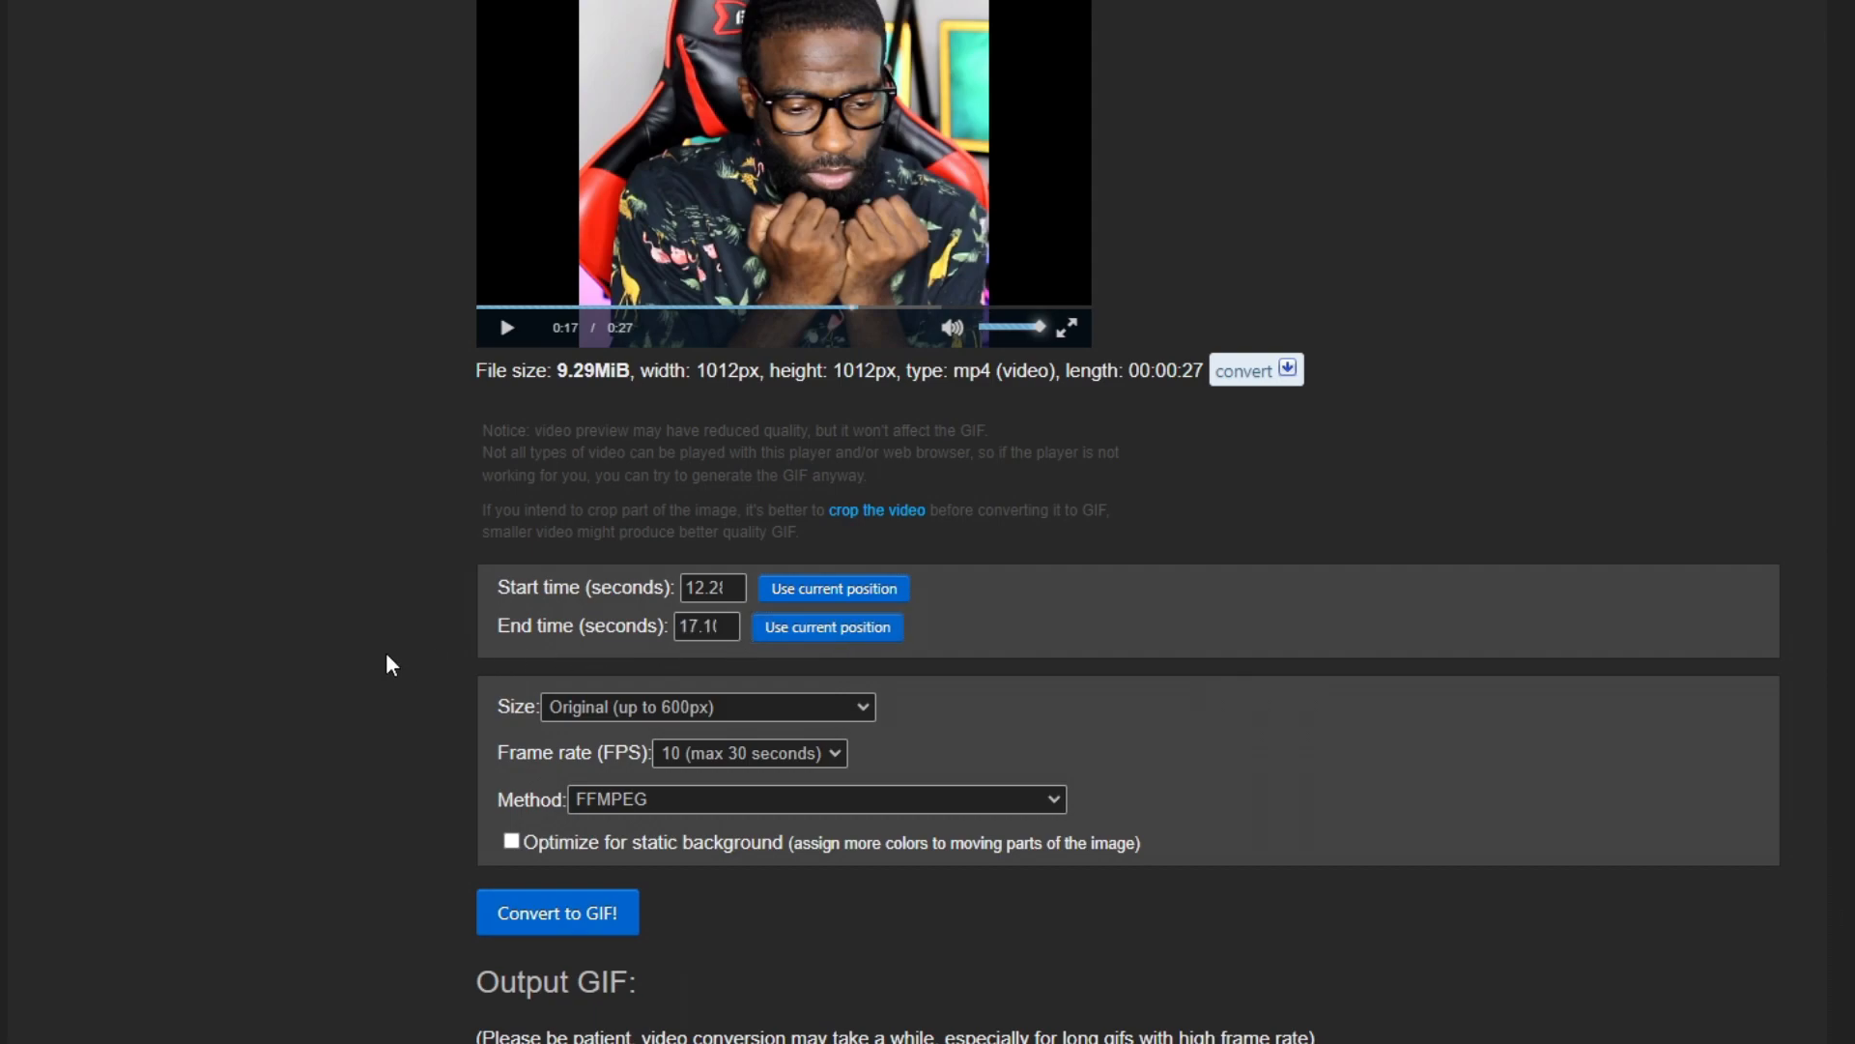
scroll("down", 3)
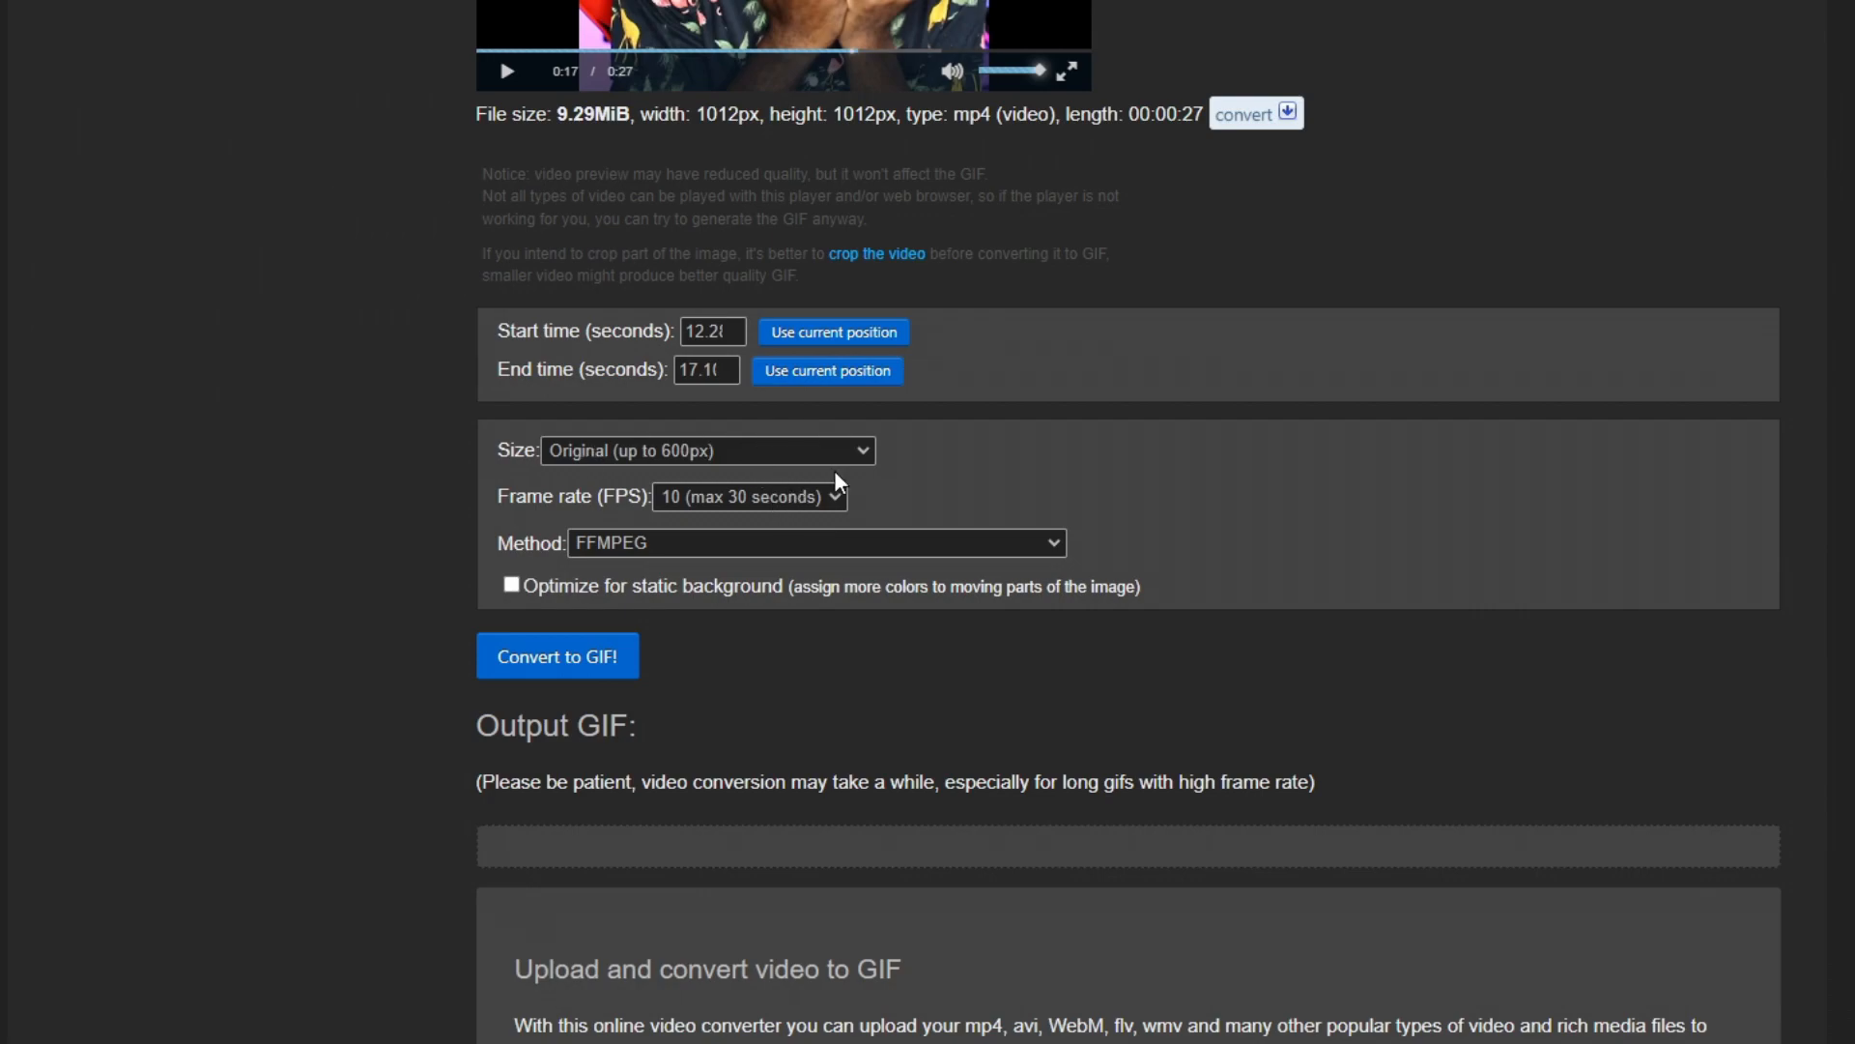
left_click(707, 449)
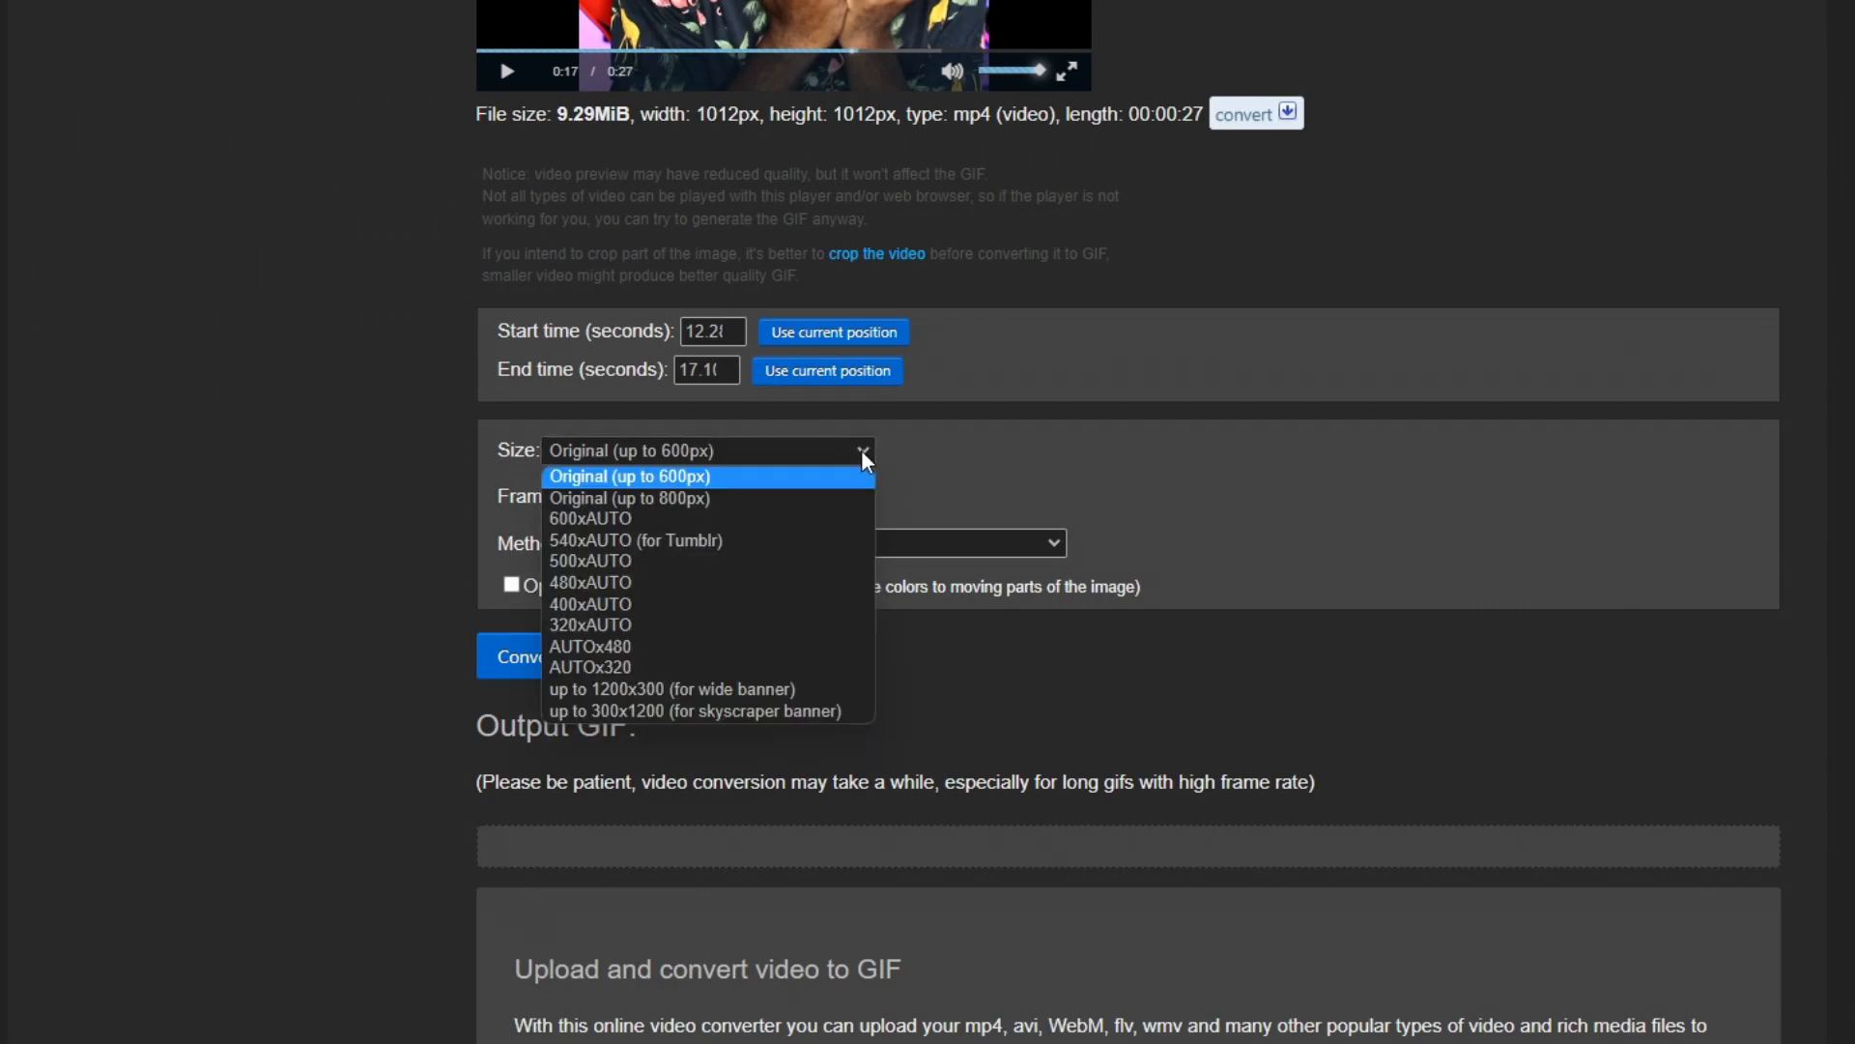
left_click(706, 449)
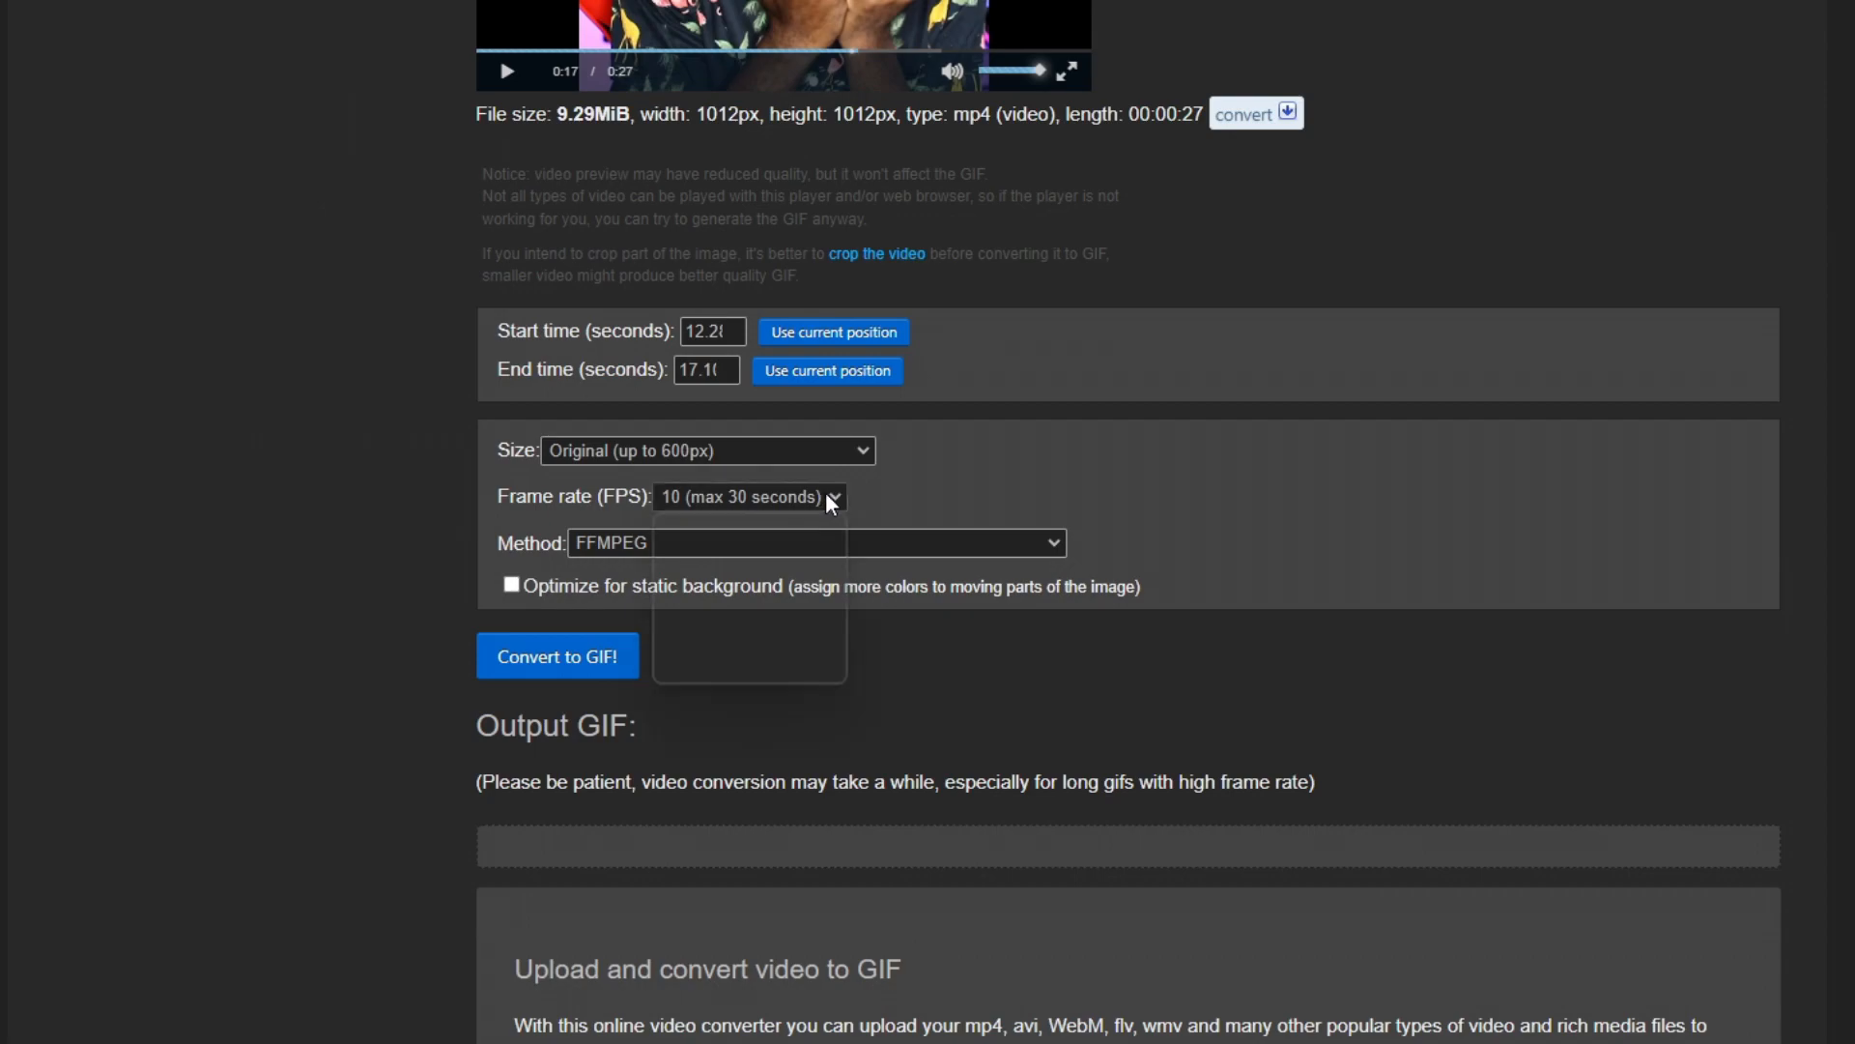
left_click(750, 496)
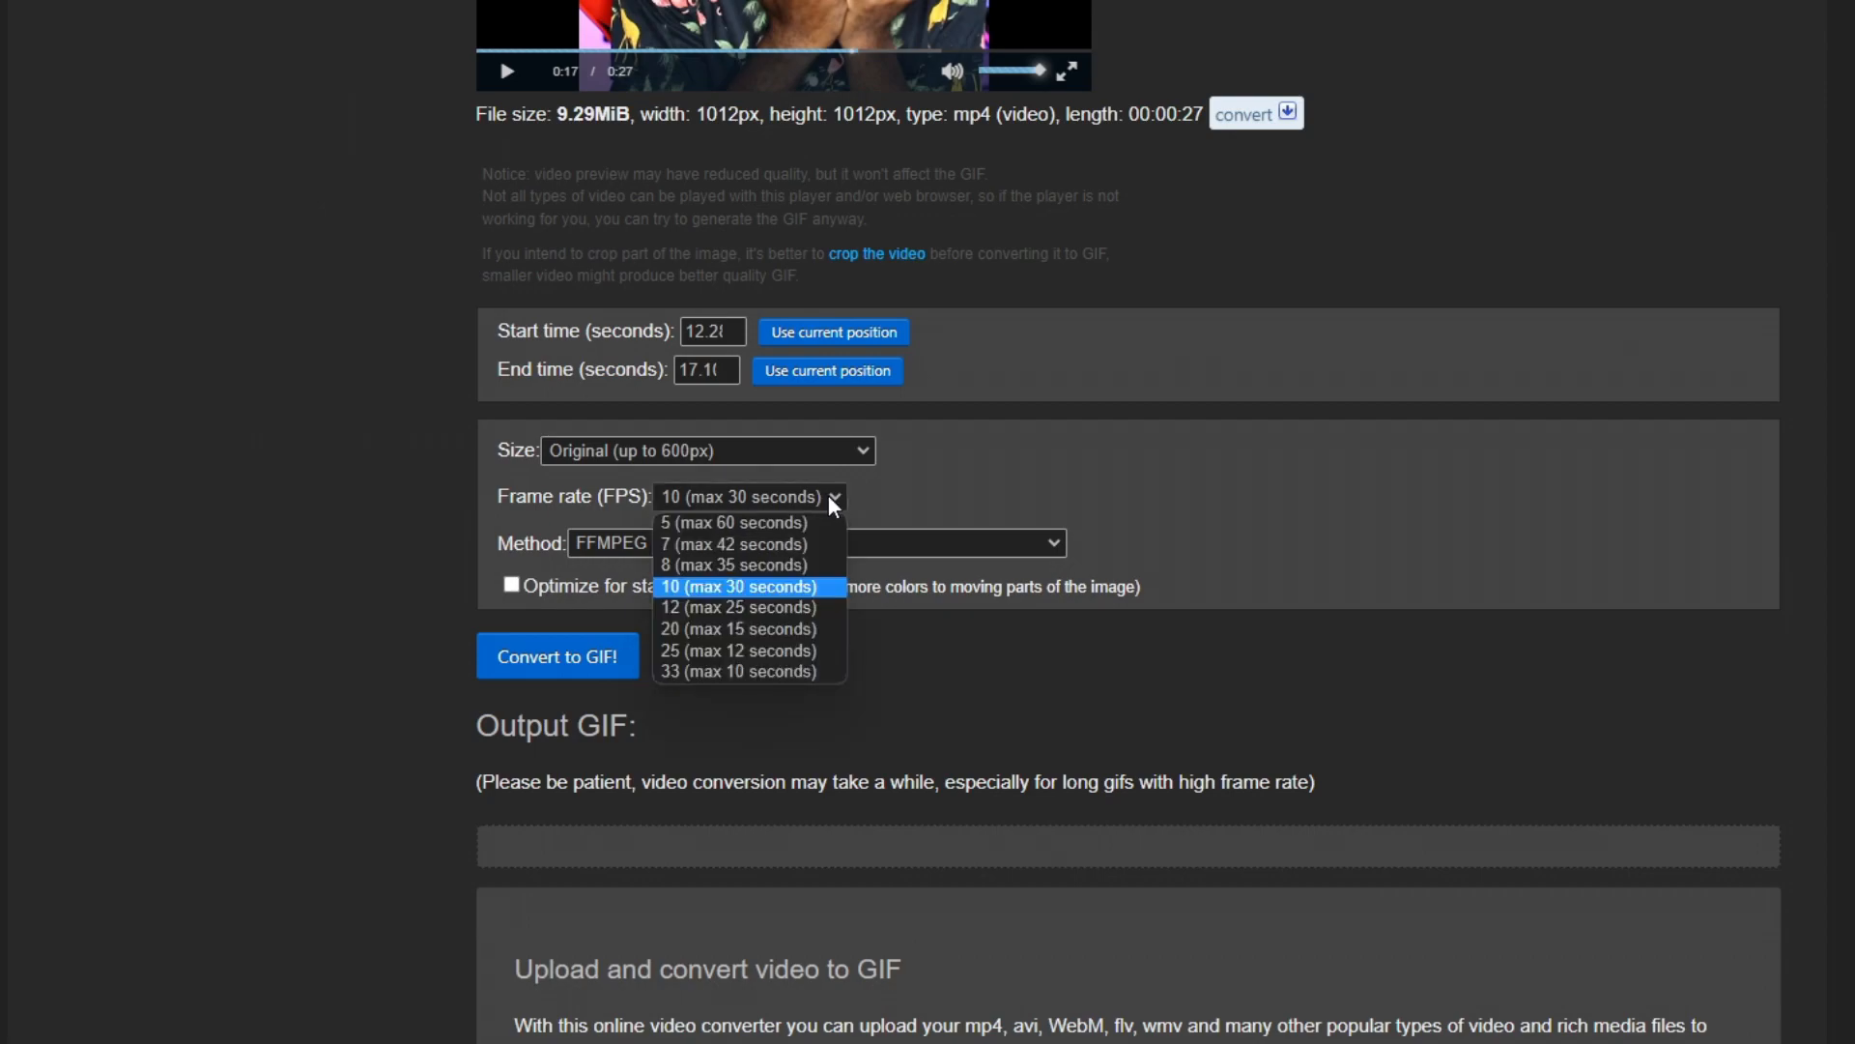
left_click(749, 496)
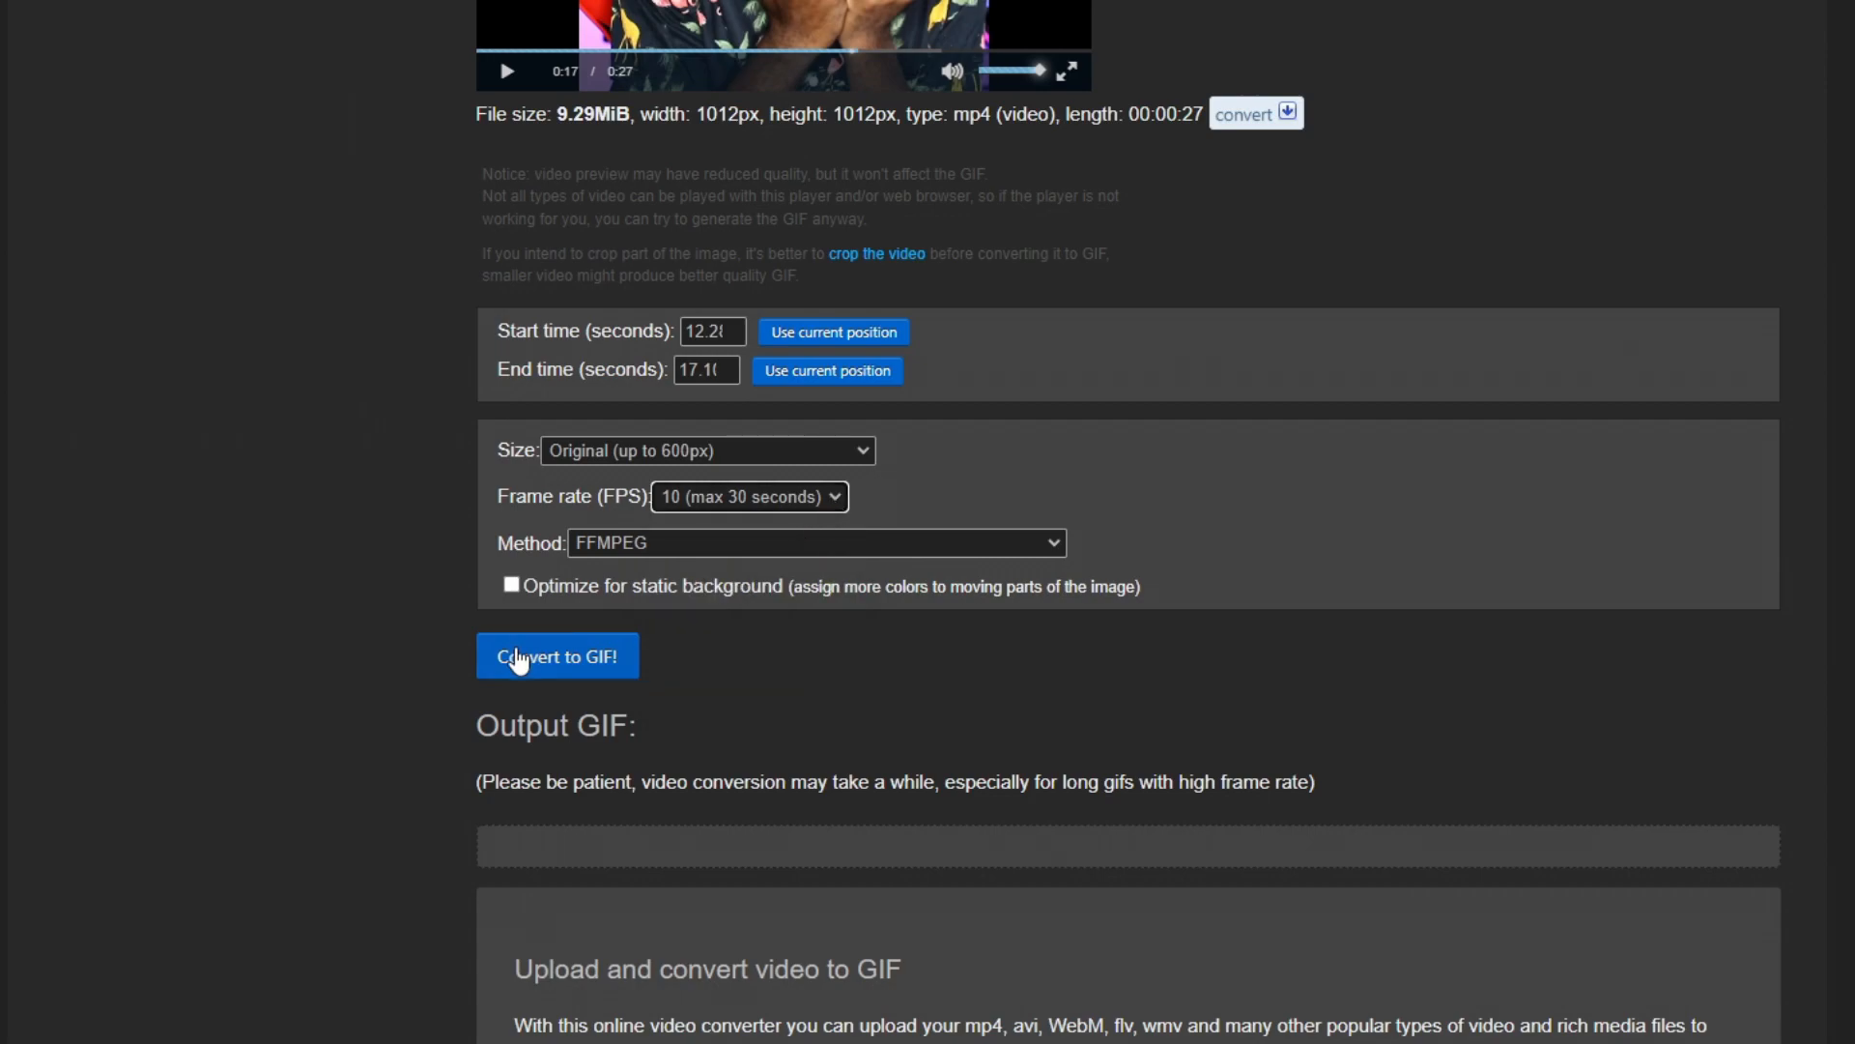
Convert to a 600×600, 48-frame GIF and optimize it with Lossy compression level 200
left_click(557, 655)
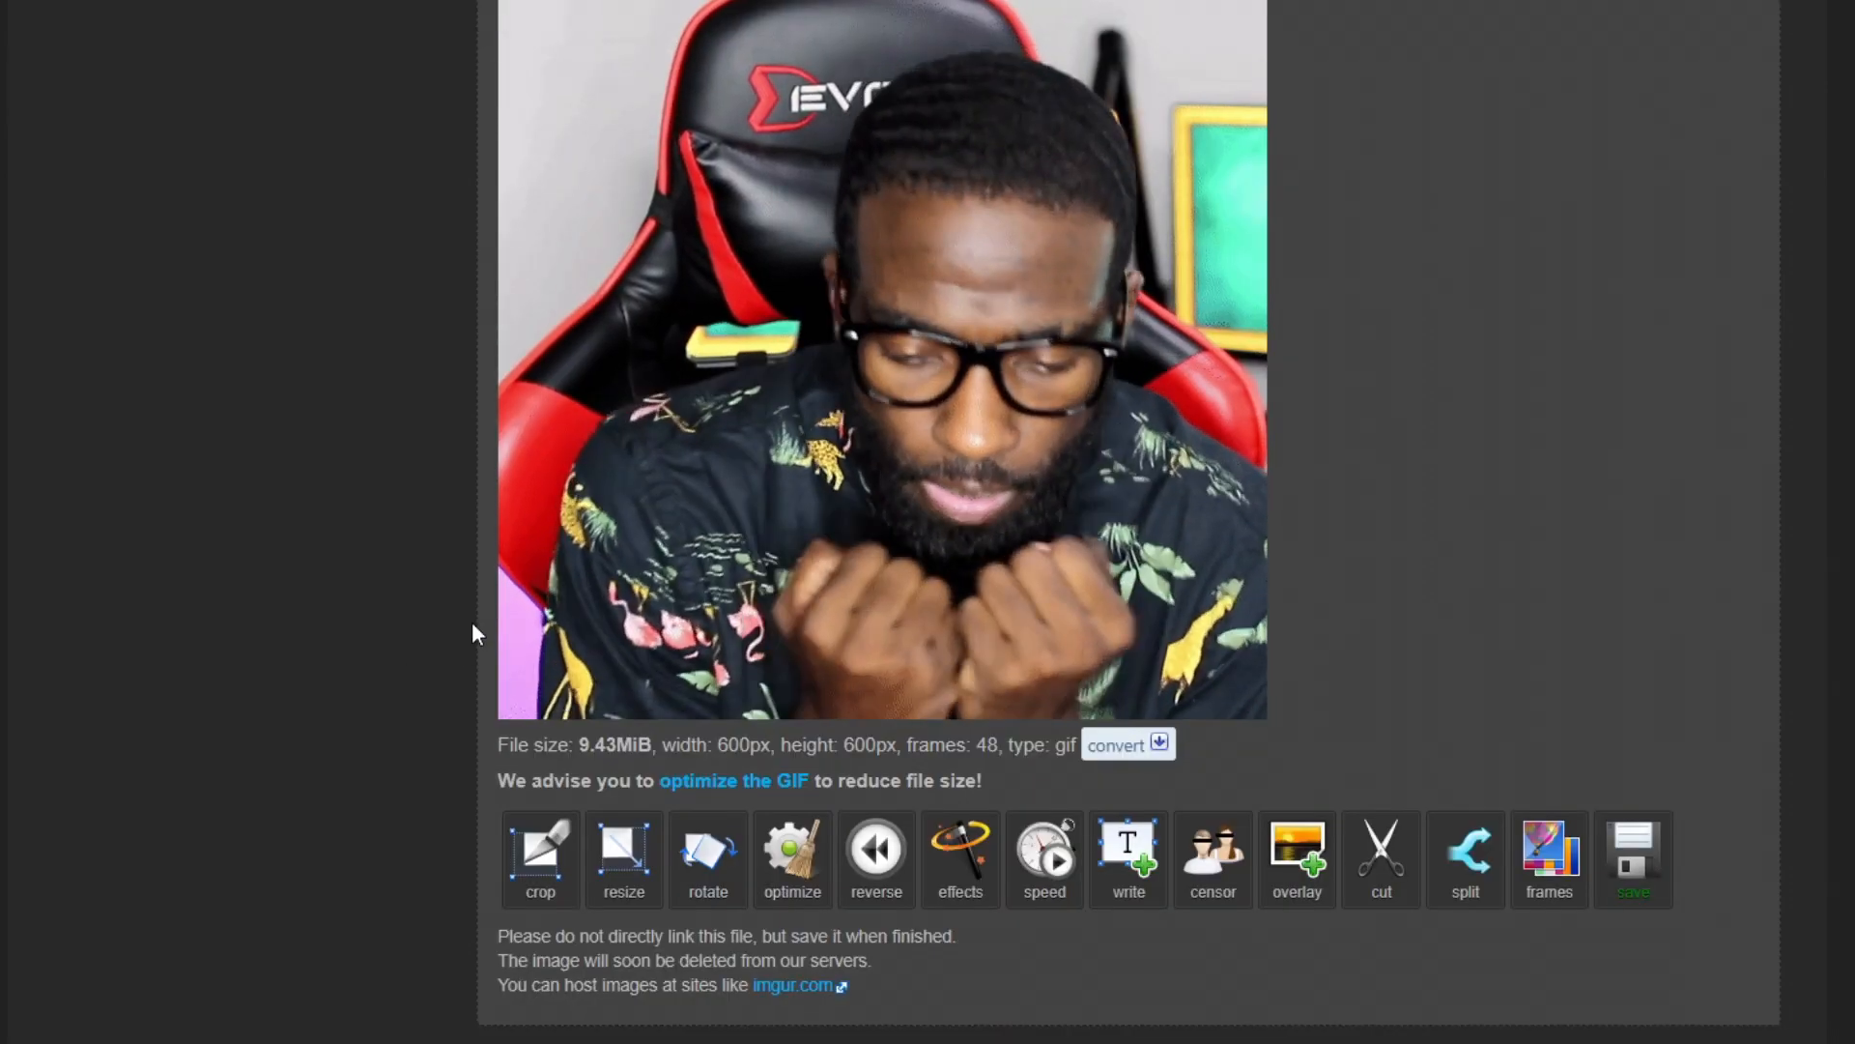
scroll("down", 3)
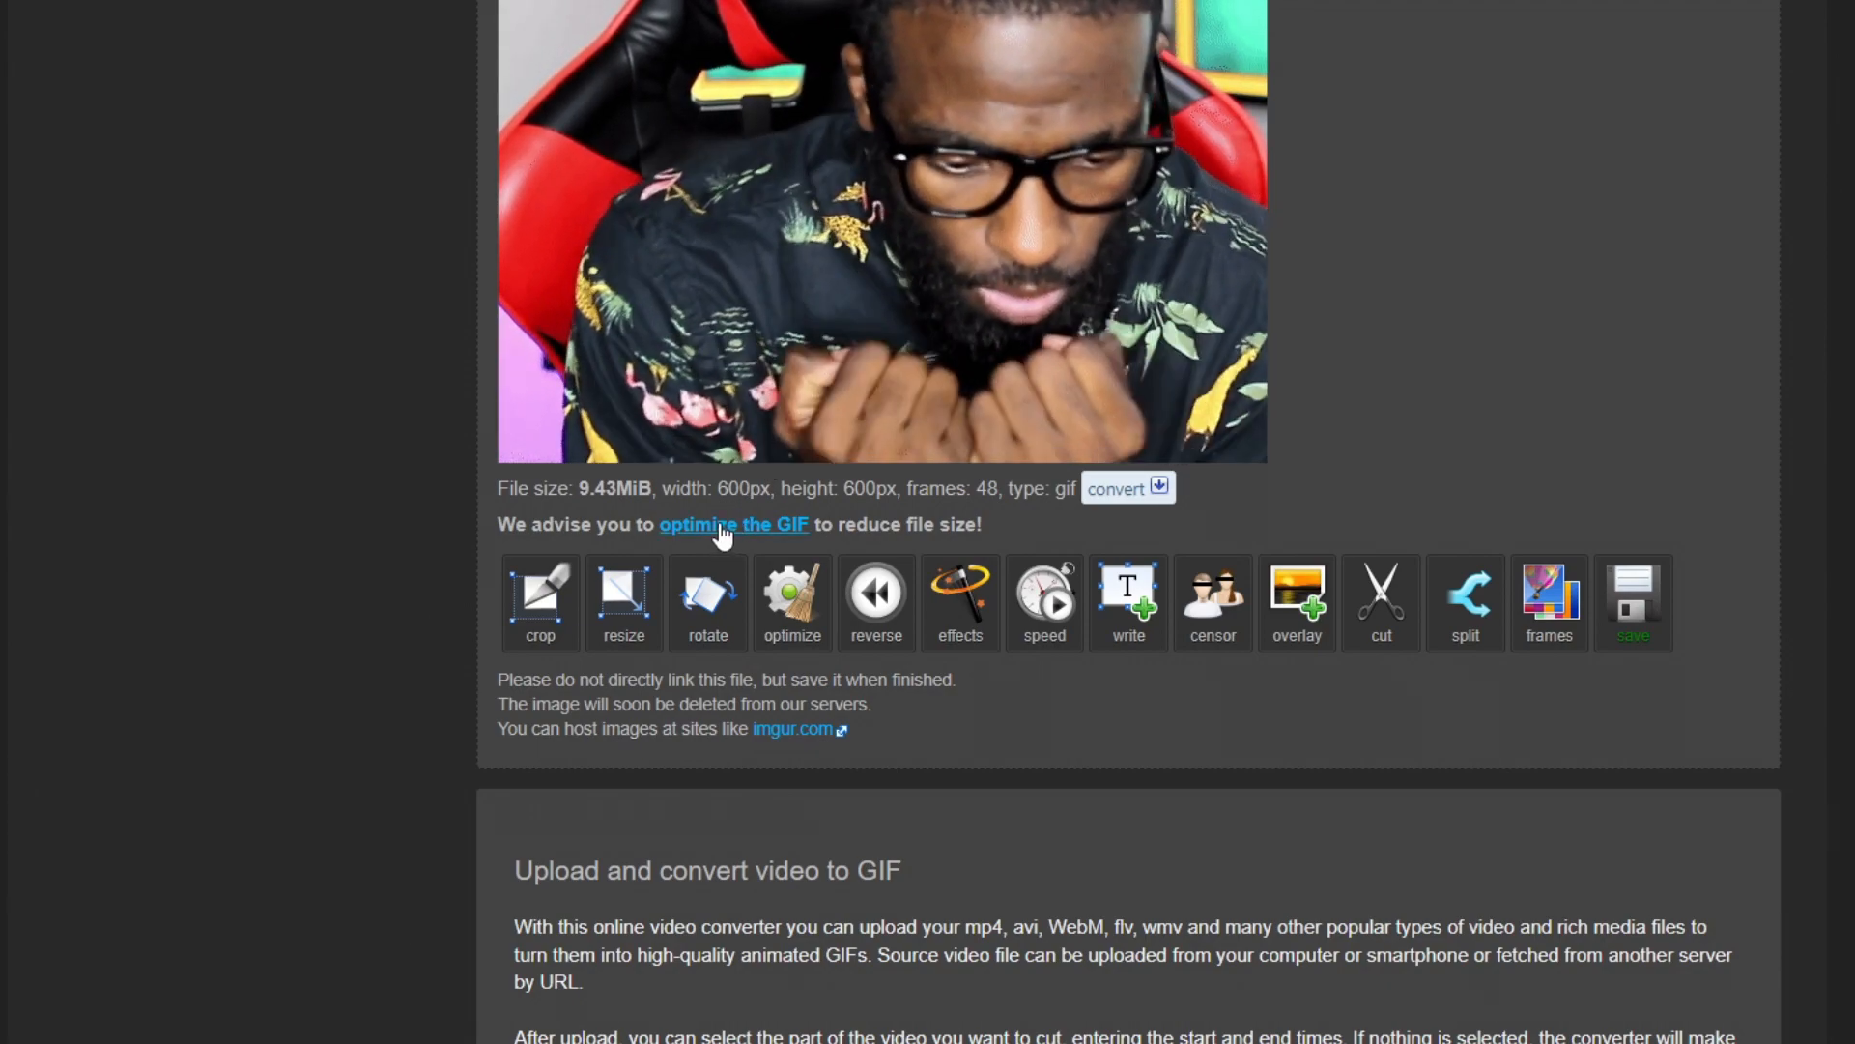
left_click(732, 524)
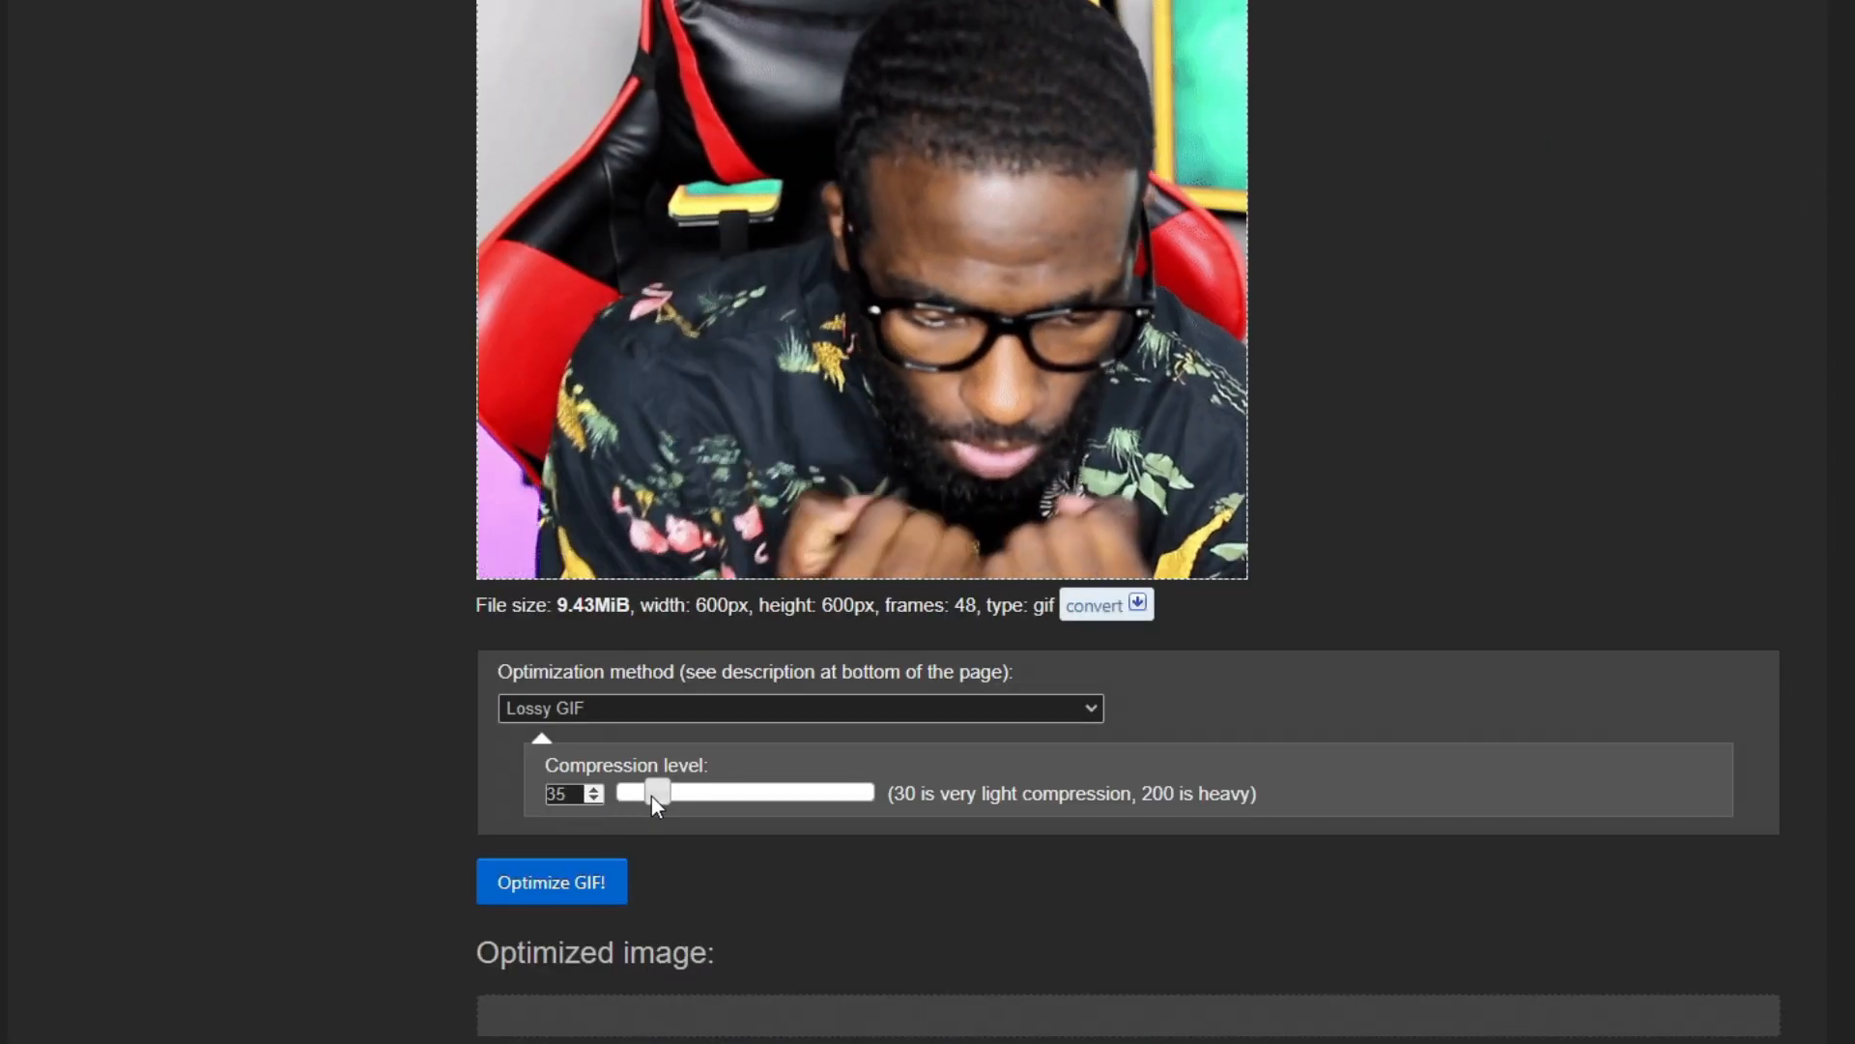
left_click_drag(657, 791, 737, 790)
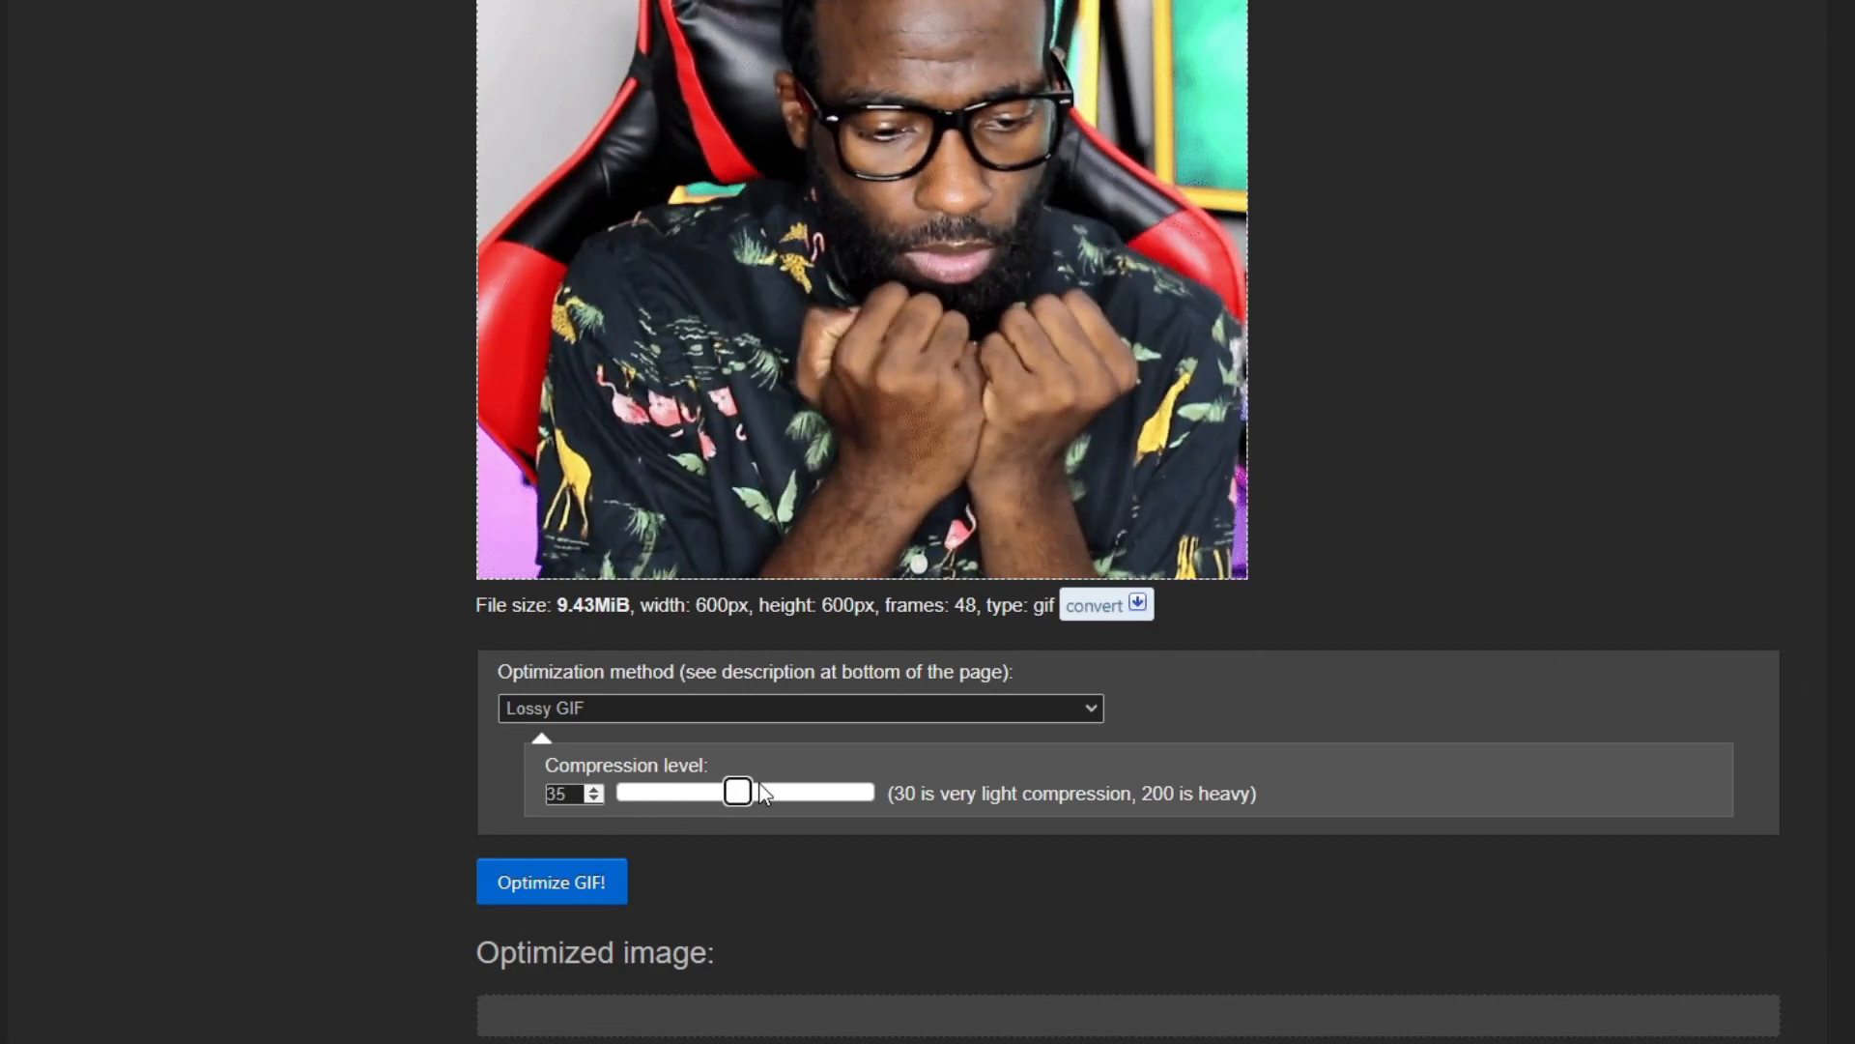
left_click_drag(737, 791, 864, 790)
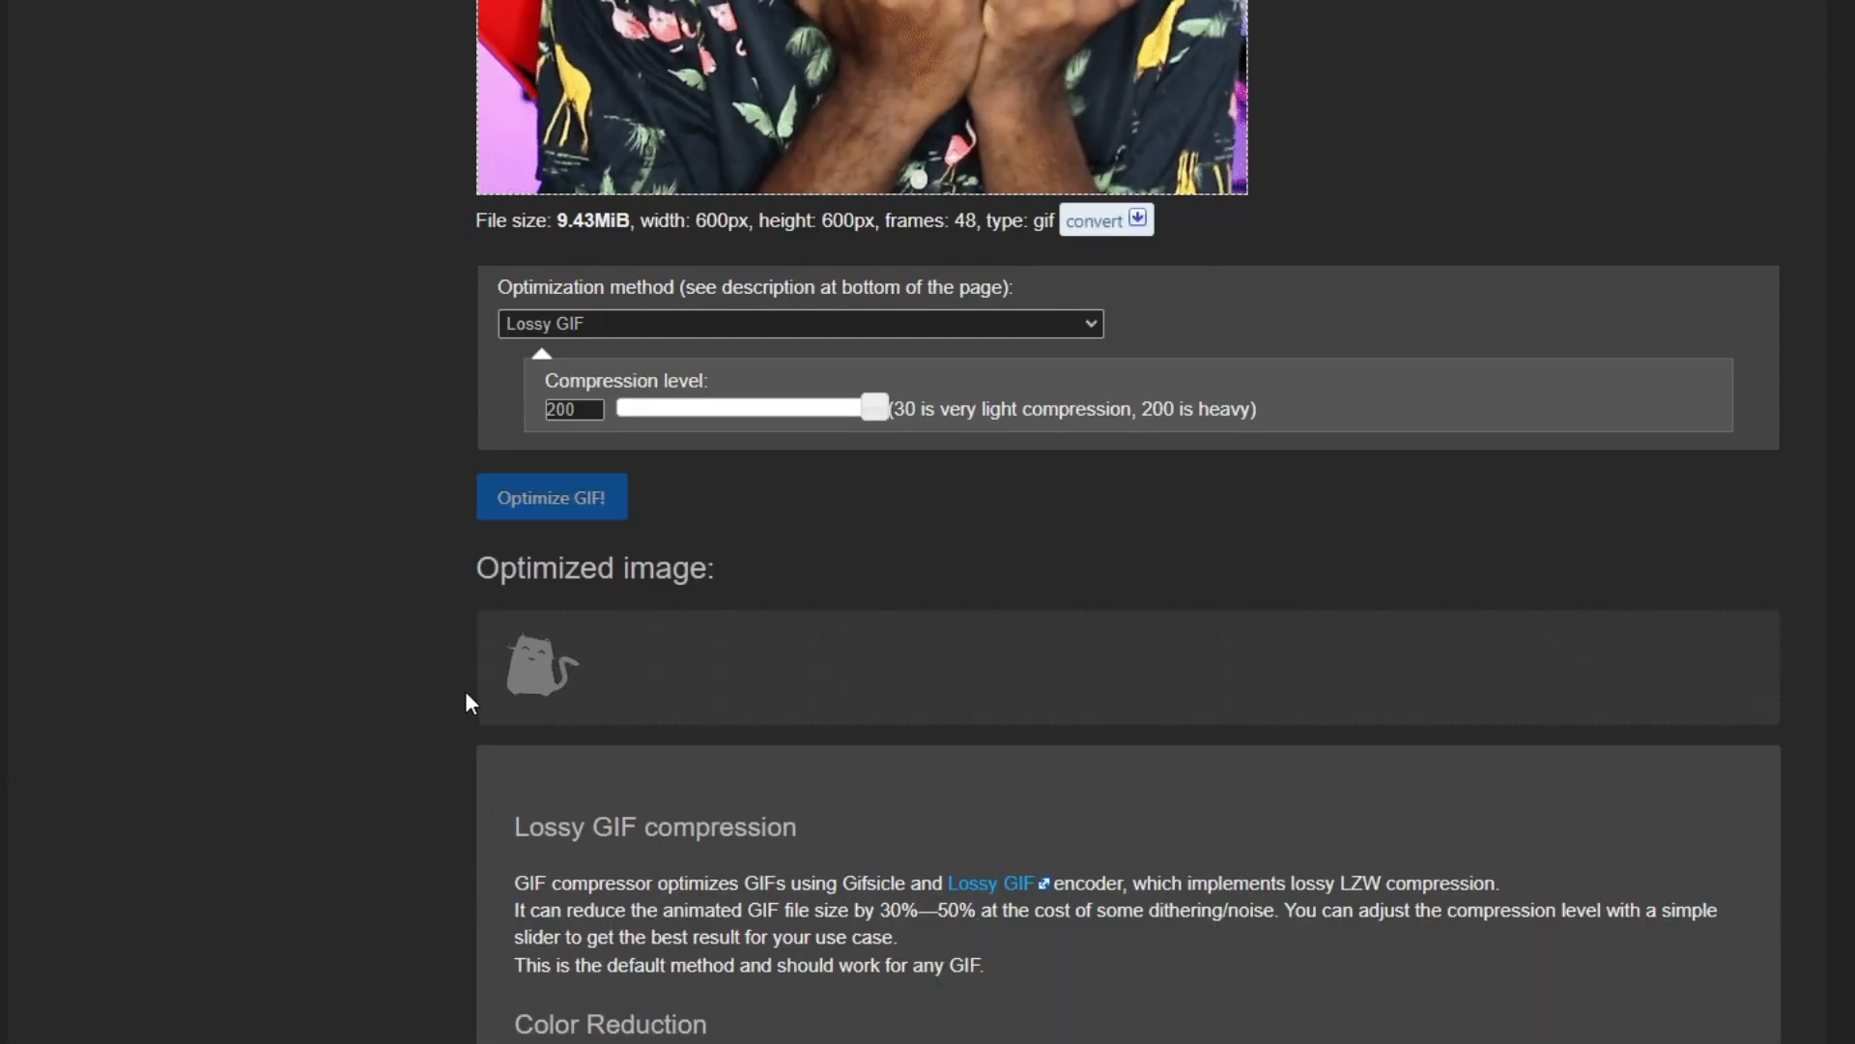
left_click(550, 496)
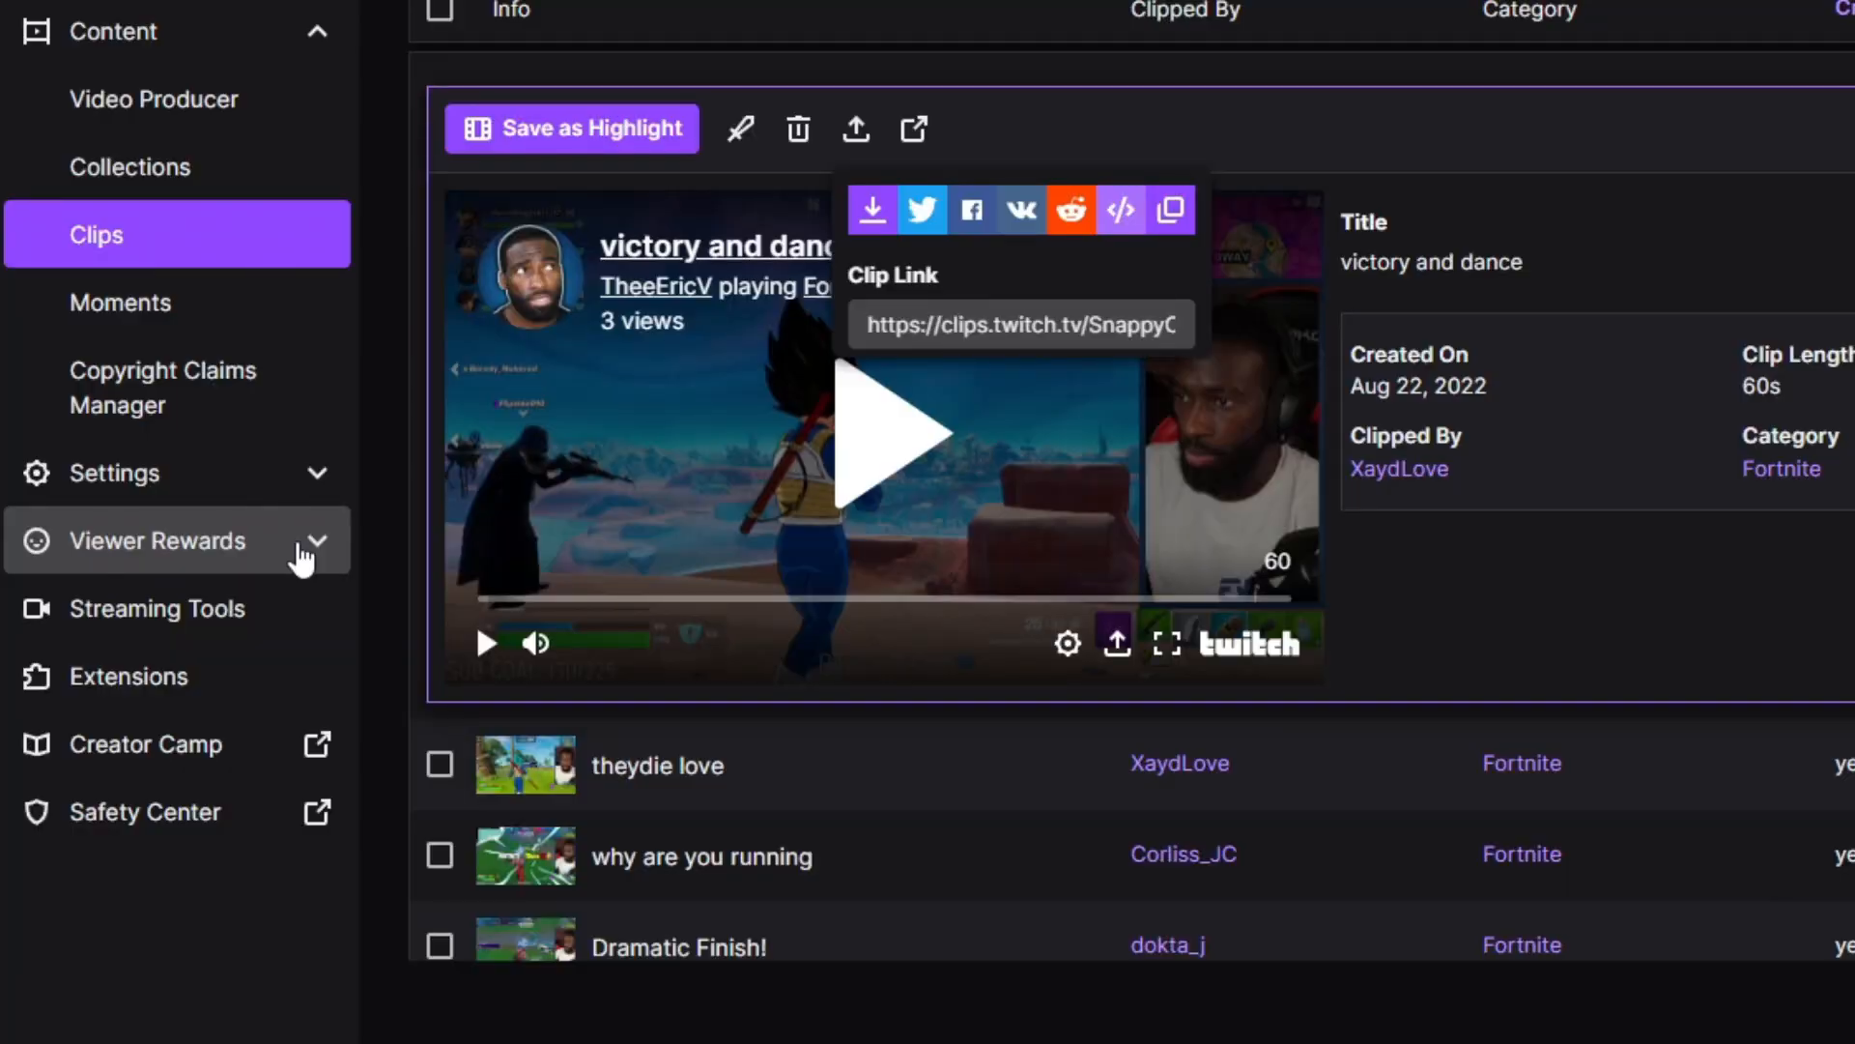
Remove animated emote slot 5 under Viewer Rewards > Emotes, confirming Remove from Slot
left_click(154, 541)
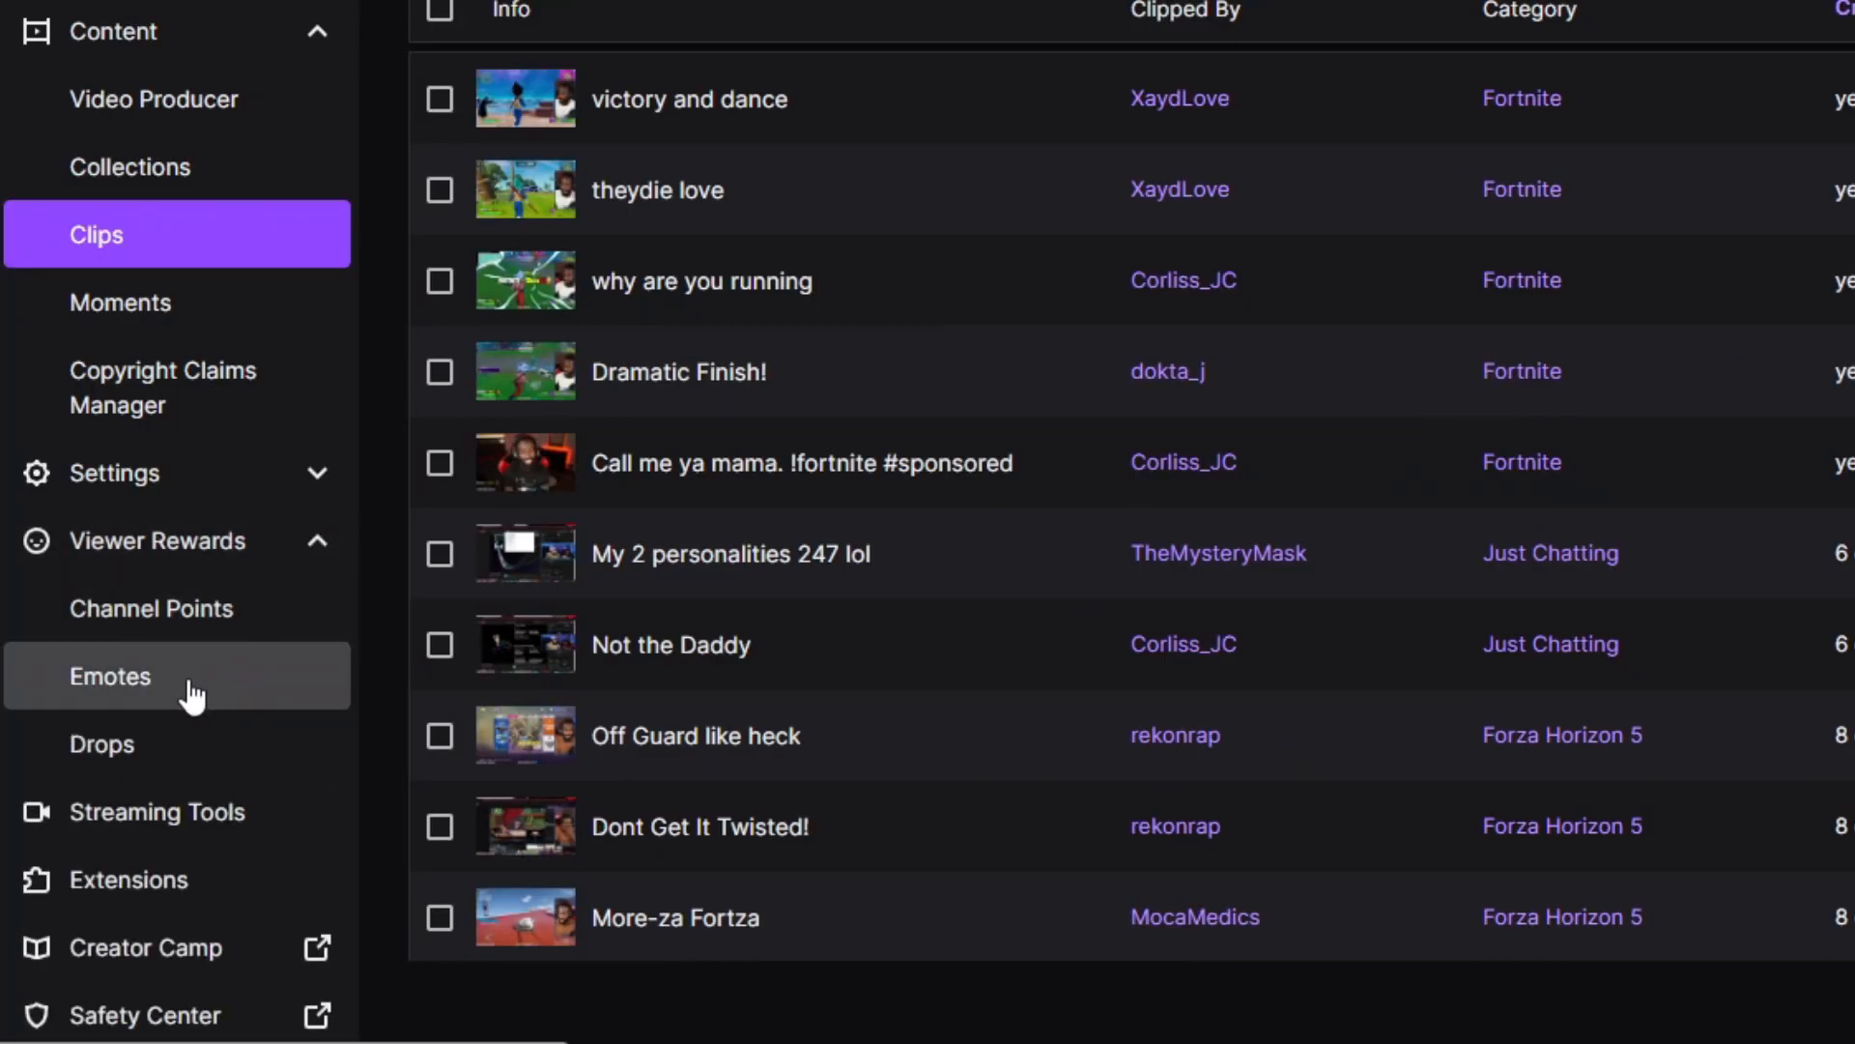
left_click(109, 676)
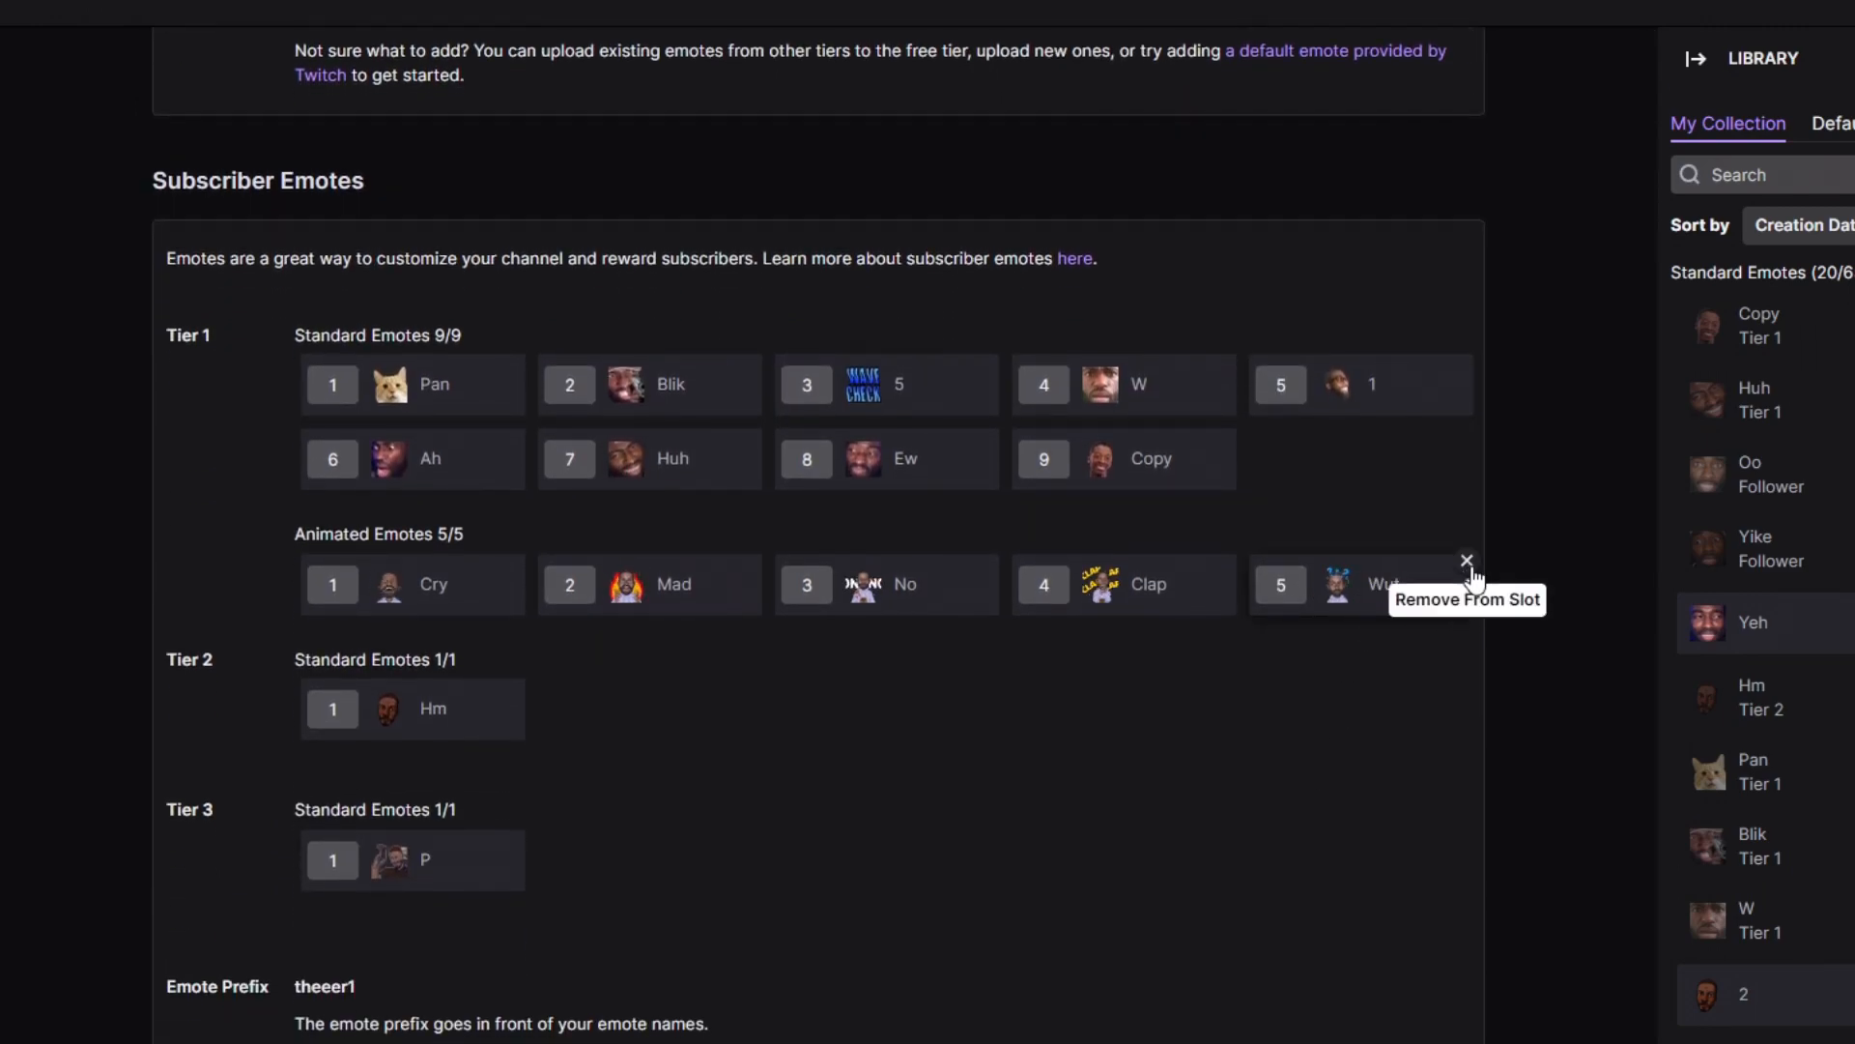
left_click(1465, 559)
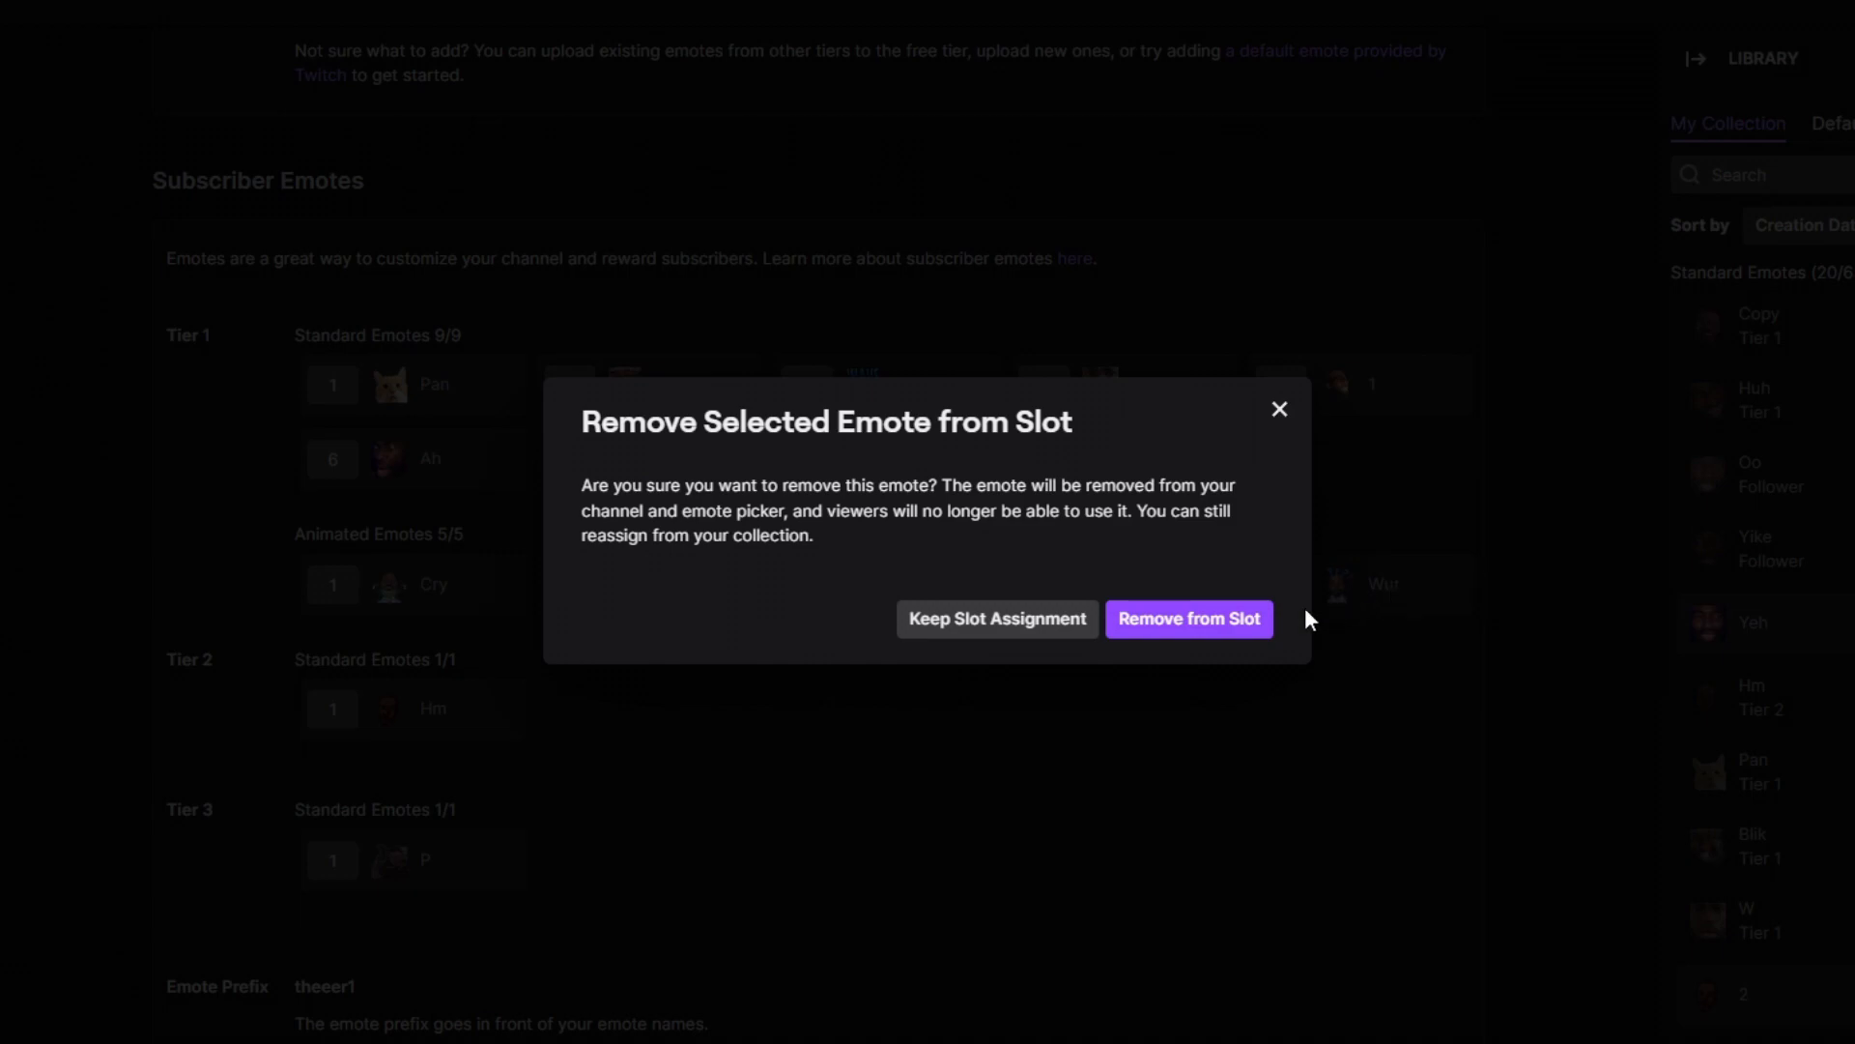
left_click(1187, 618)
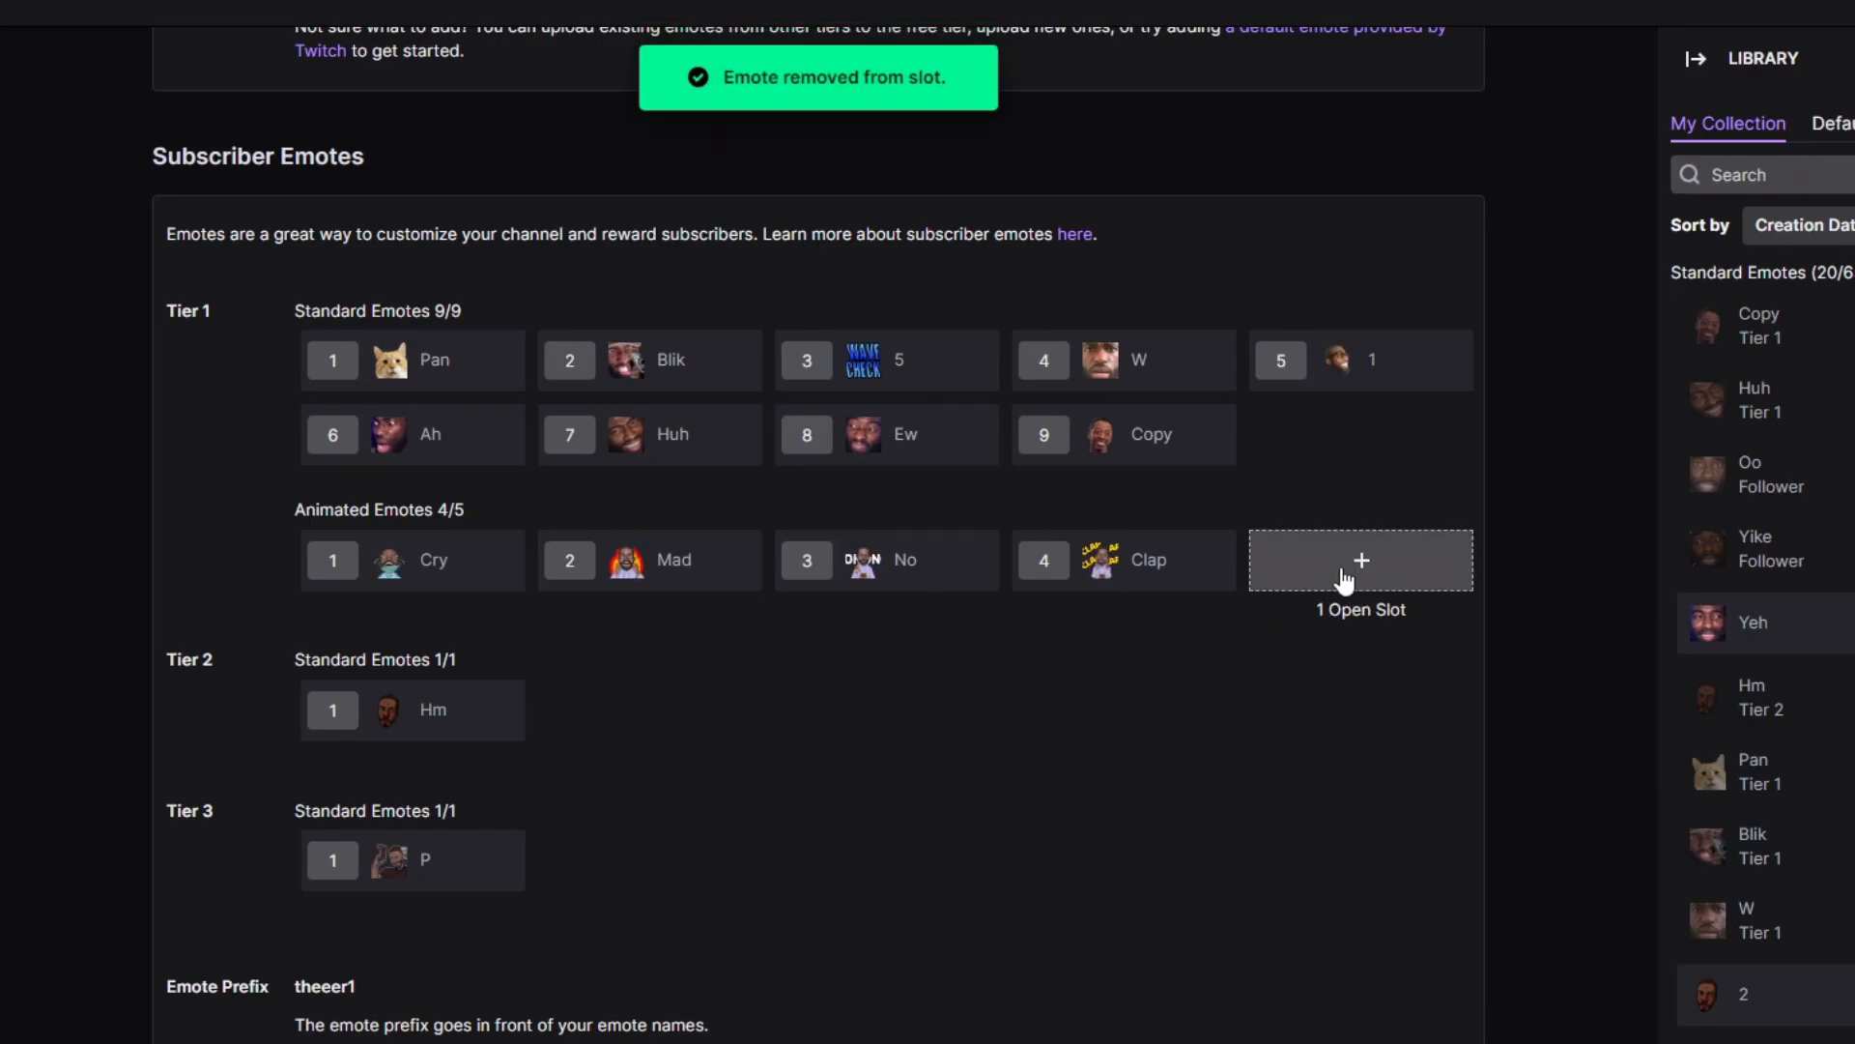
Enter 112 for both width and height on ezgif's resize tool
left_click(1360, 560)
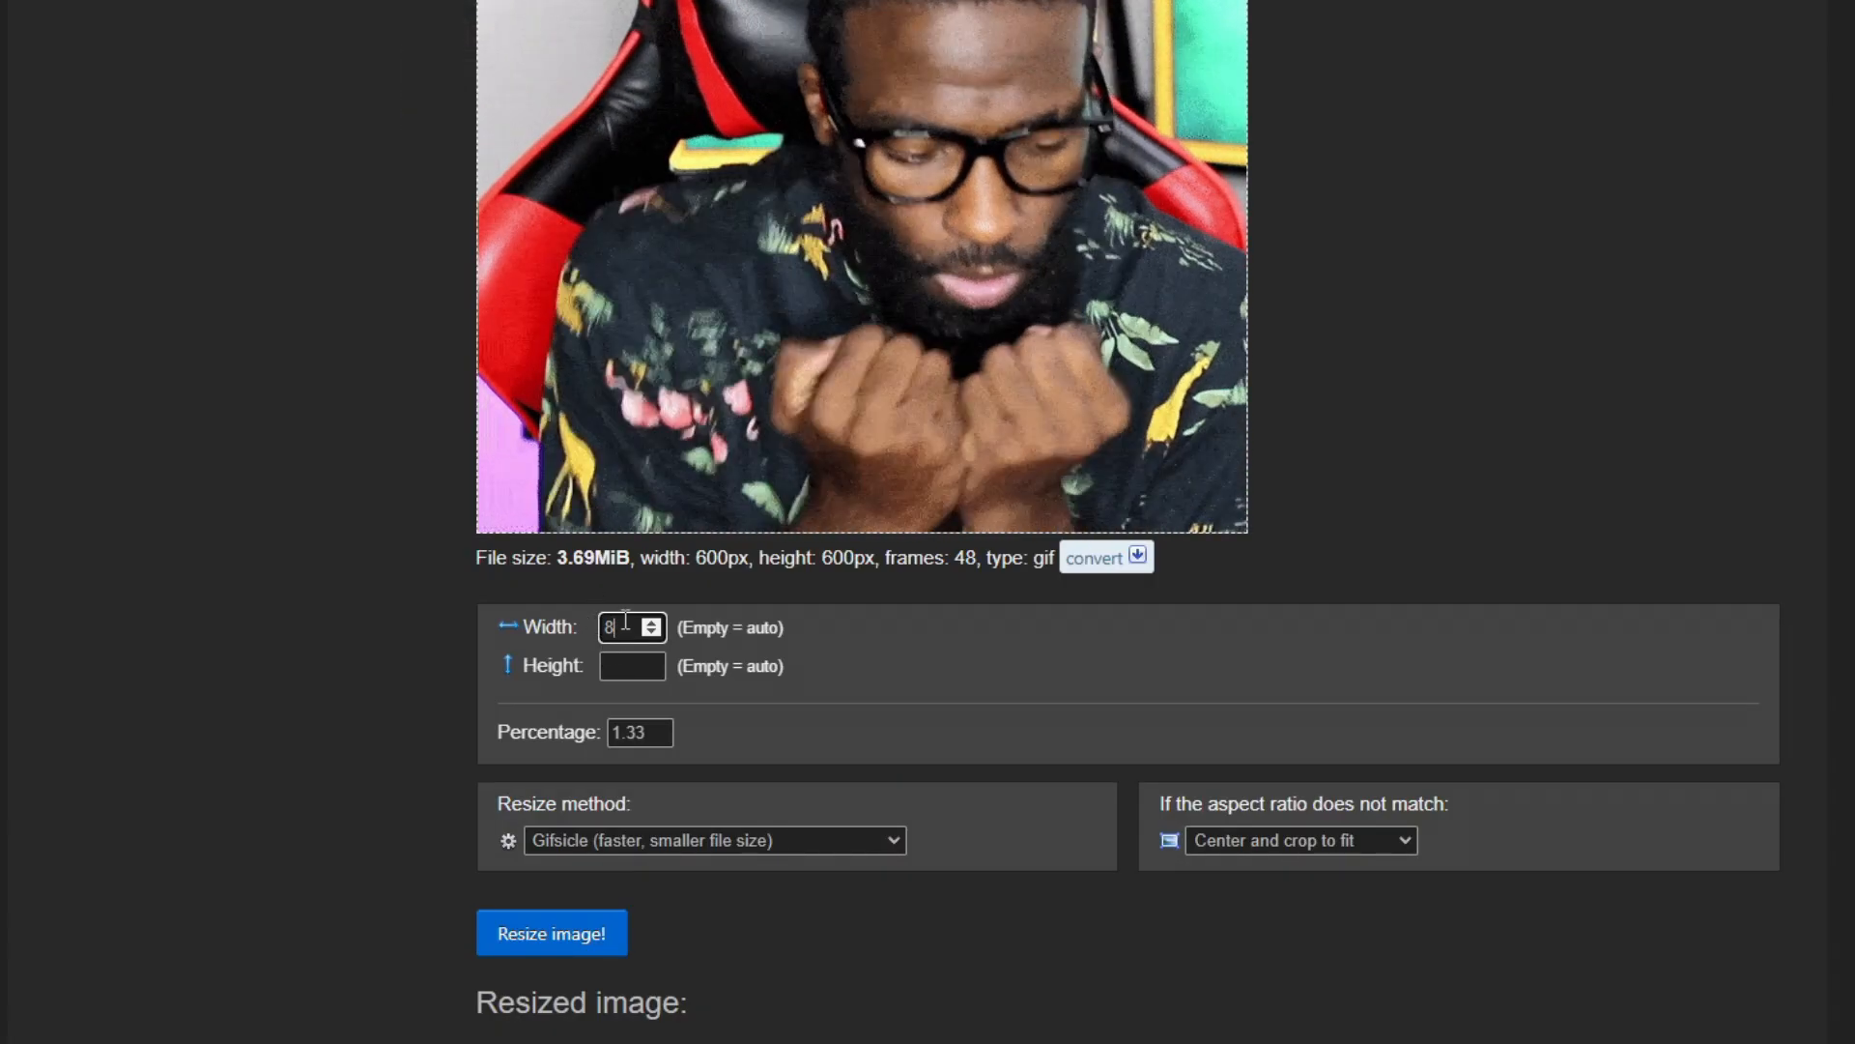
type("112")
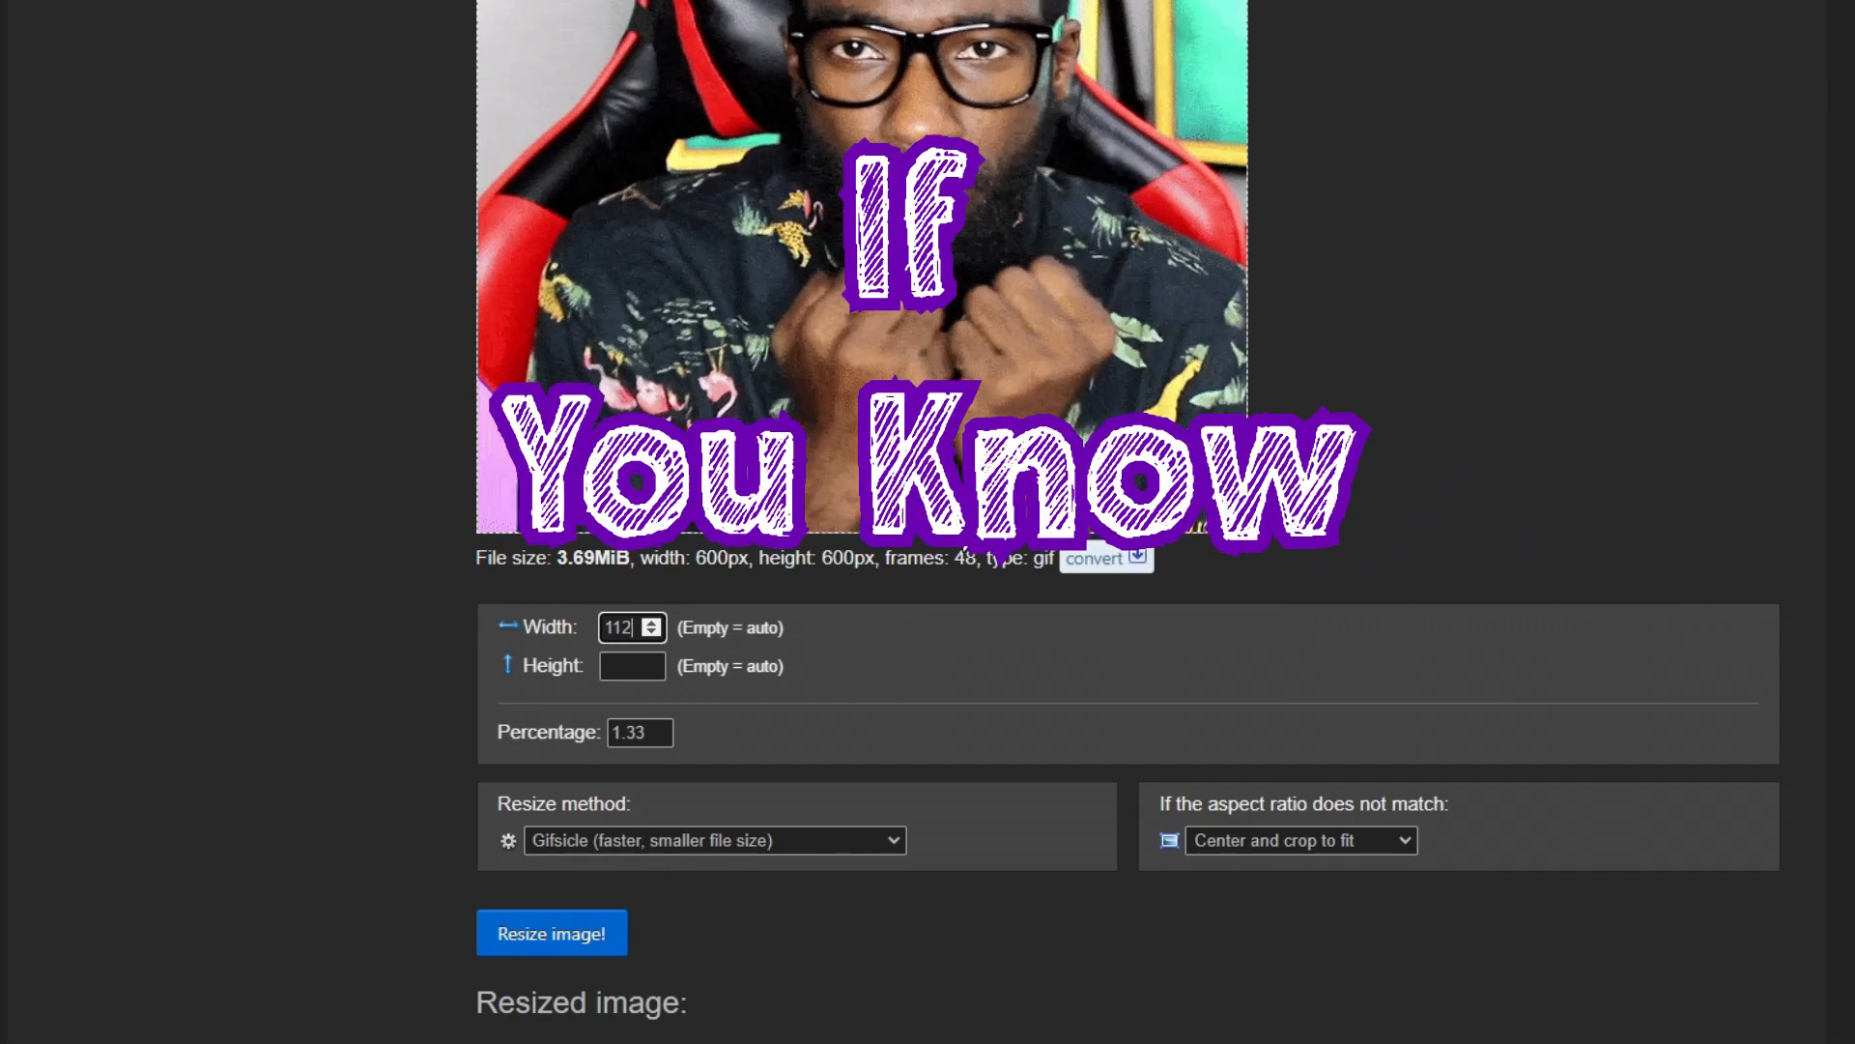
left_click(623, 665)
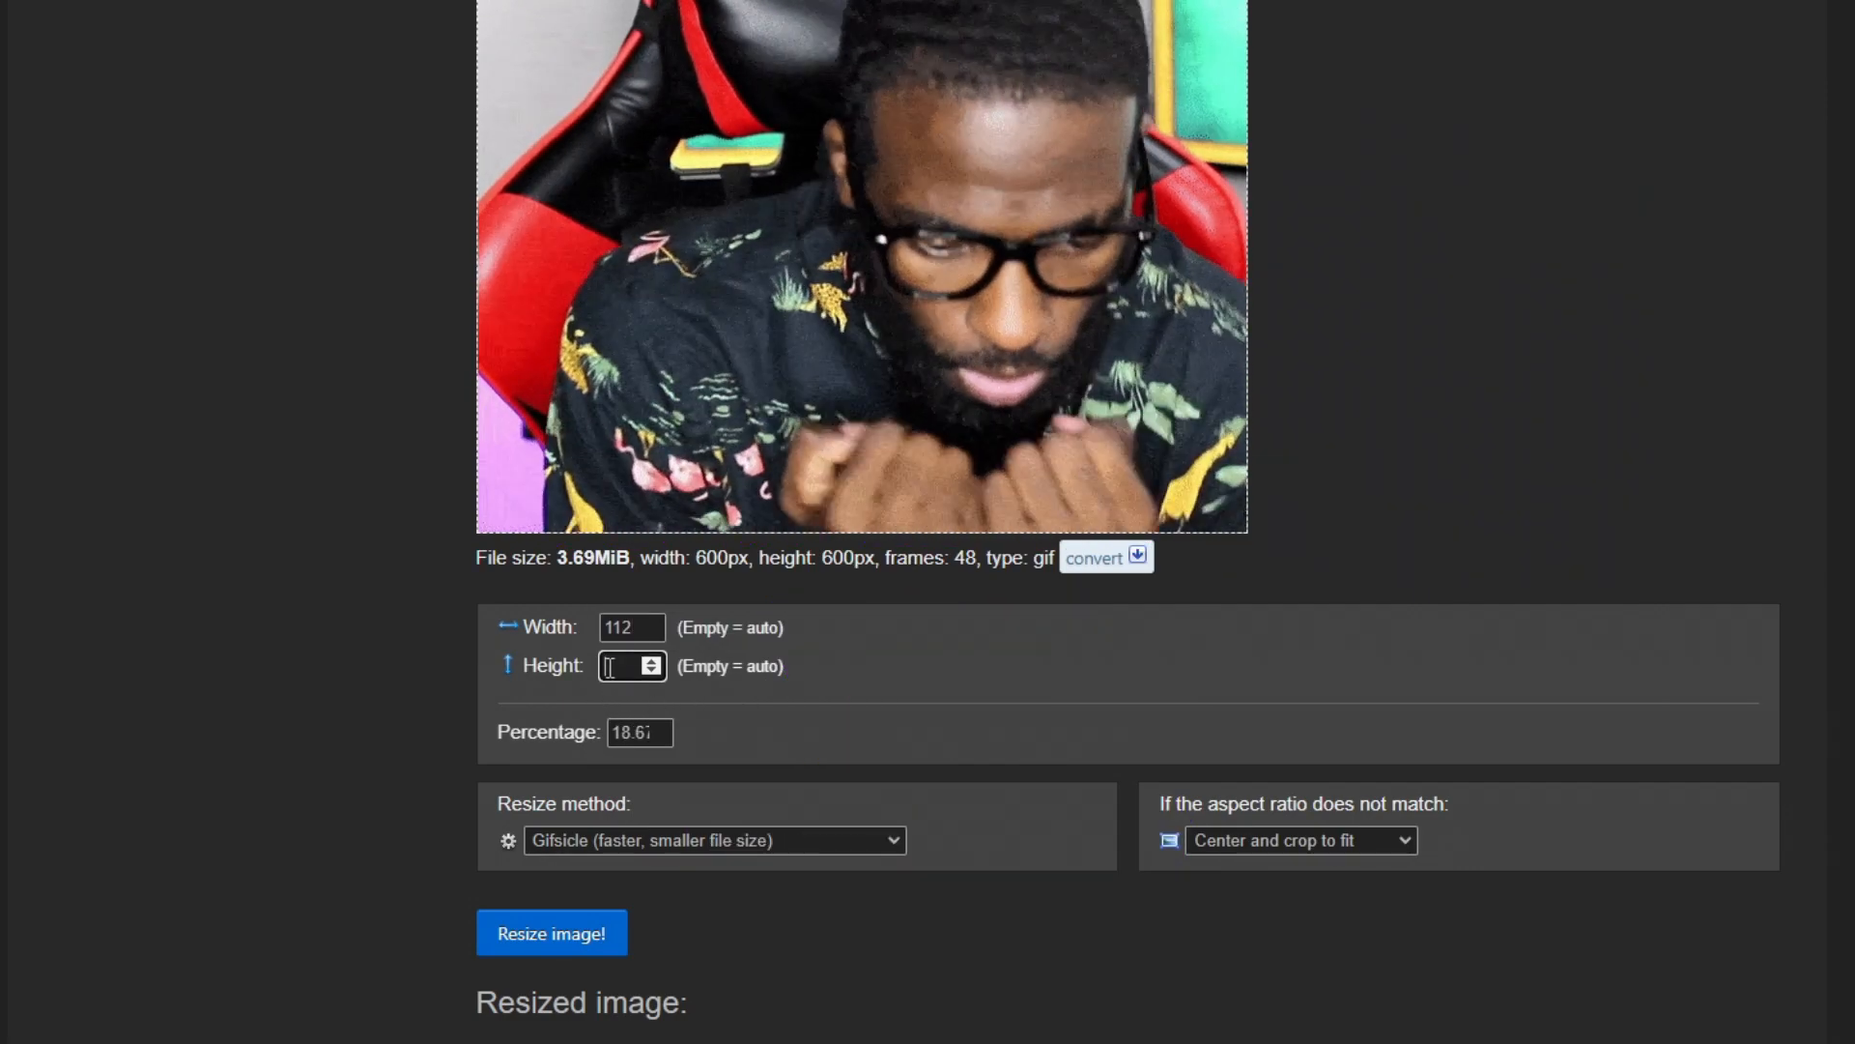
type("112")
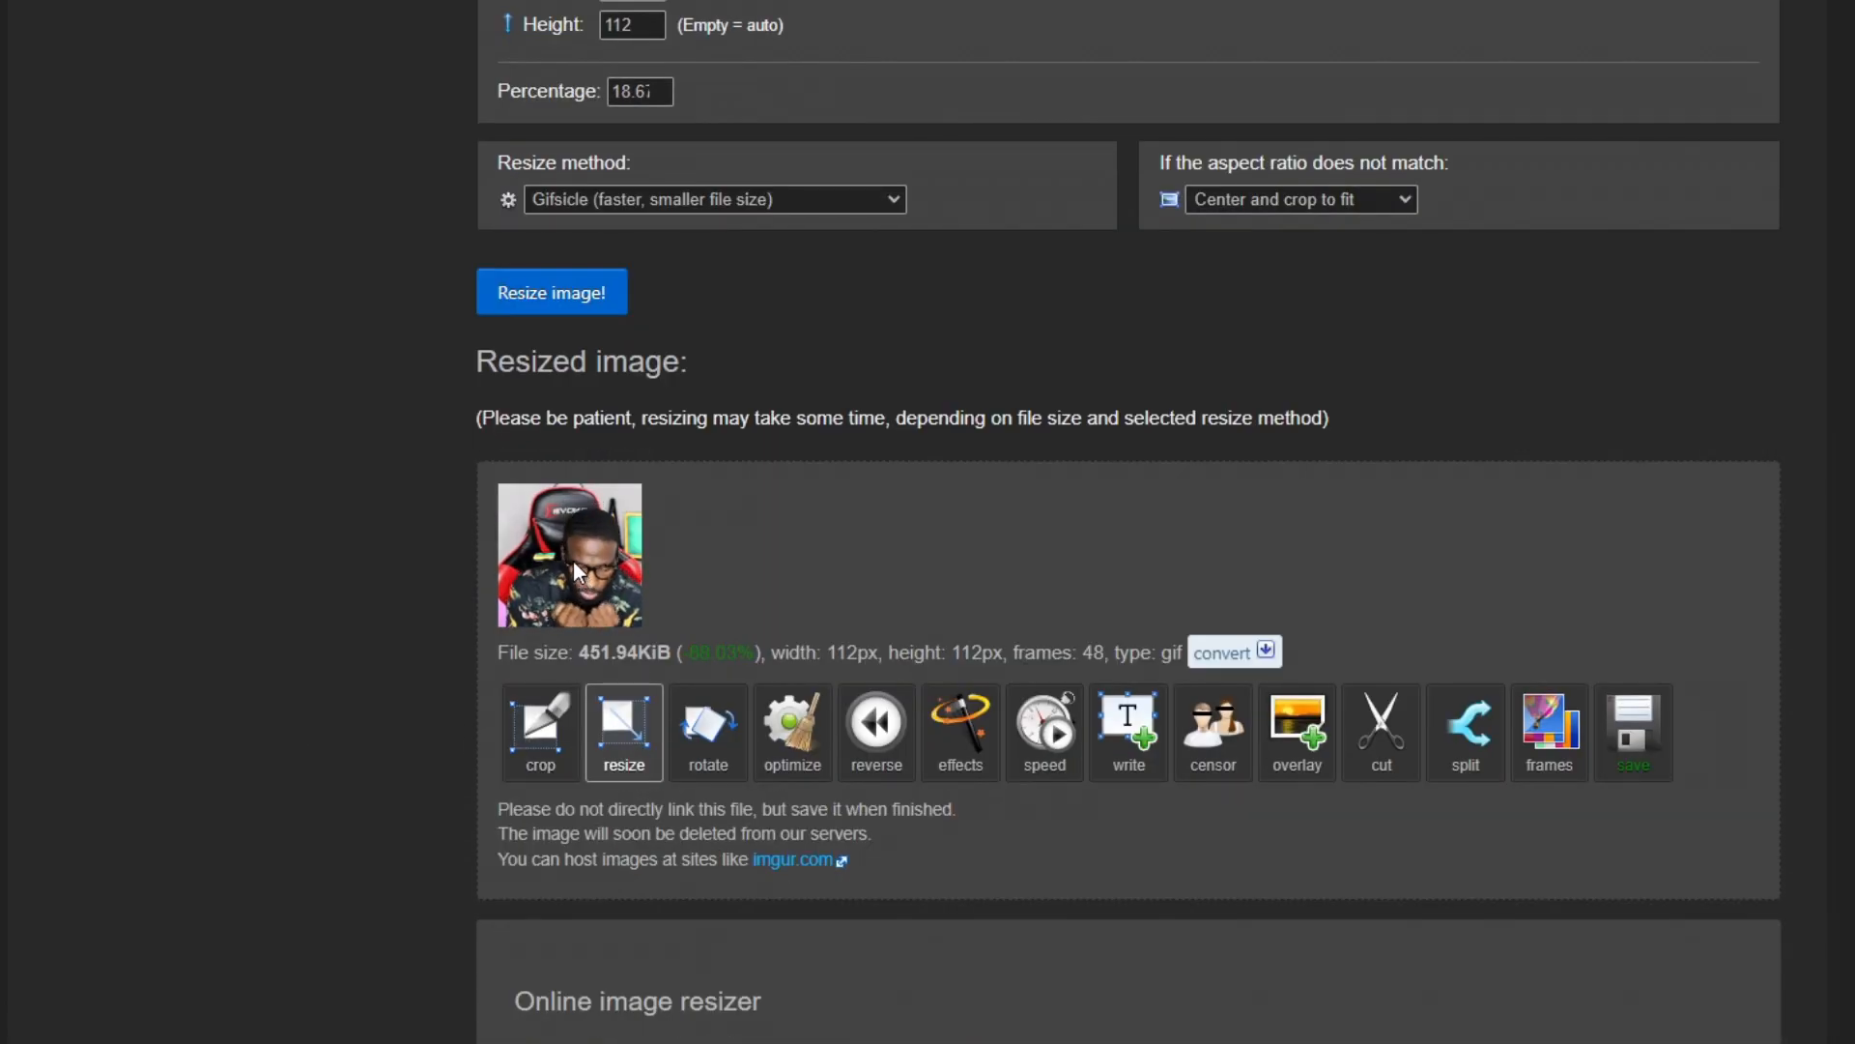
scroll("down", 3)
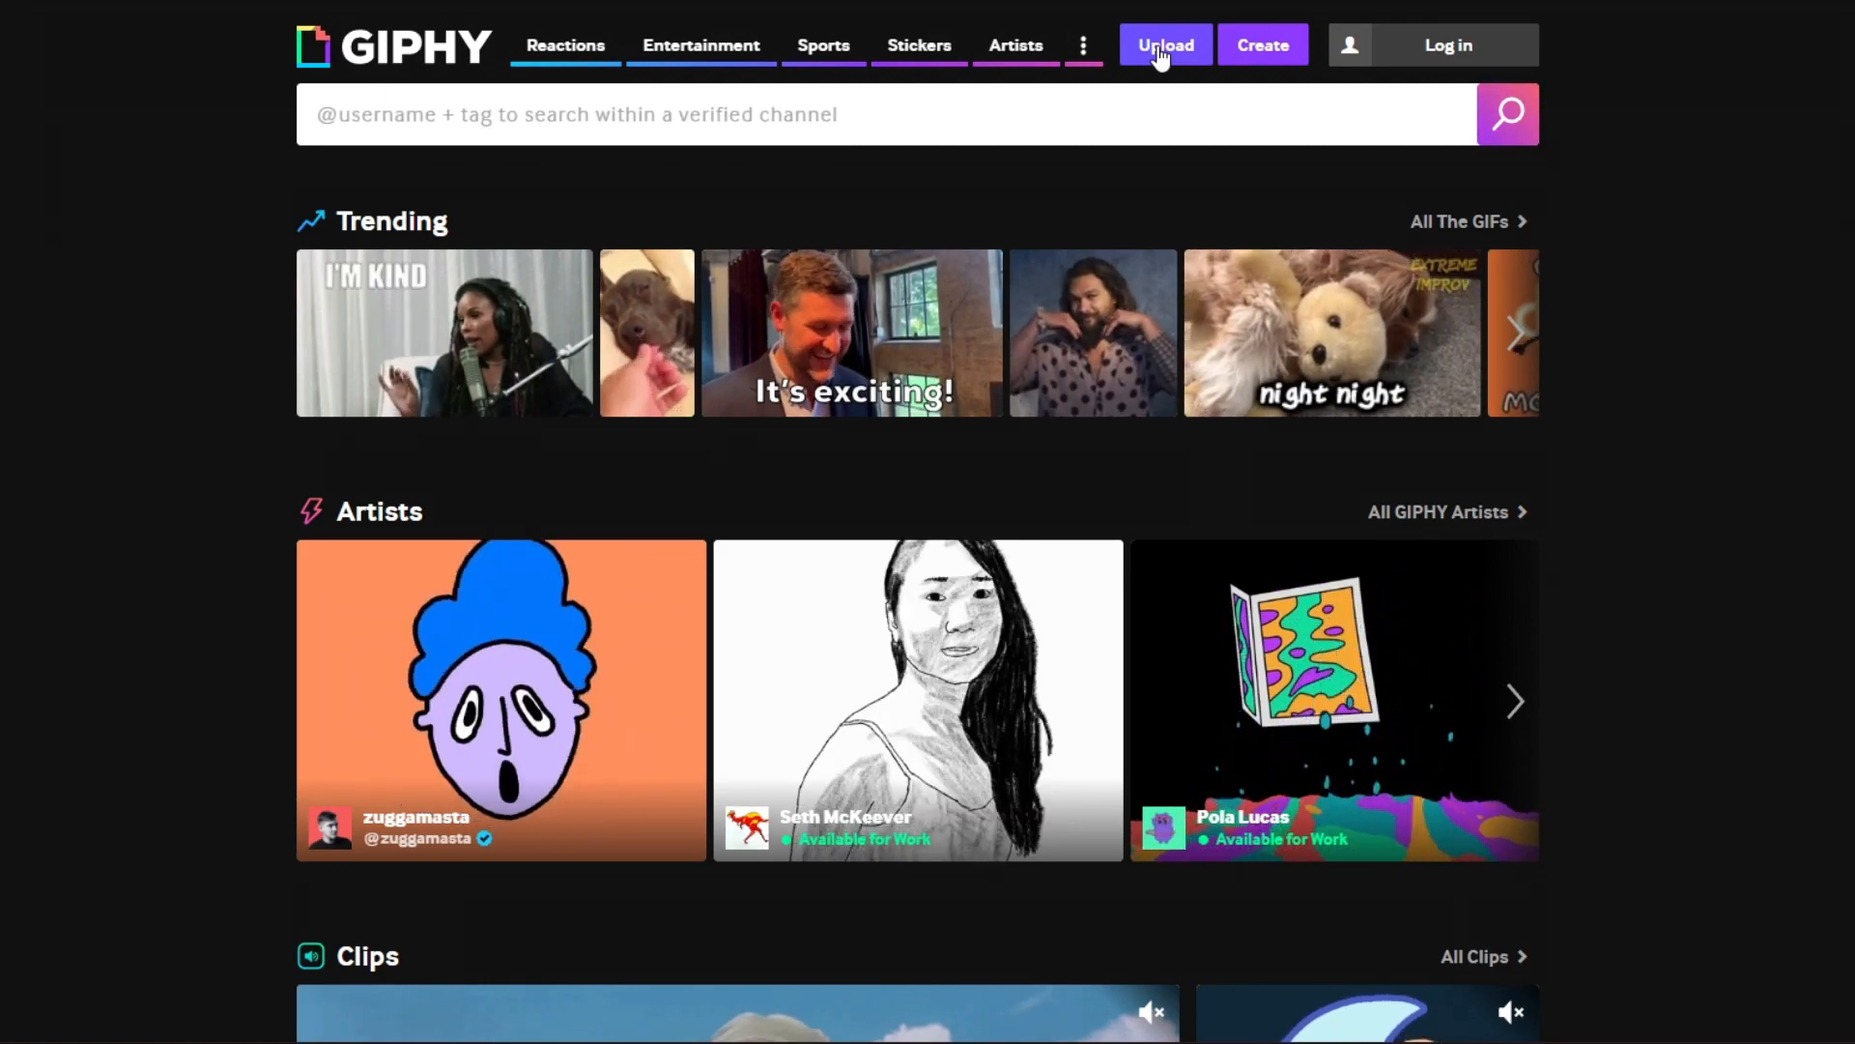
Upload the resized GIF to GIPHY tagged streamer school, theeericv and bankhead bounce
left_click(1164, 46)
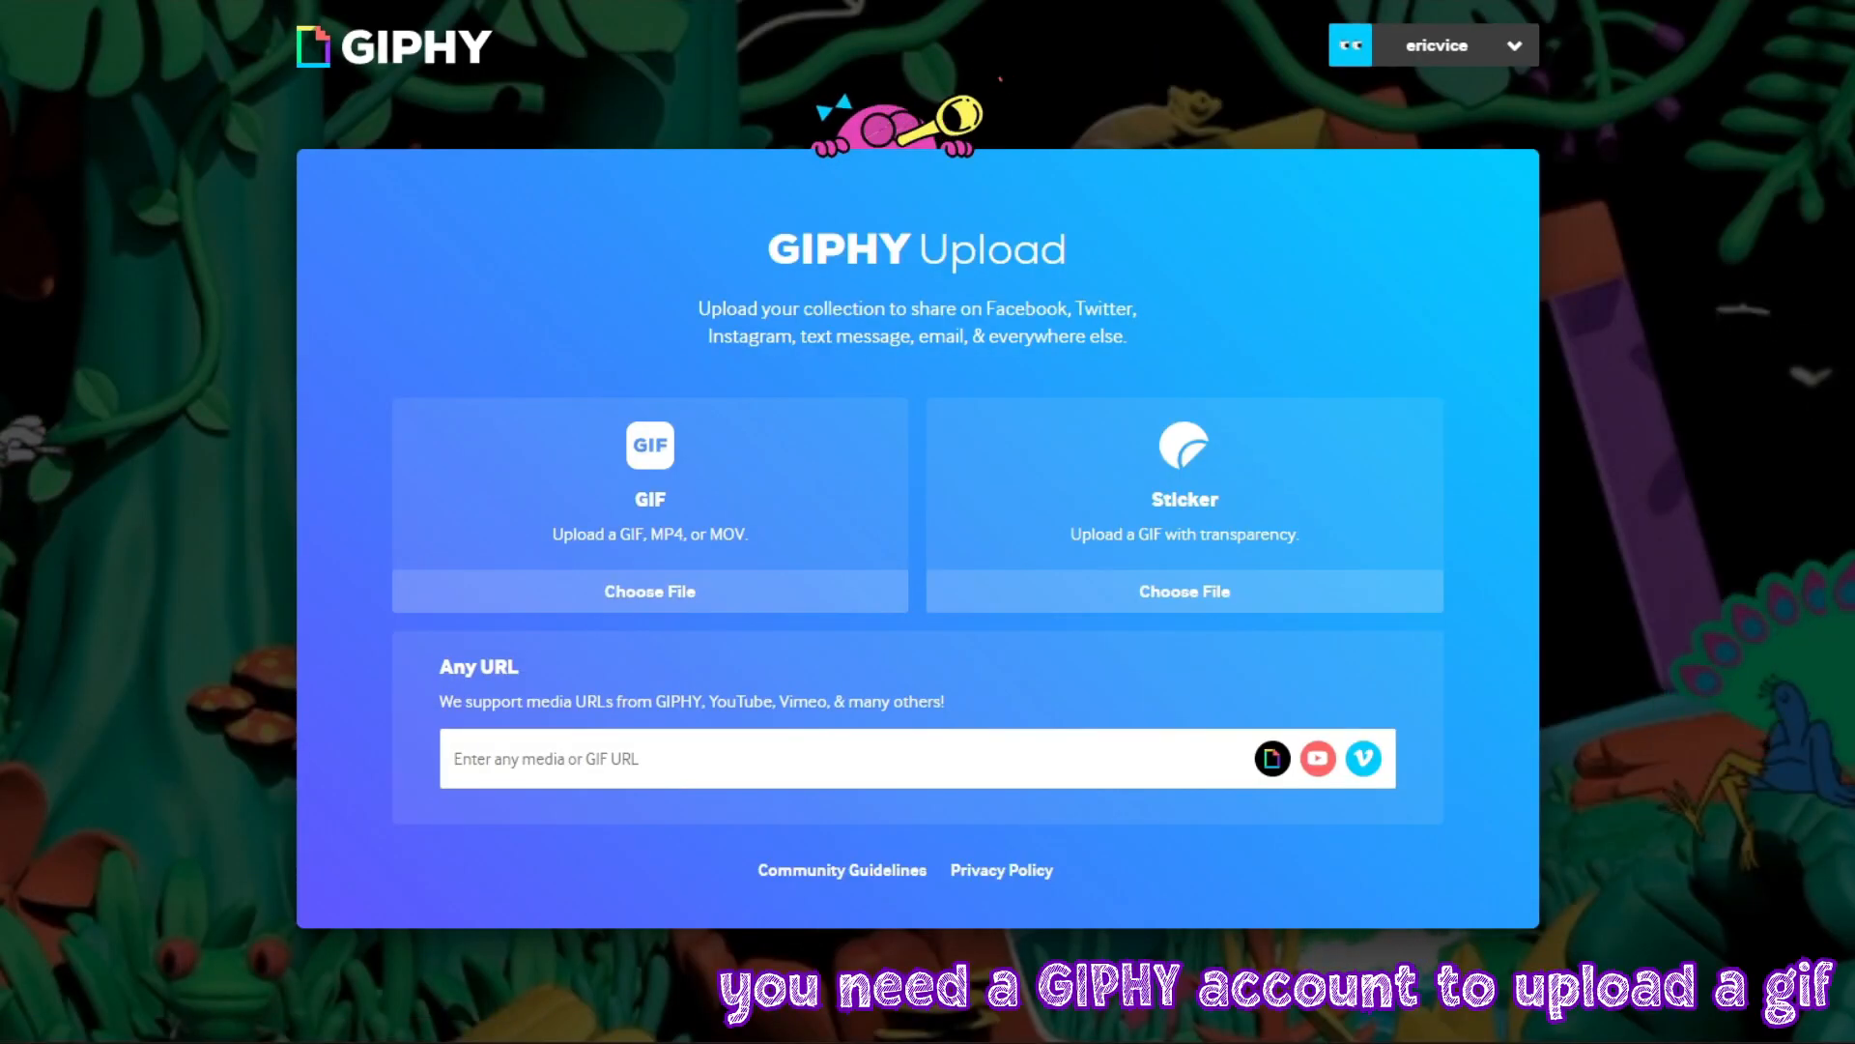
left_click_drag(448, 497, 468, 479)
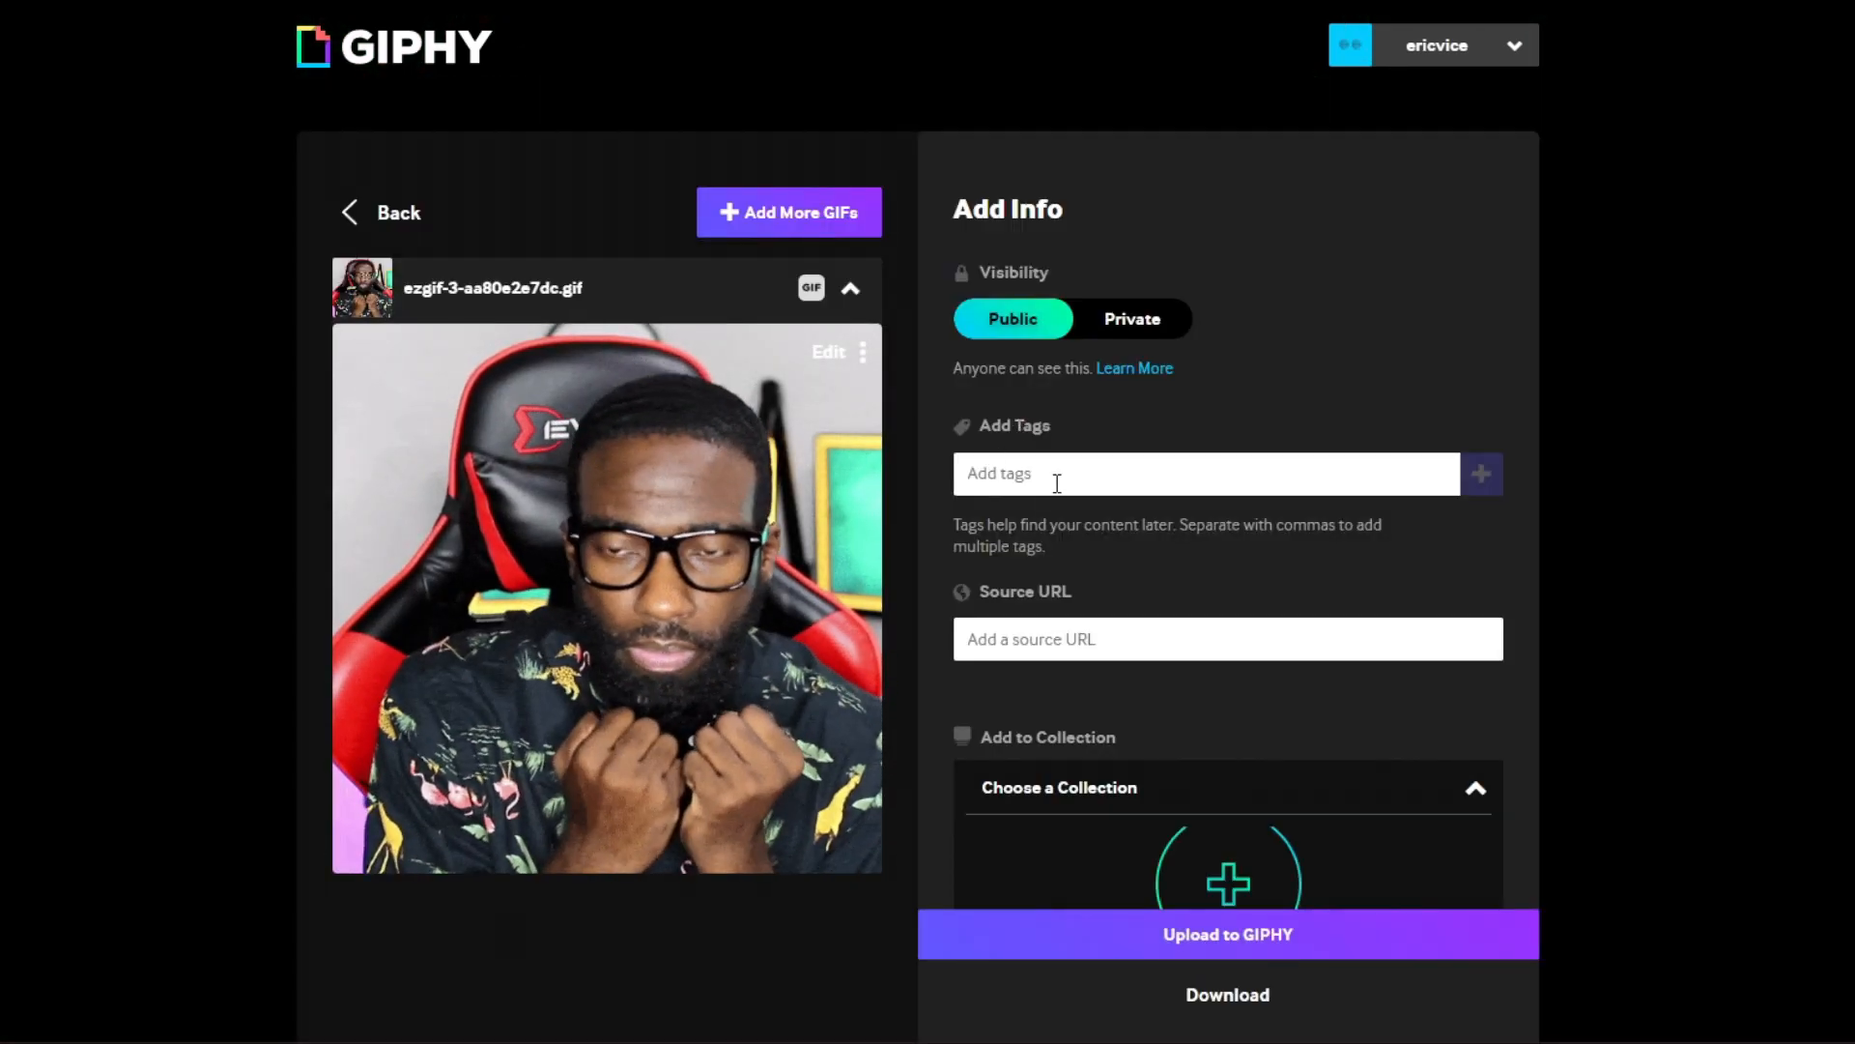
type("s")
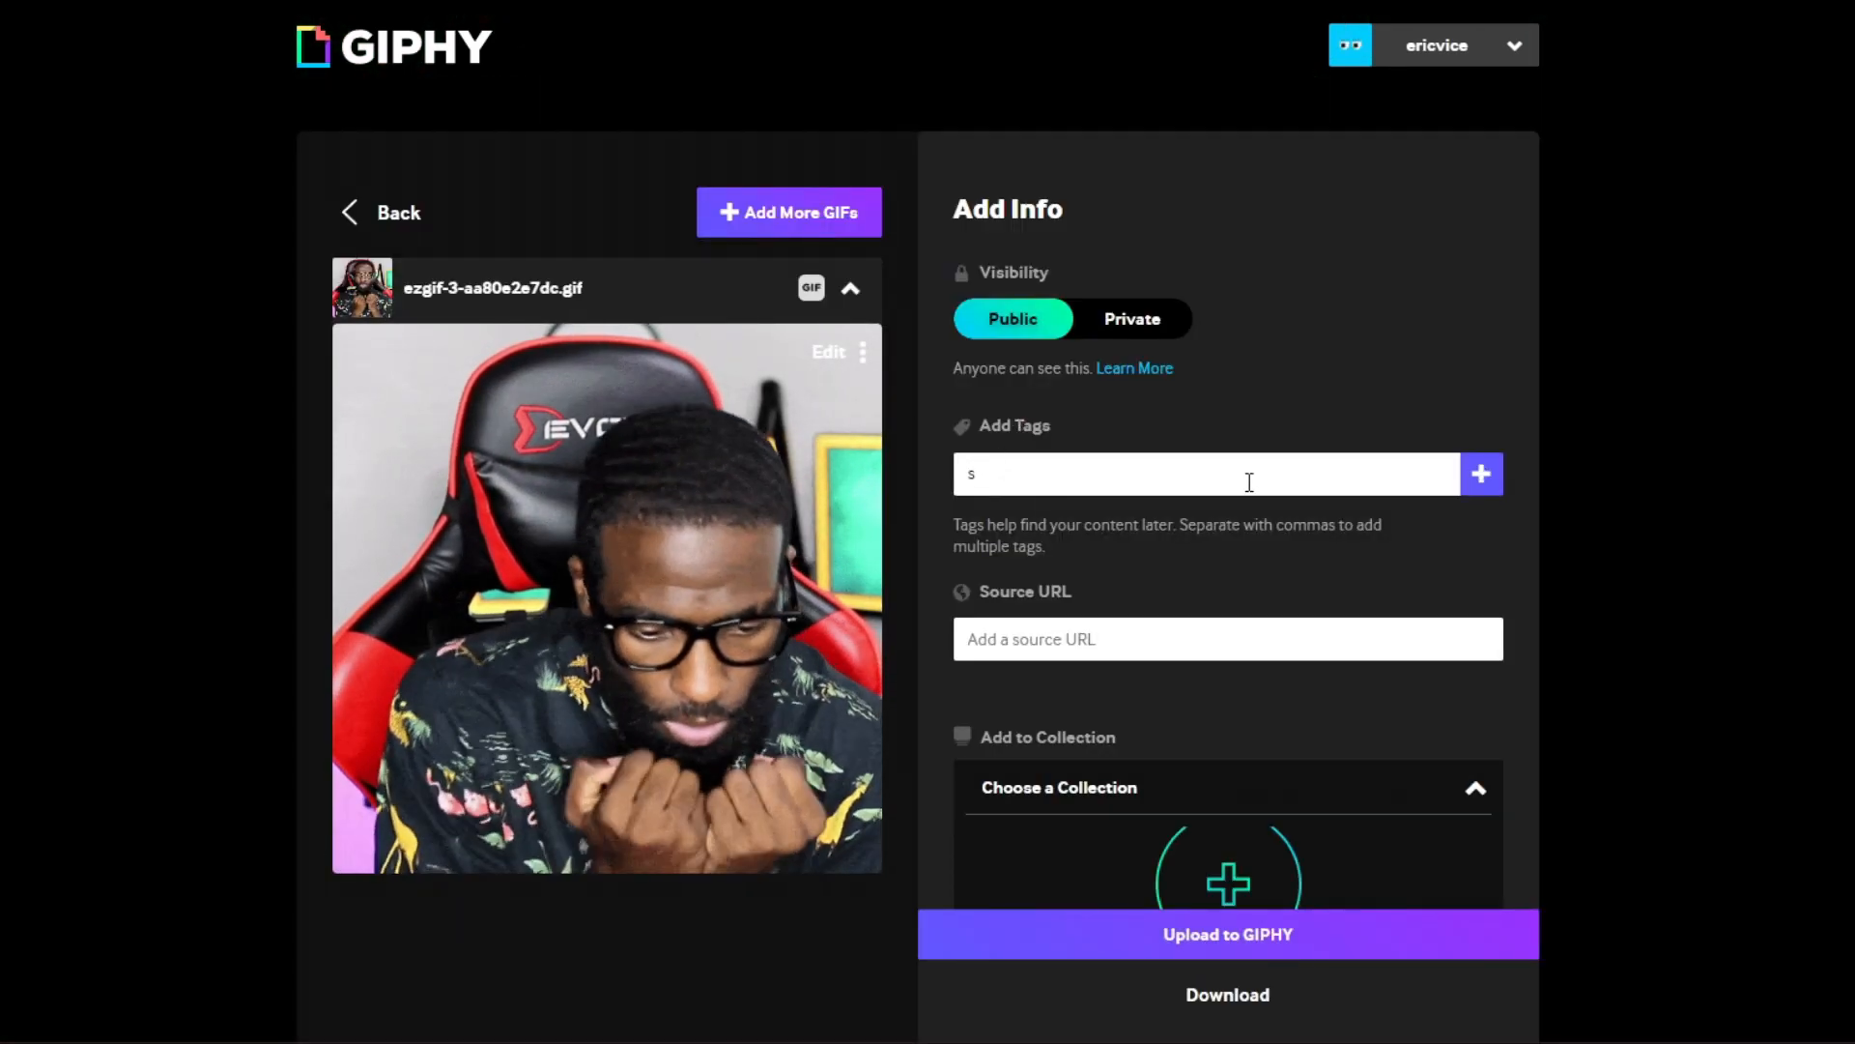
type("treamer school")
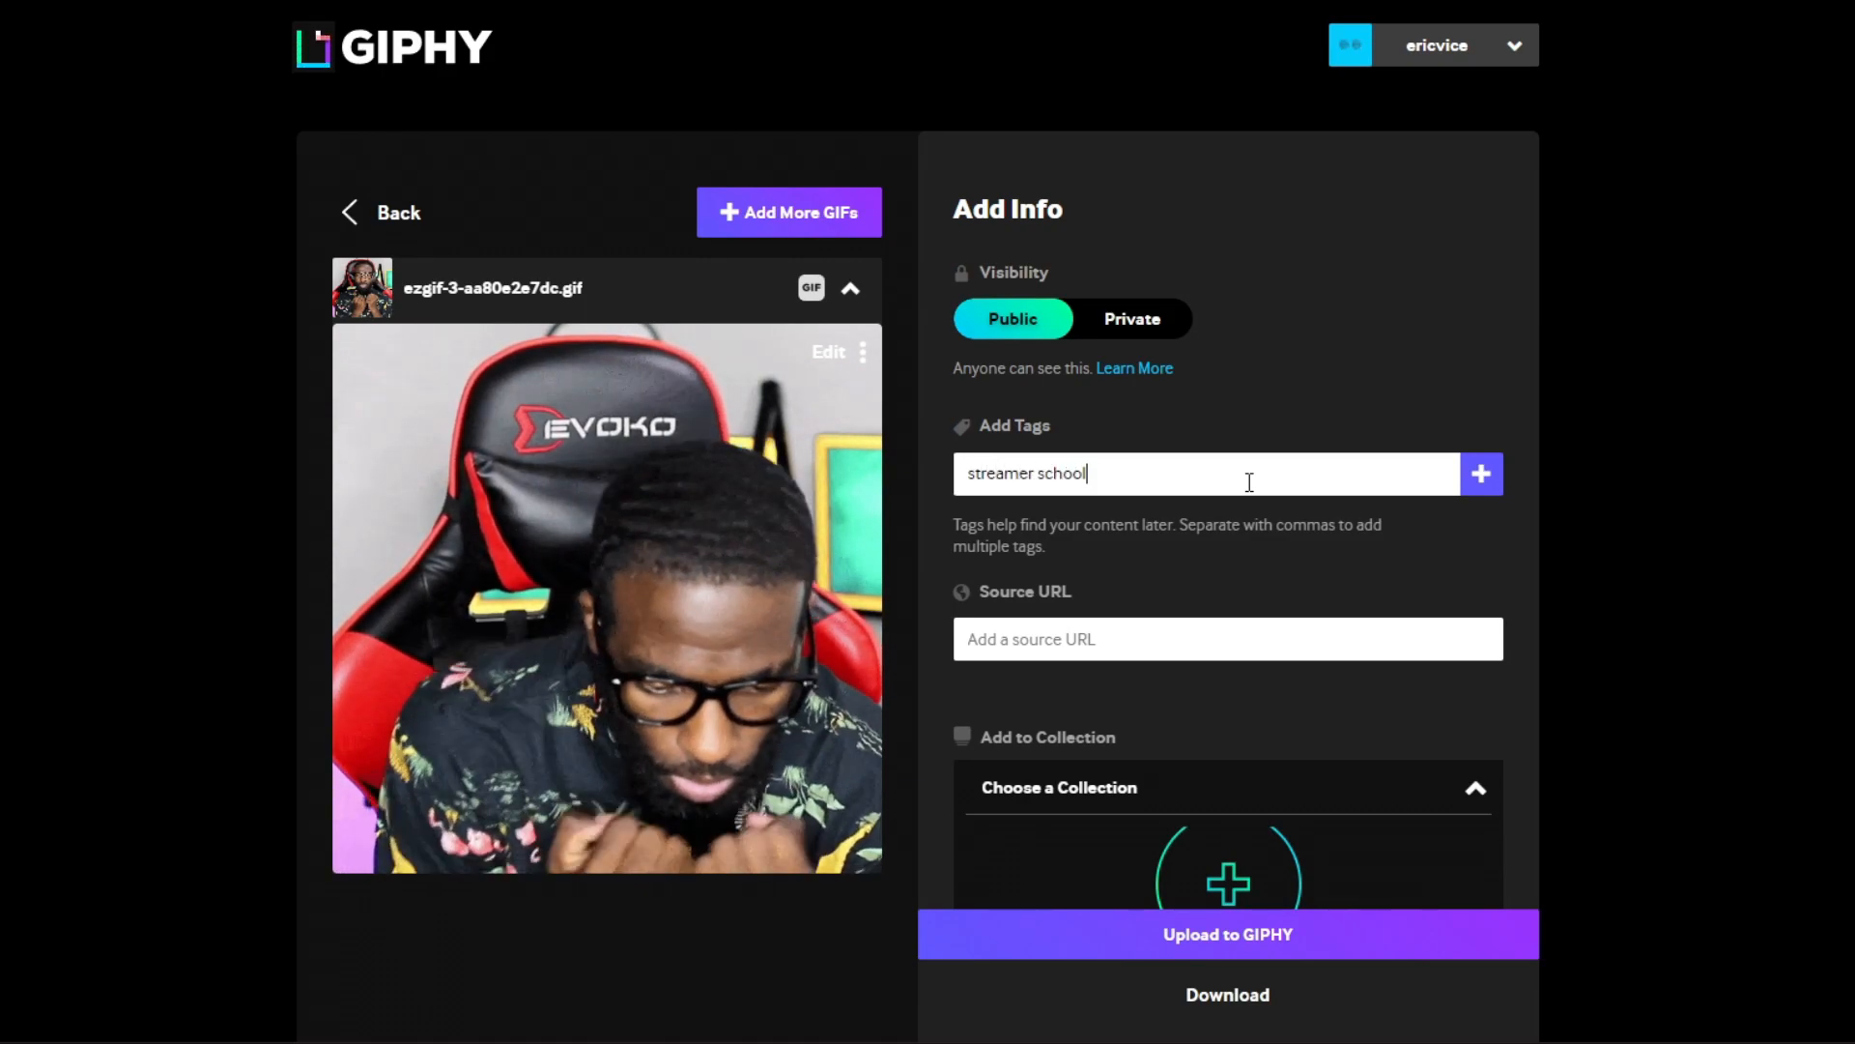
type(", theericv,")
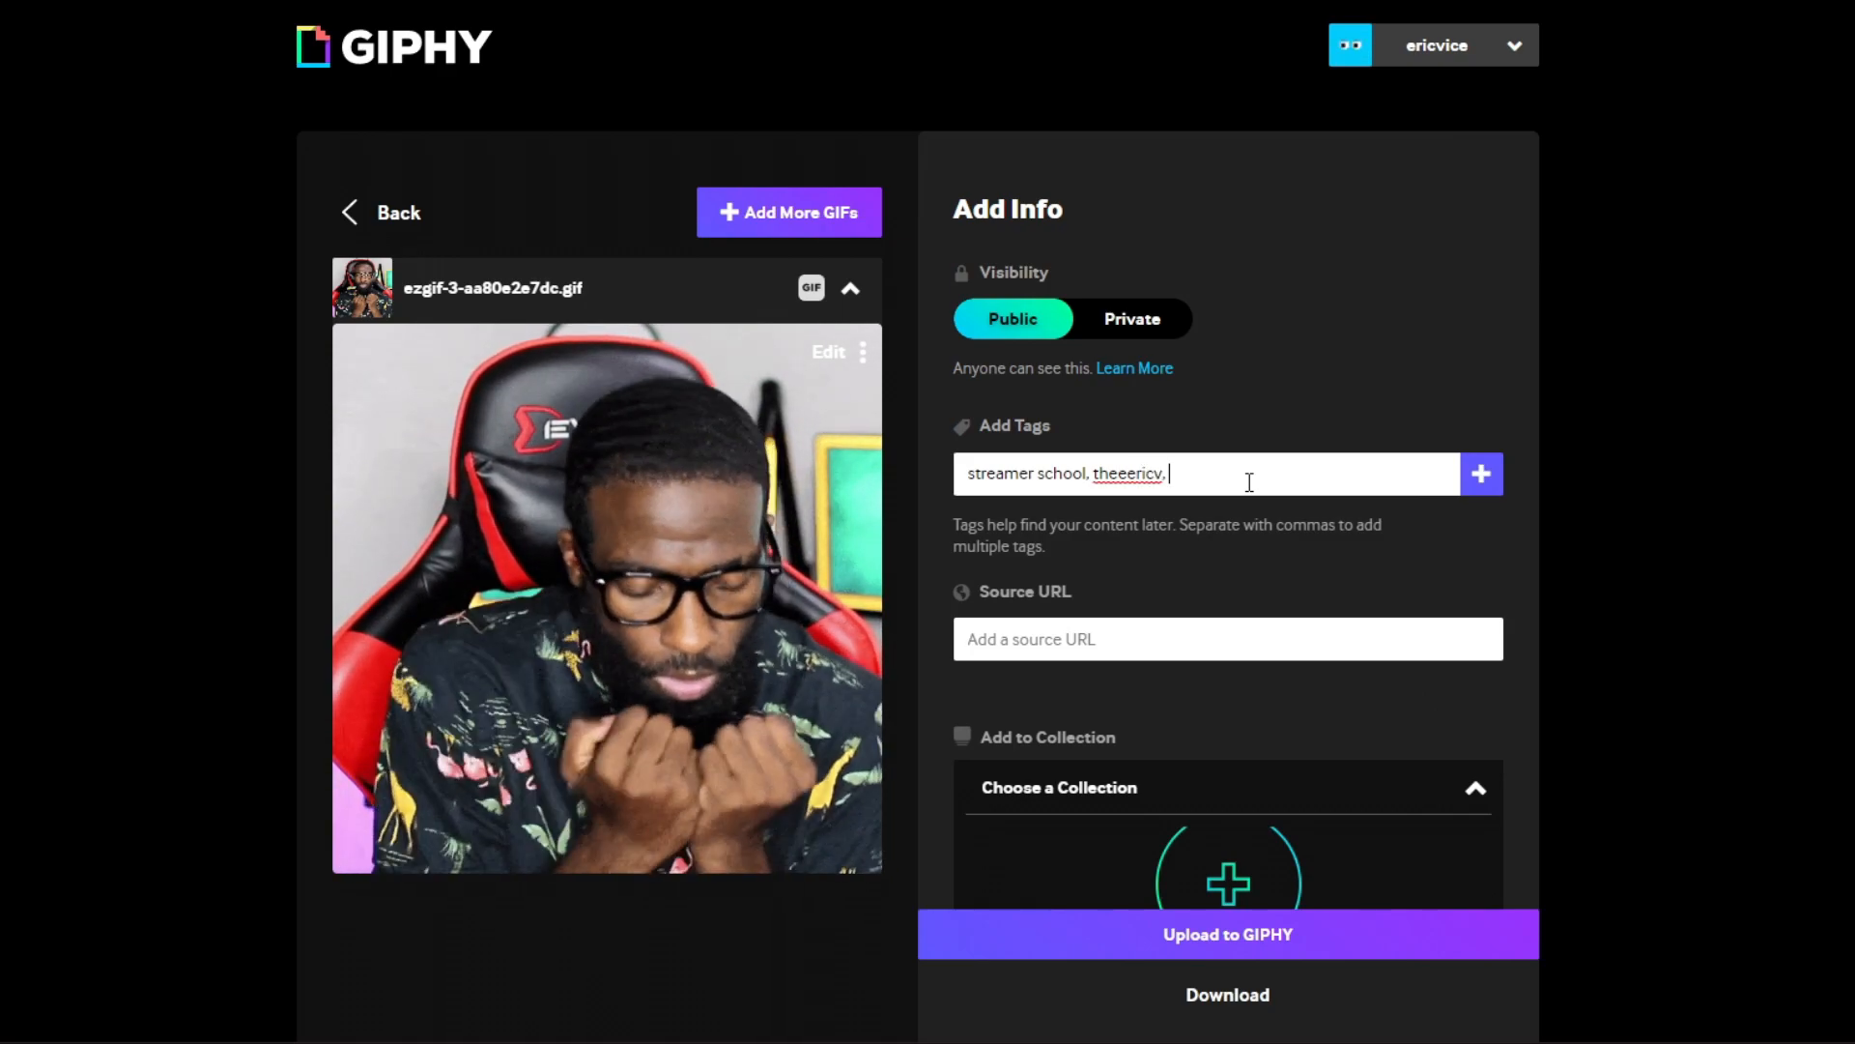
type("bankhead")
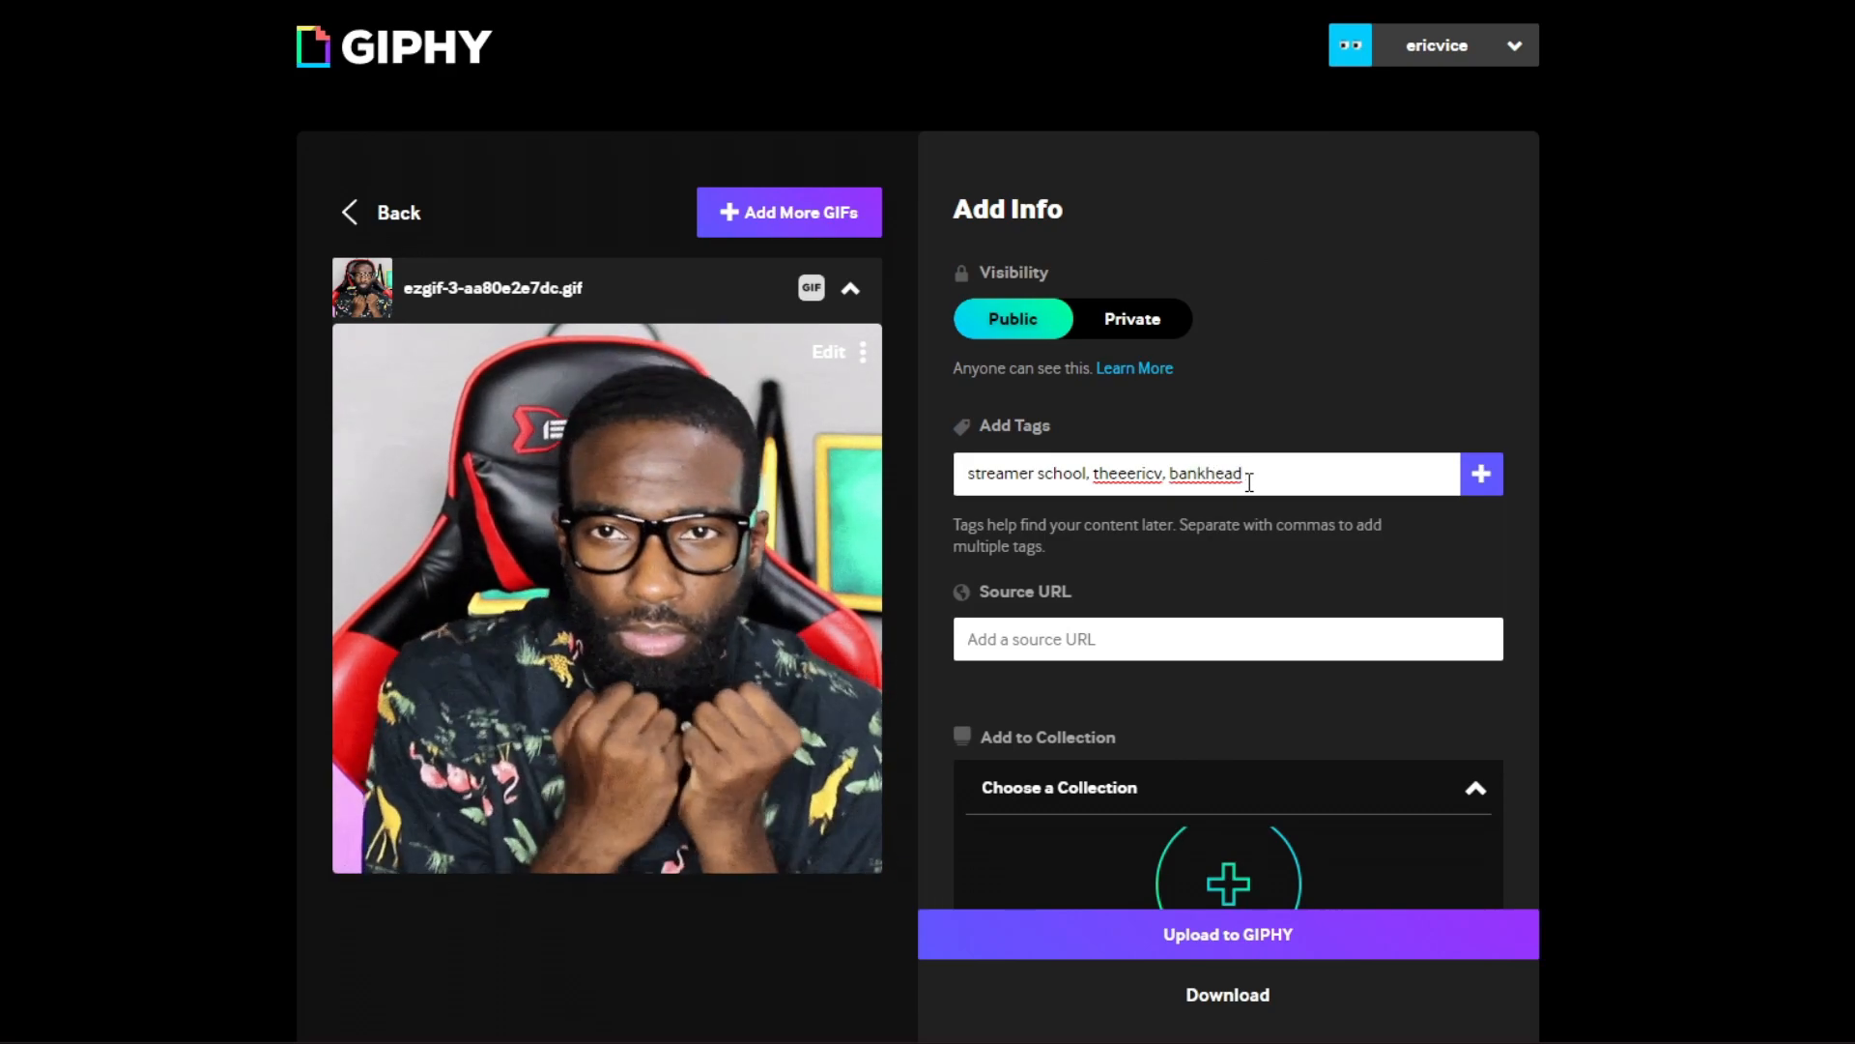
type("bounce")
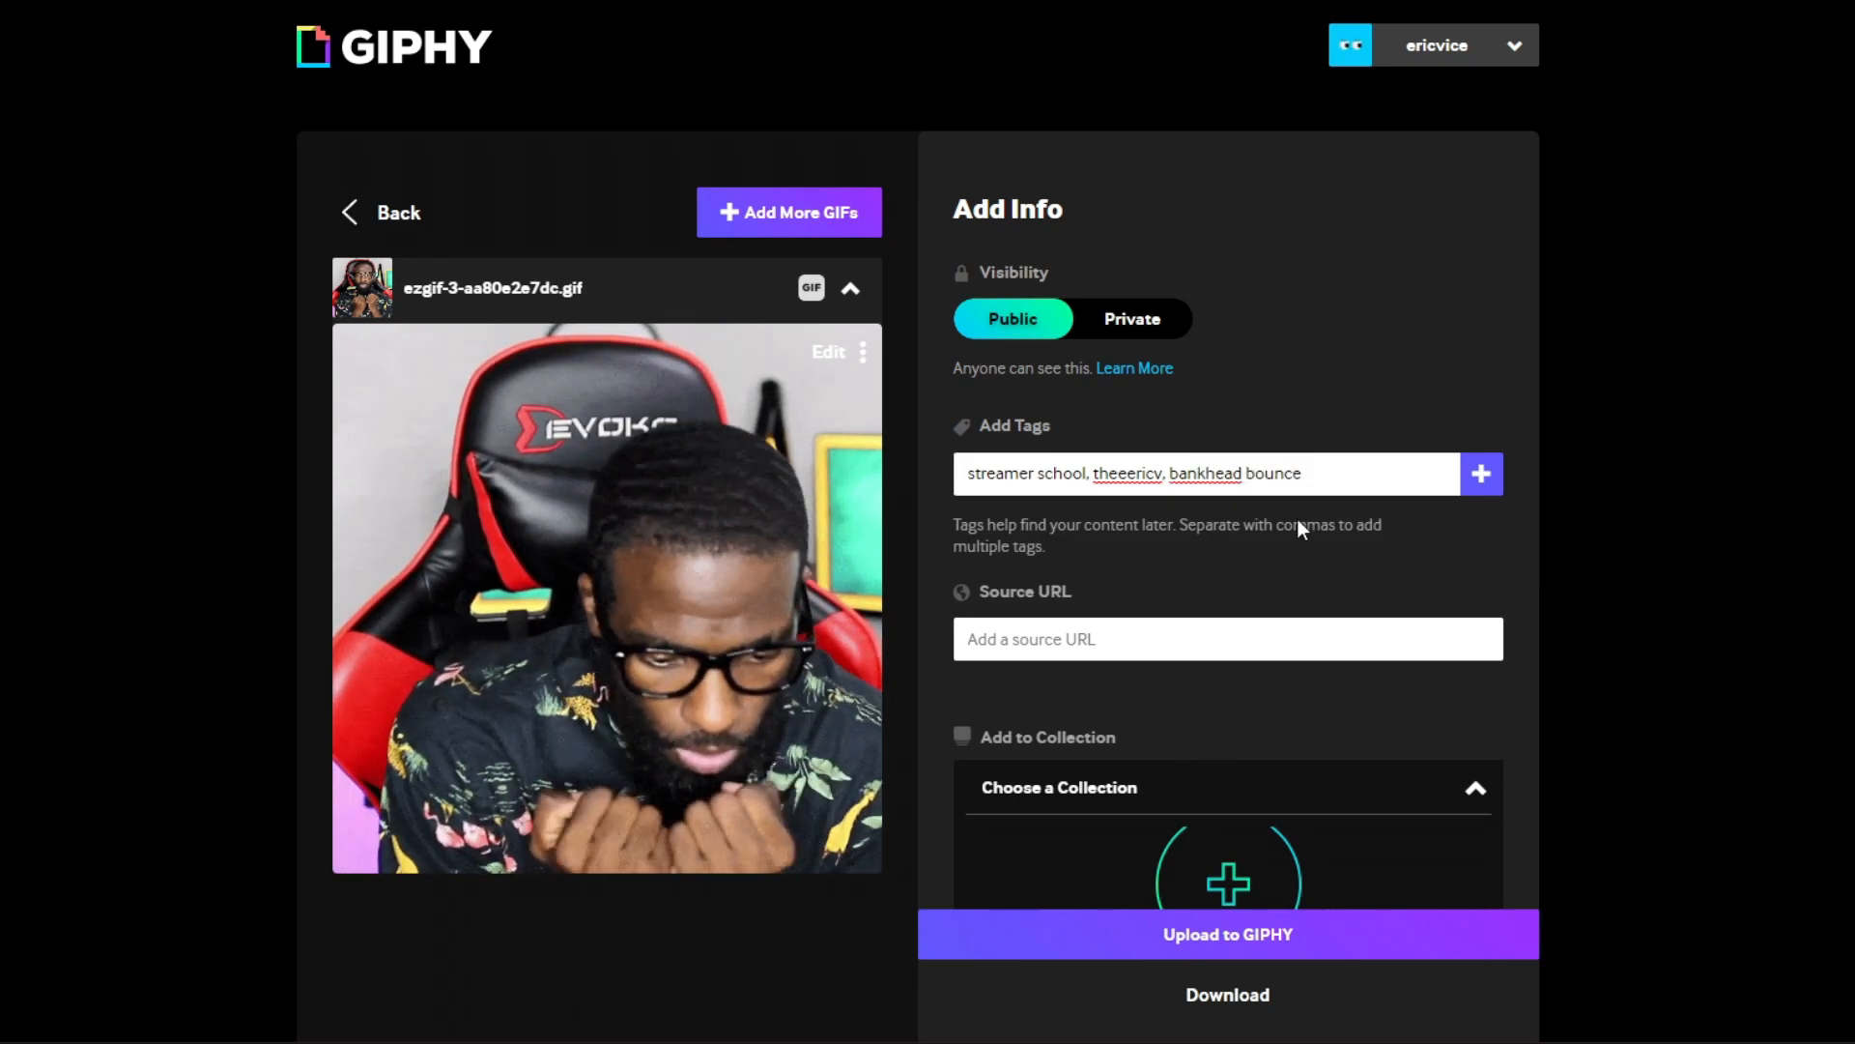
left_click(1227, 934)
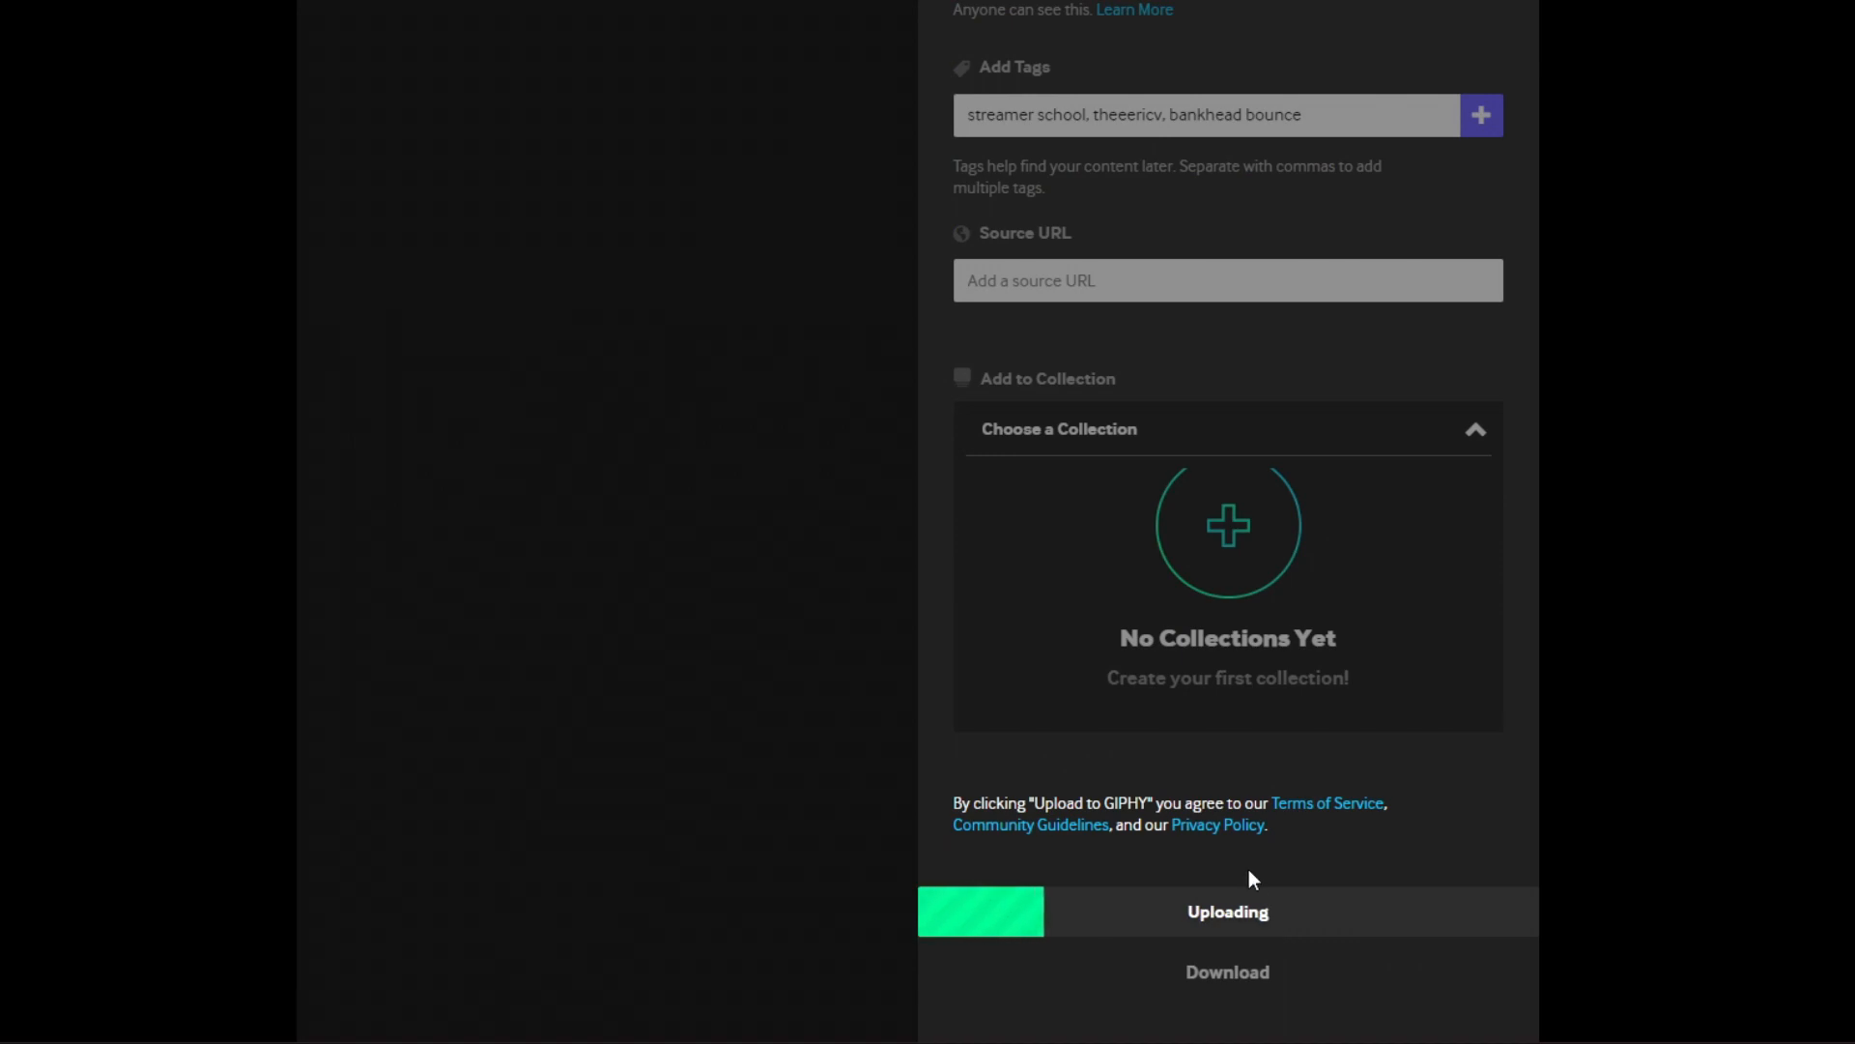